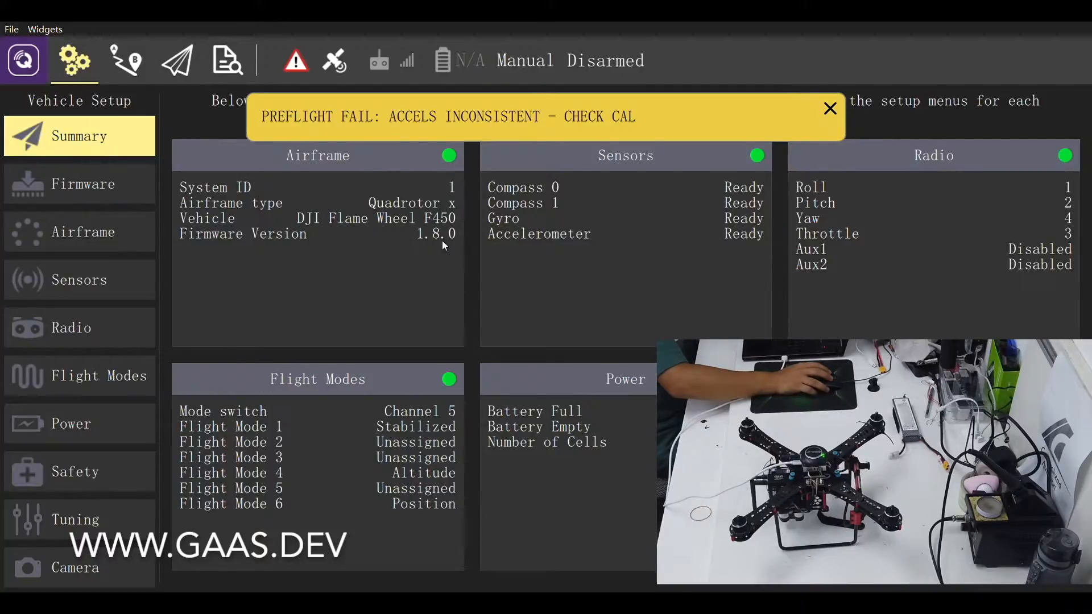
# Unplug the Pixhawk and dismiss the disconnect notice in QGroundControl.
pyautogui.click(829, 108)
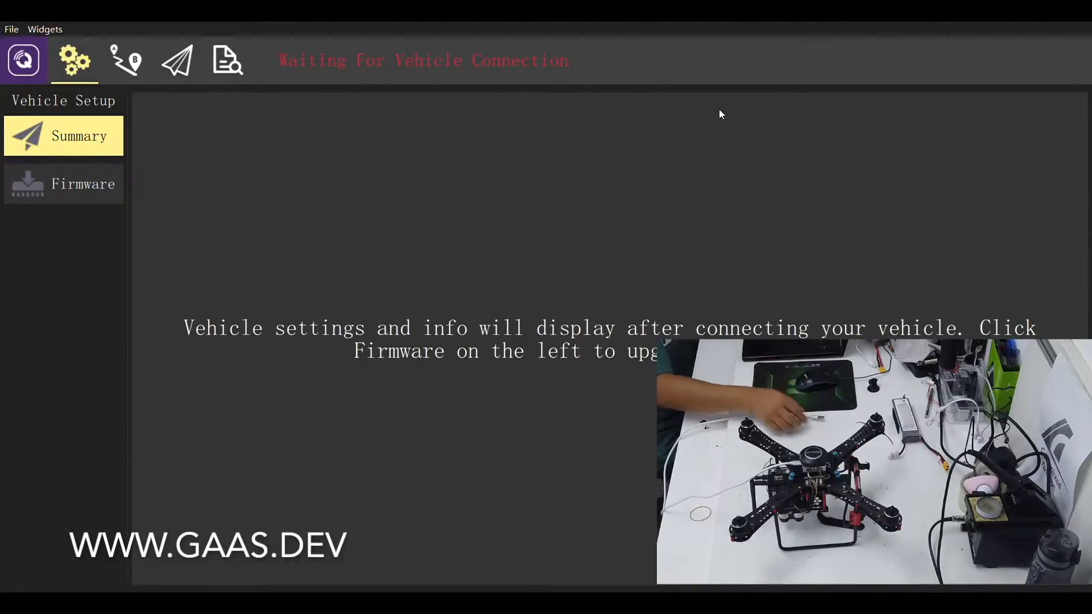
# Flash the PX4 Flight Stack Stable Release onto the Pixhawk and return to the fly view.
pyautogui.click(62, 184)
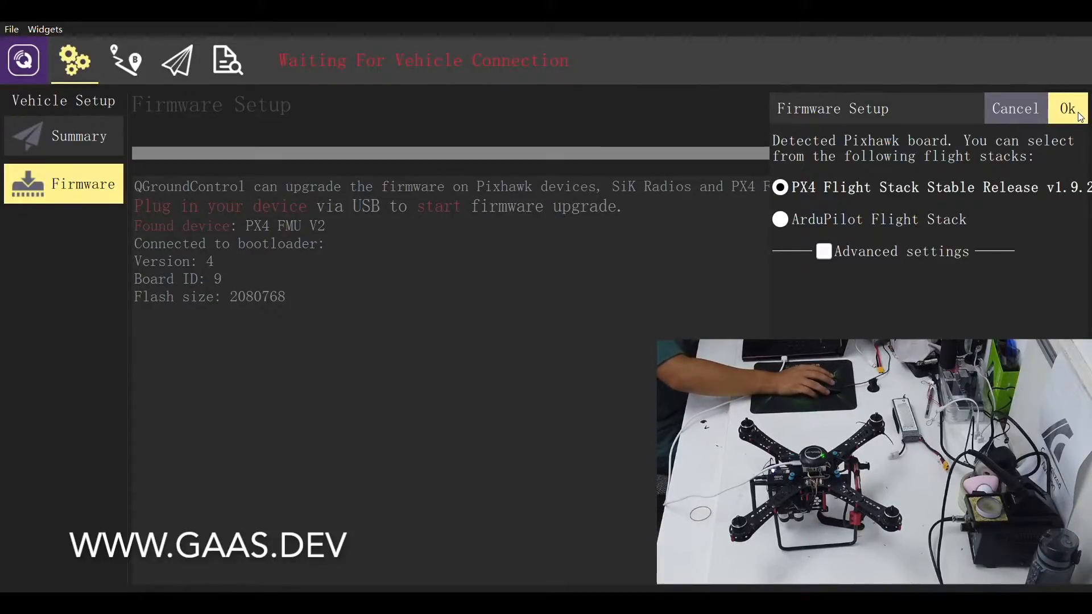
pyautogui.click(1068, 109)
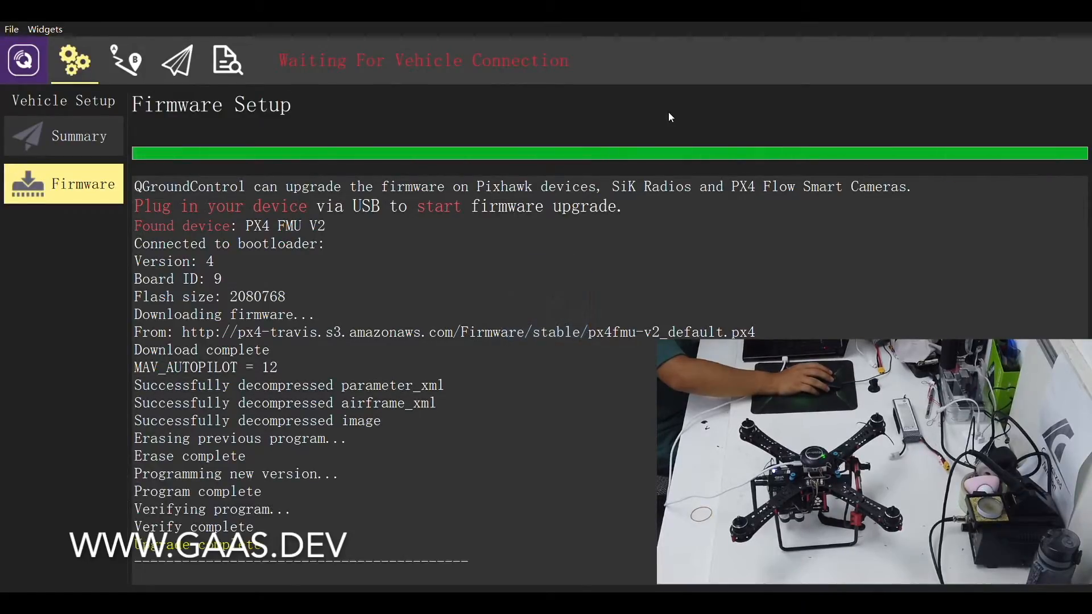
pyautogui.moveTo(661, 125)
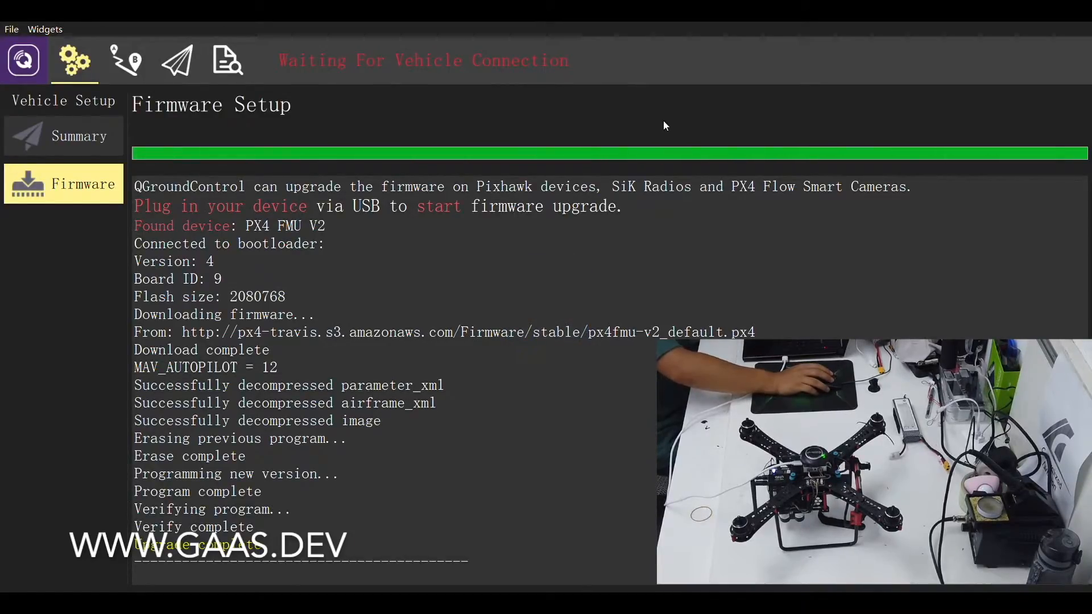
pyautogui.moveTo(657, 125)
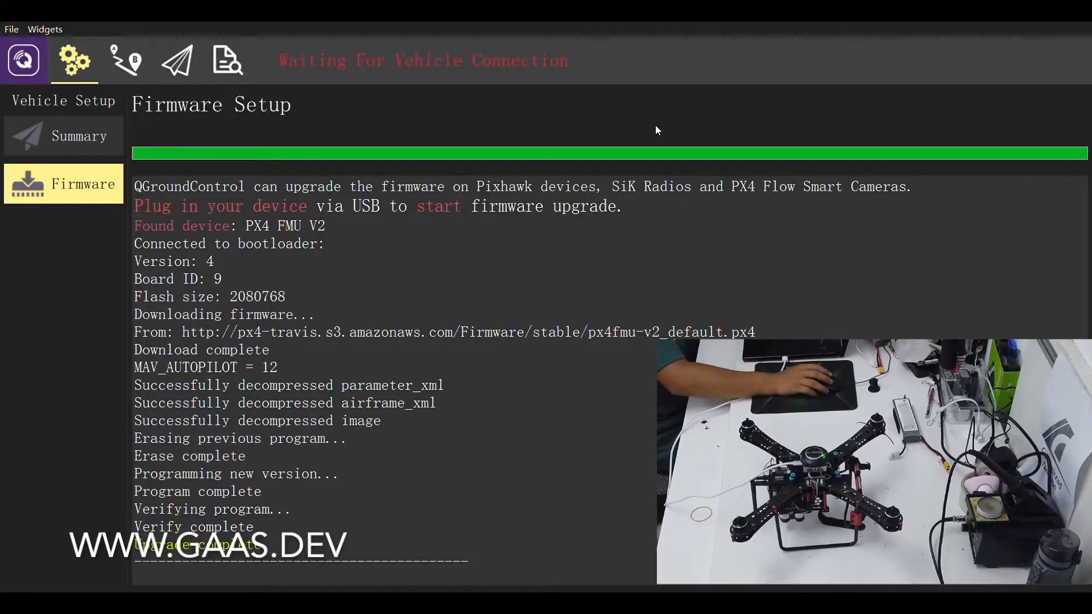
pyautogui.click(176, 59)
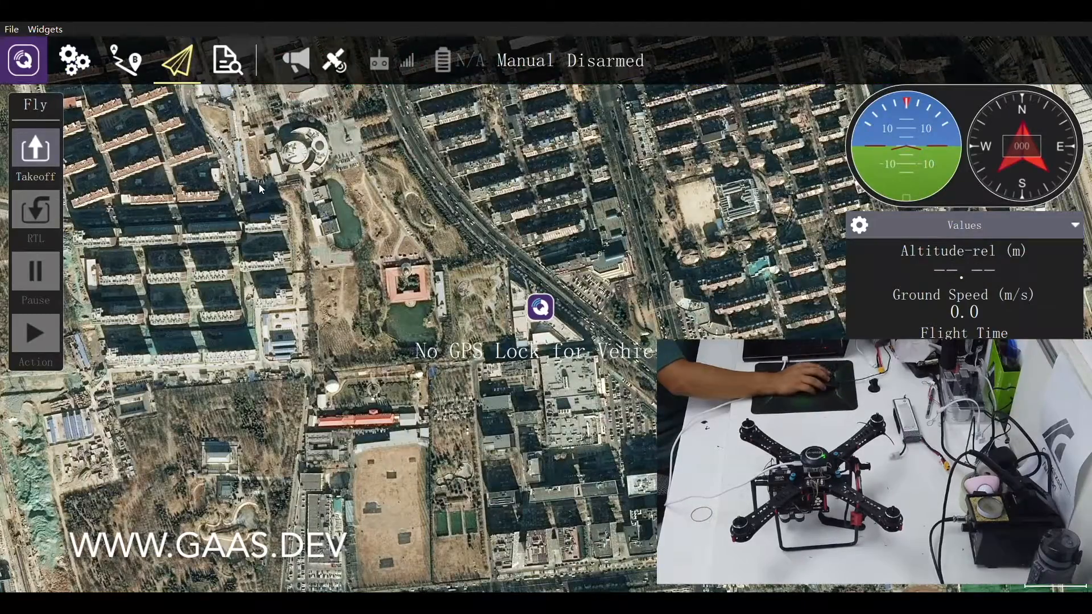
# Reset all parameters to defaults and dismiss the reset and compass timeout notices.
pyautogui.click(74, 61)
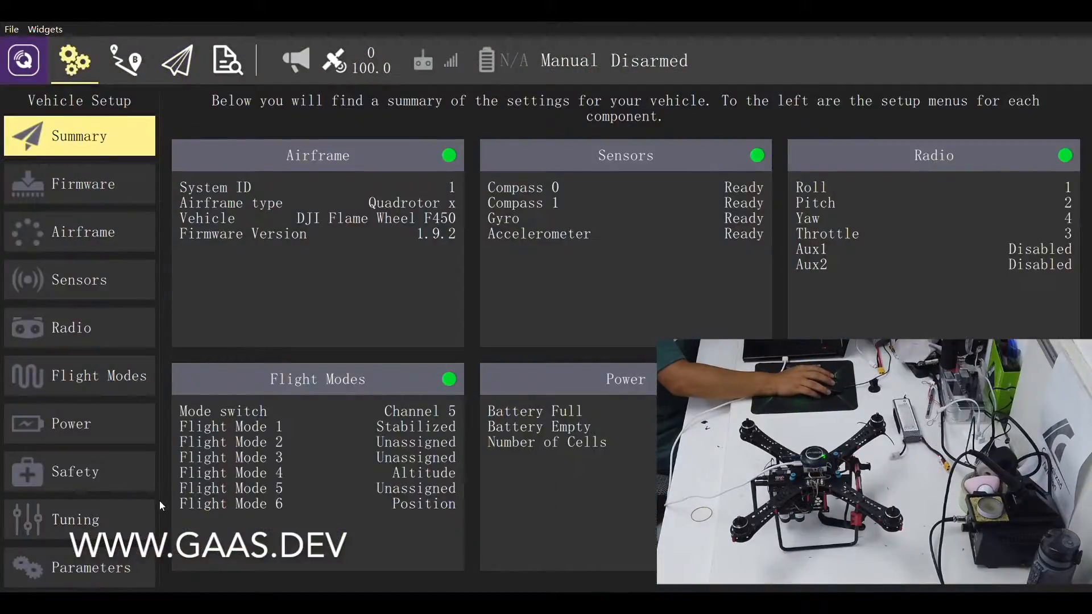
pyautogui.click(79, 568)
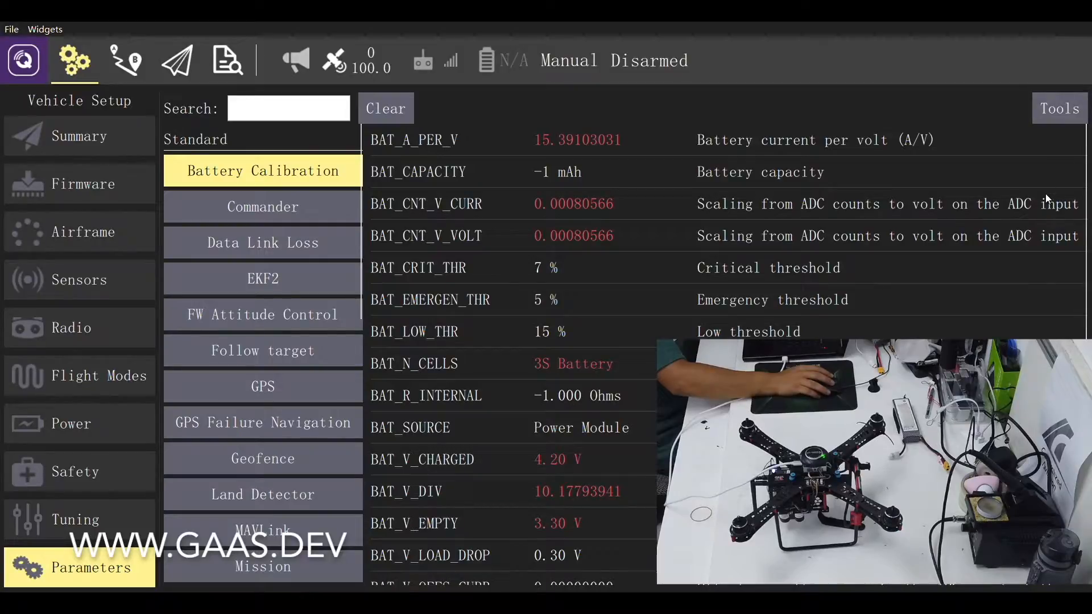
pyautogui.click(1059, 108)
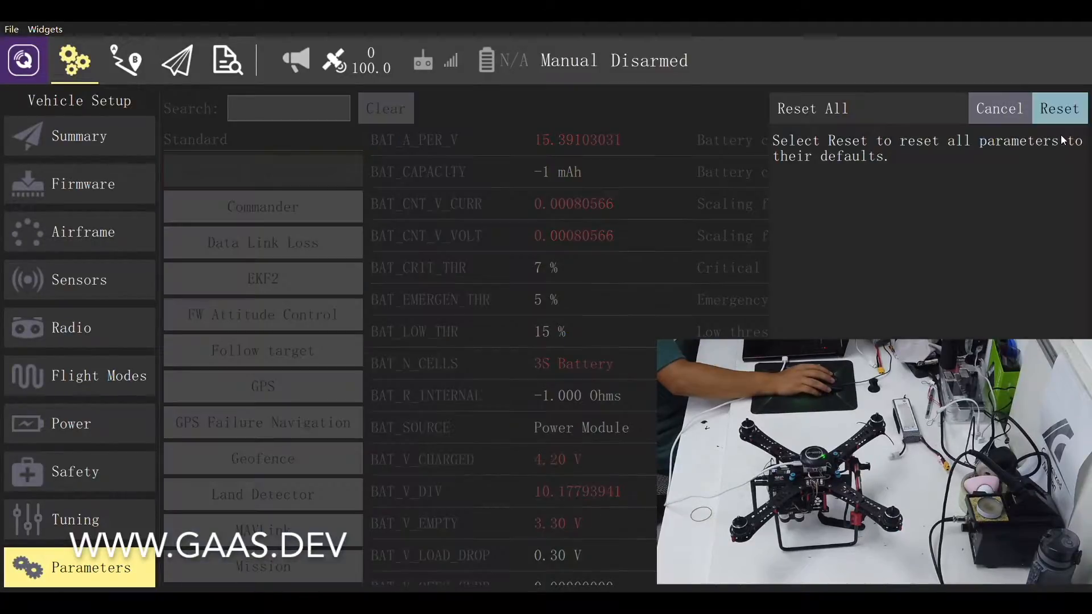
pyautogui.click(1059, 108)
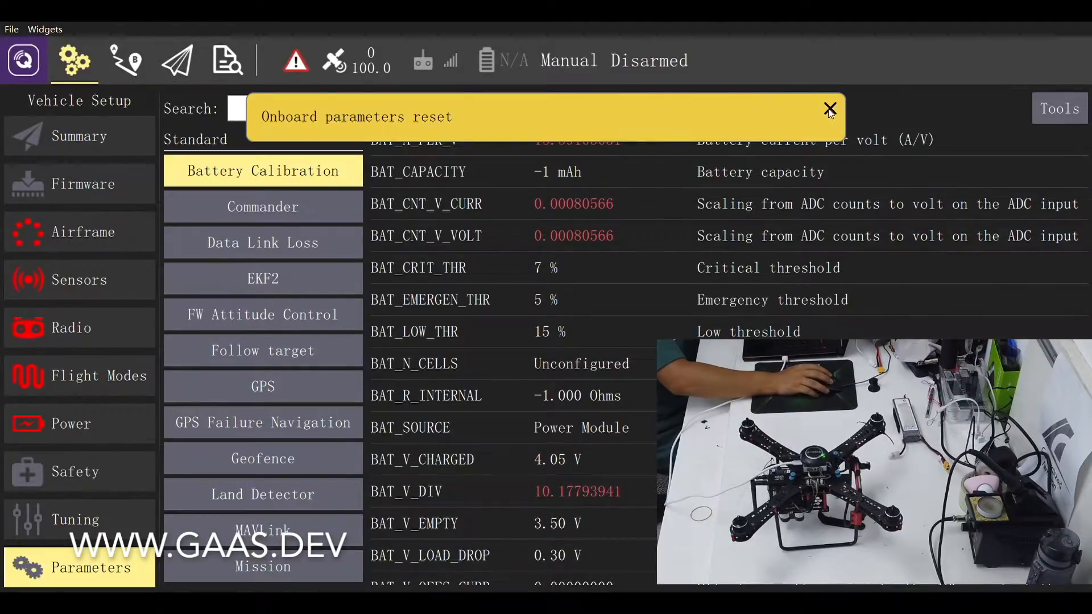
pyautogui.click(829, 110)
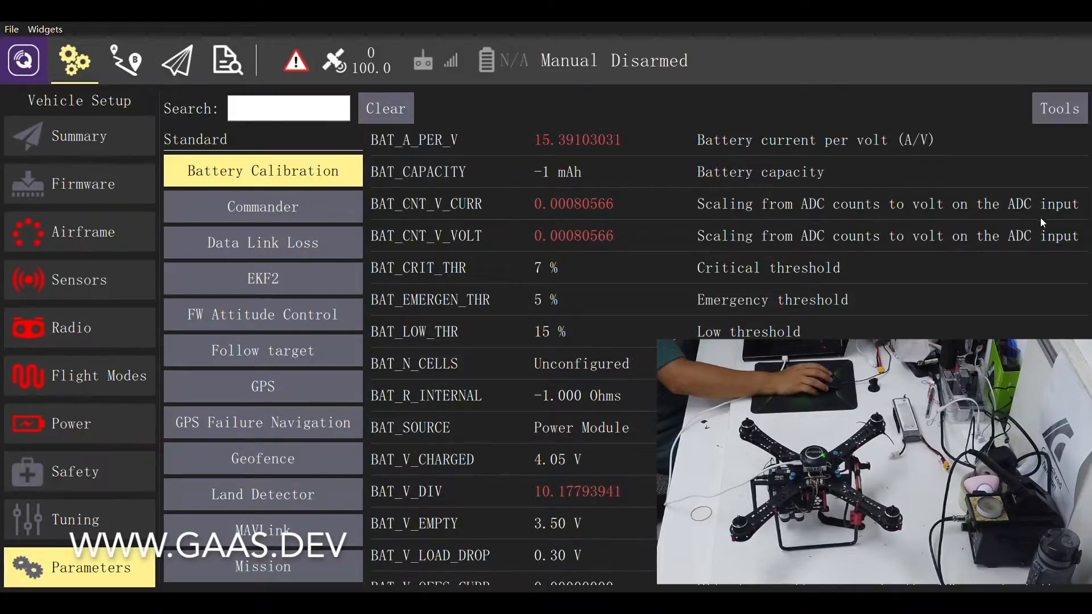
pyautogui.moveTo(465, 378)
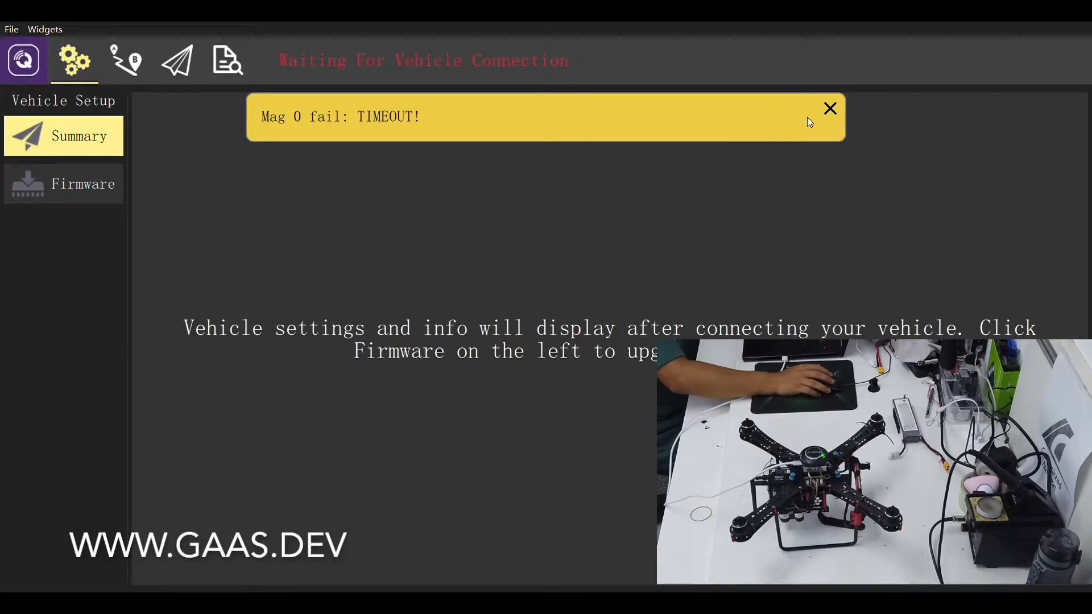
pyautogui.click(829, 108)
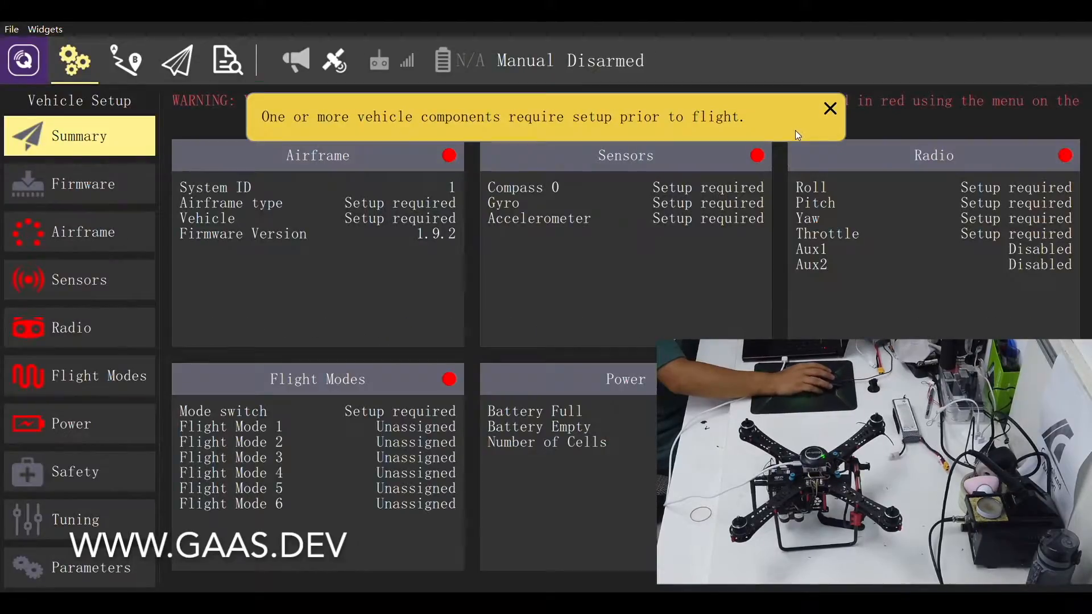
pyautogui.click(829, 108)
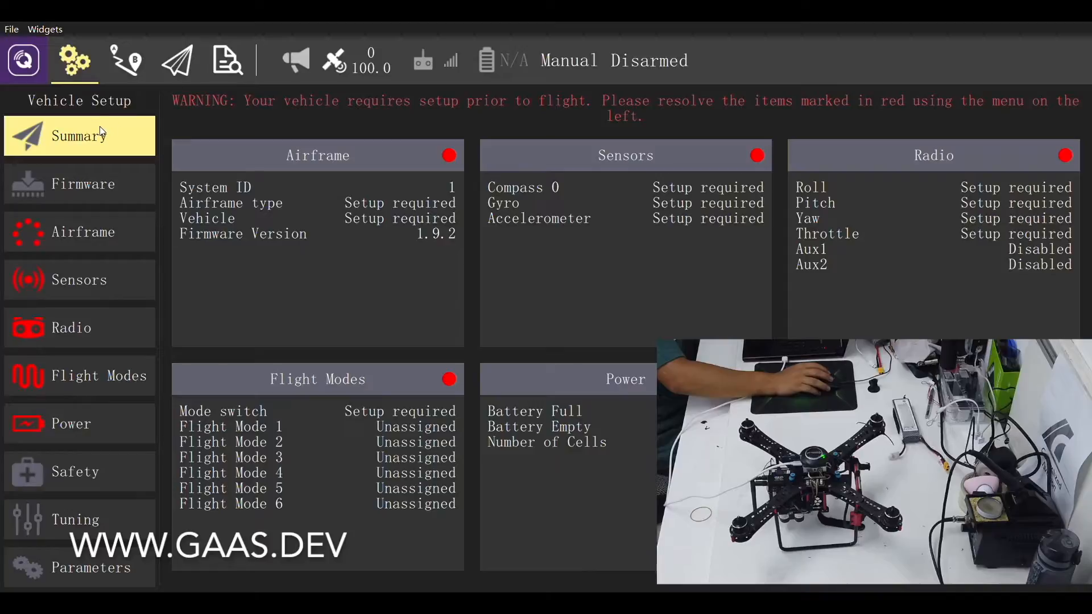
pyautogui.moveTo(439, 246)
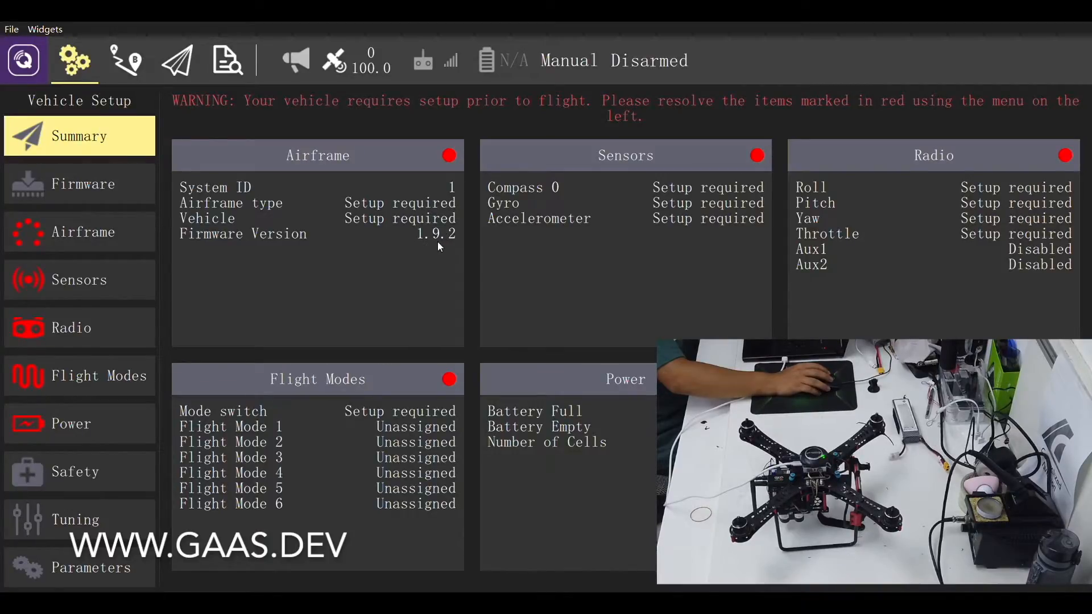
pyautogui.moveTo(455, 245)
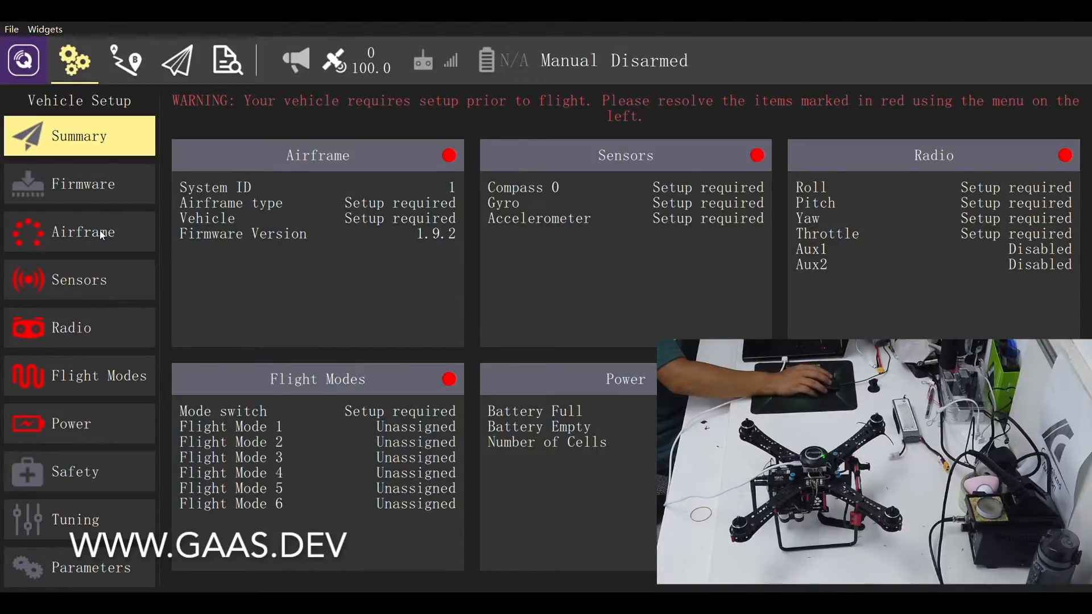
# Apply the Quadrotor x DJI Flame Wheel F450 airframe and restart the vehicle.
pyautogui.click(79, 232)
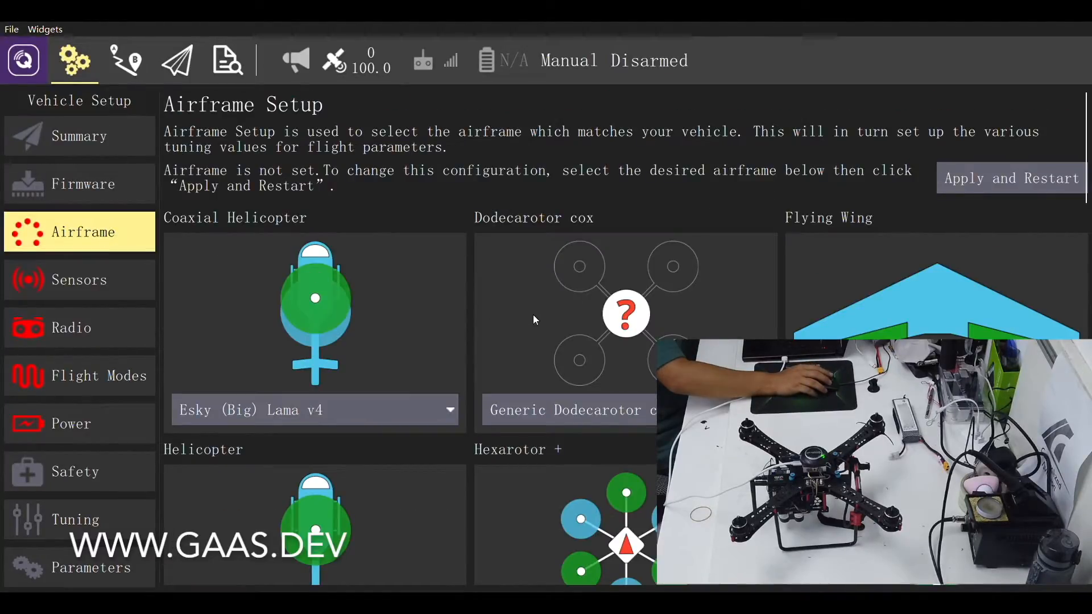
pyautogui.scroll(-3)
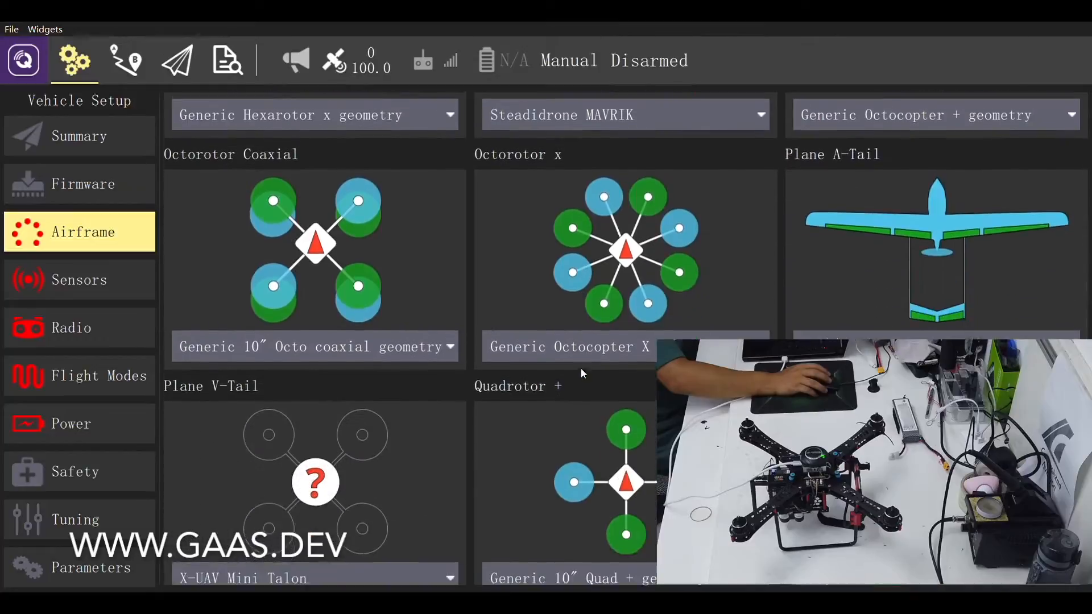
pyautogui.scroll(-3)
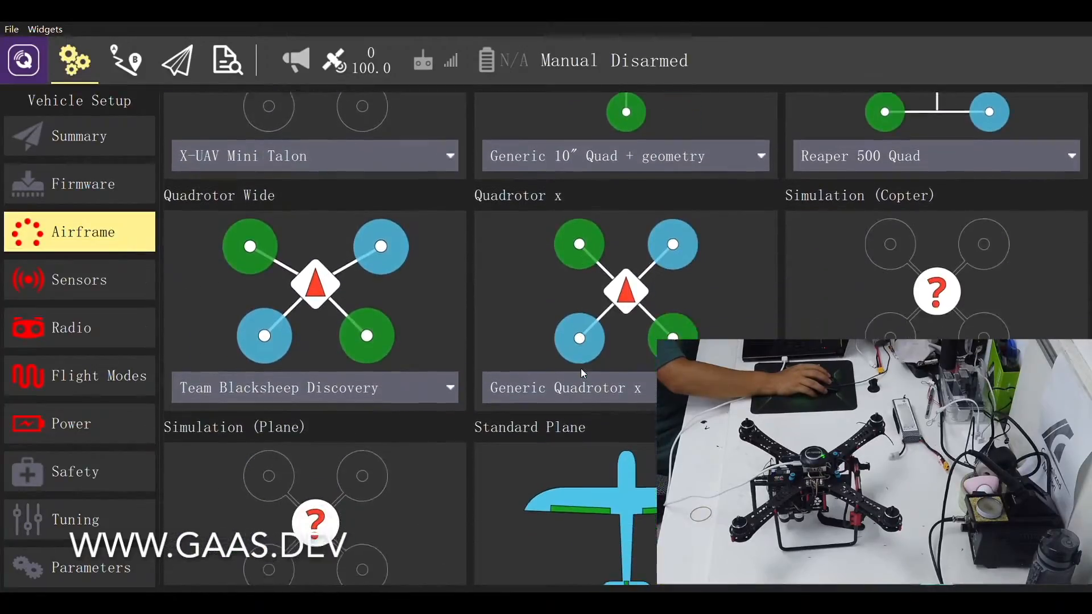
pyautogui.click(624, 278)
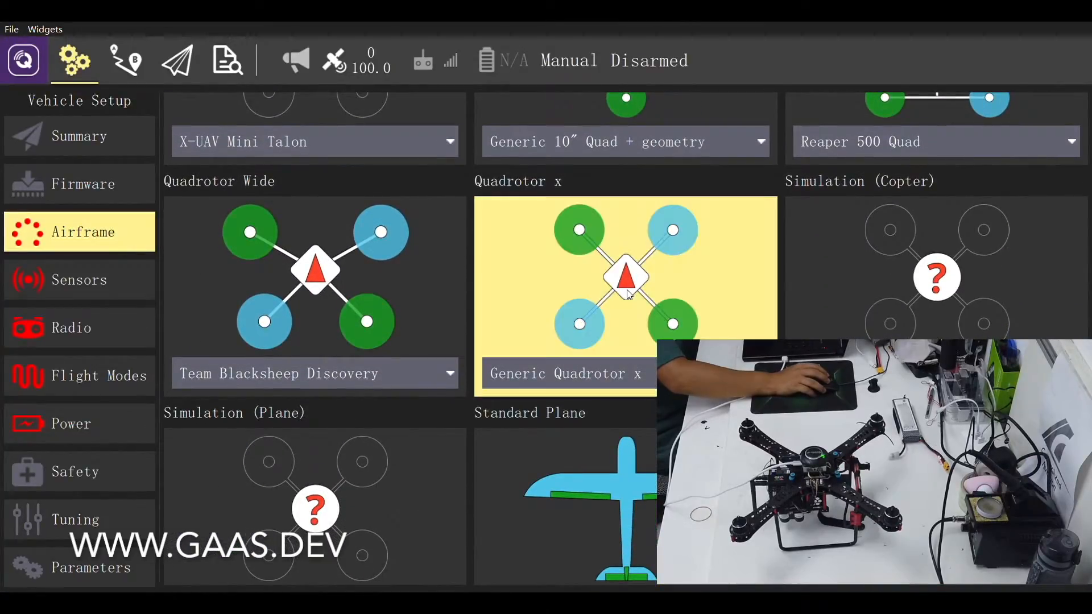
pyautogui.moveTo(596, 457)
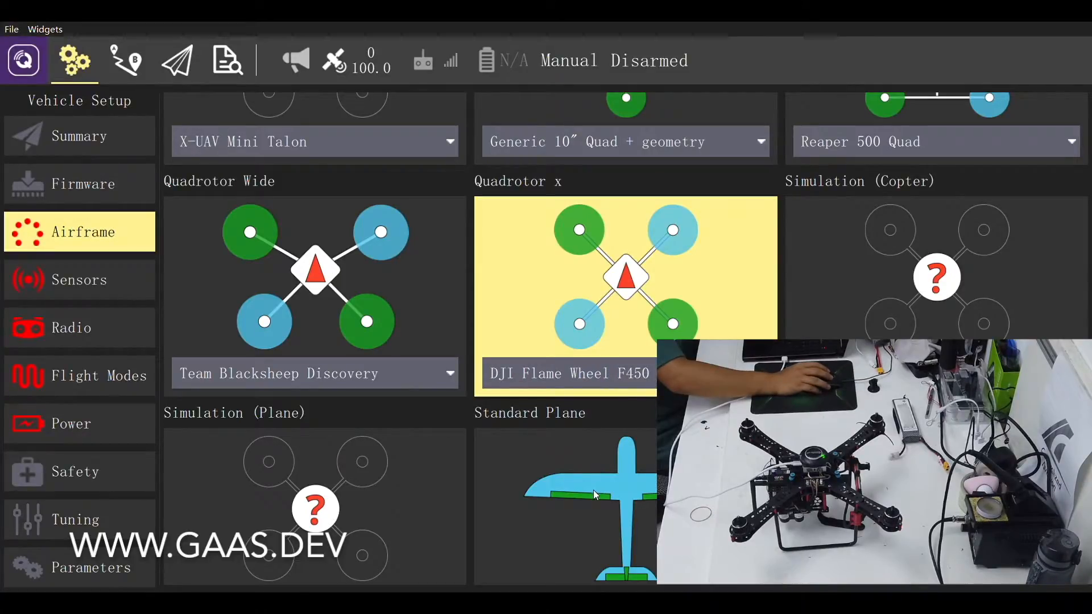
pyautogui.moveTo(487, 186)
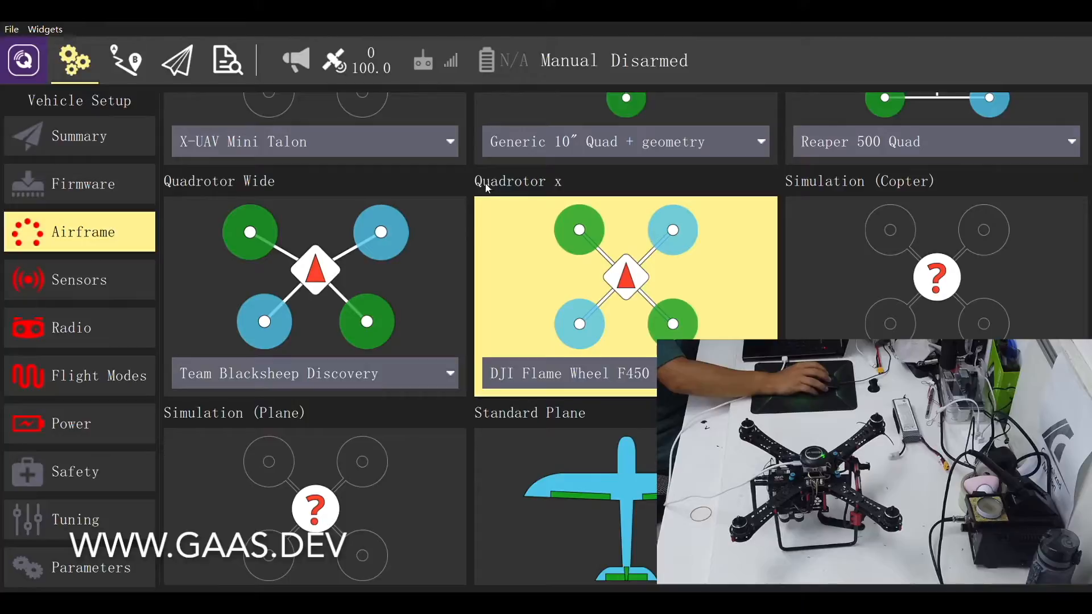
pyautogui.moveTo(485, 398)
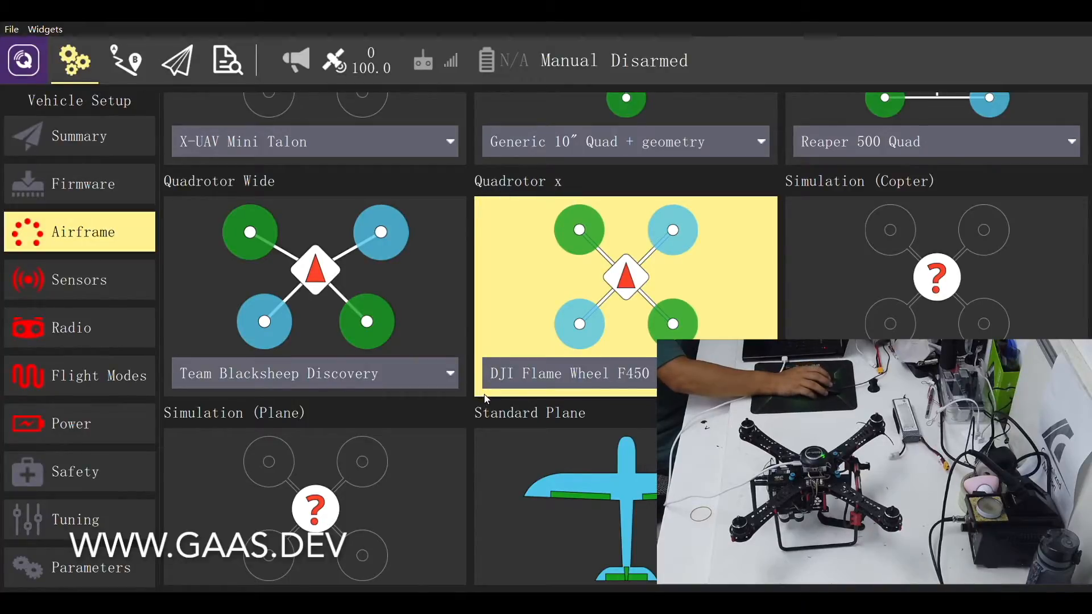
pyautogui.moveTo(998, 301)
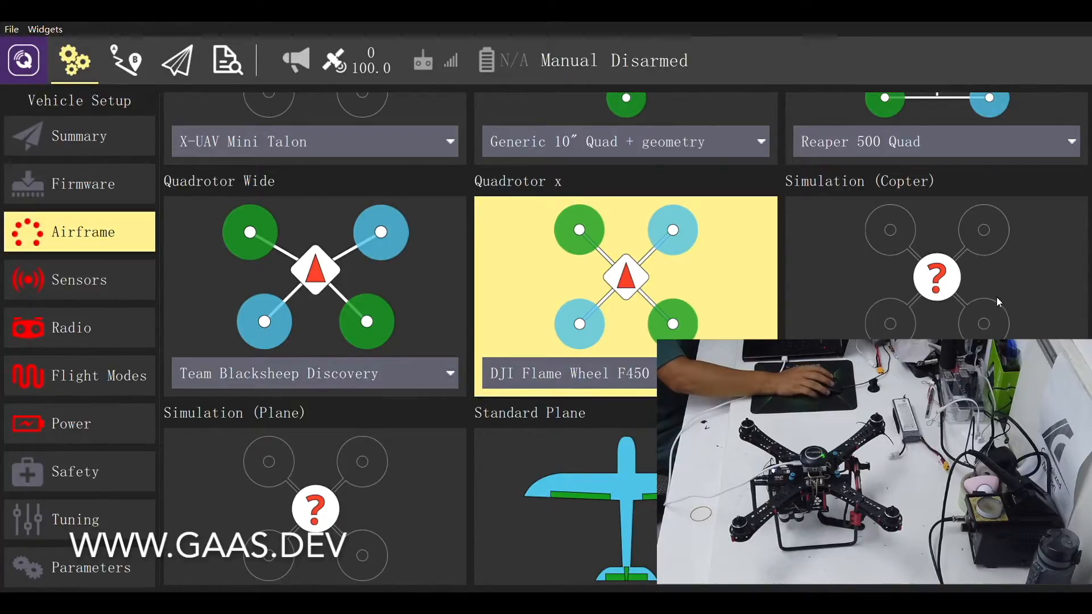
pyautogui.scroll(3)
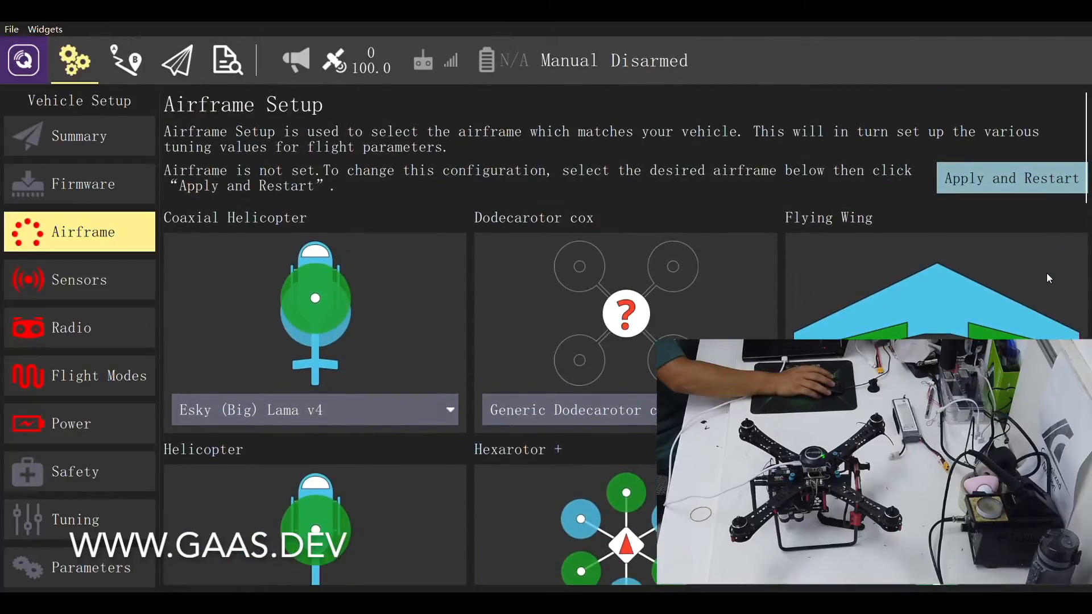
pyautogui.click(1010, 177)
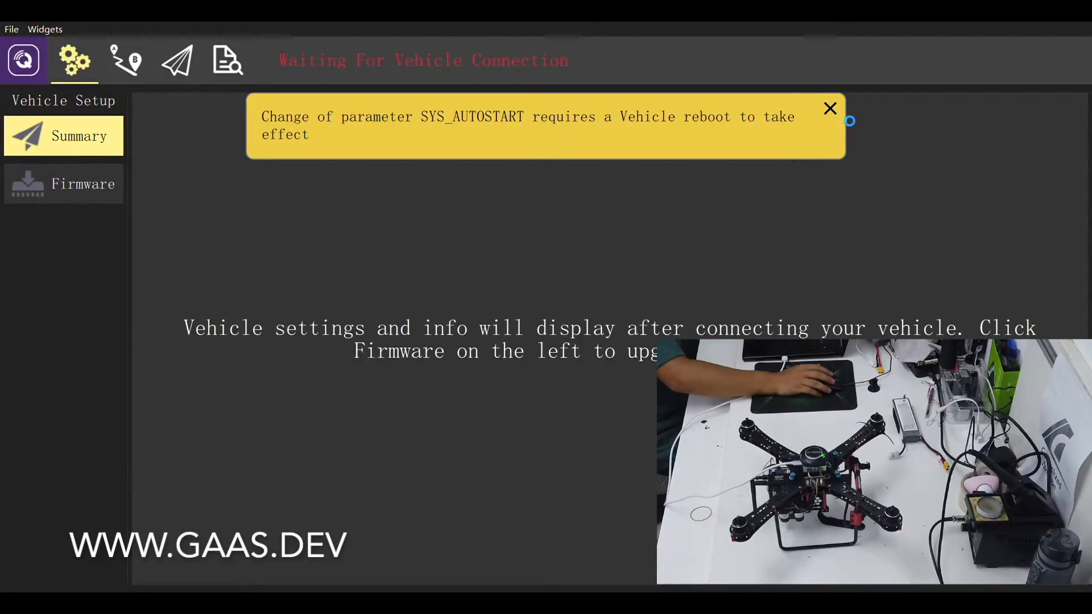
pyautogui.moveTo(831, 111)
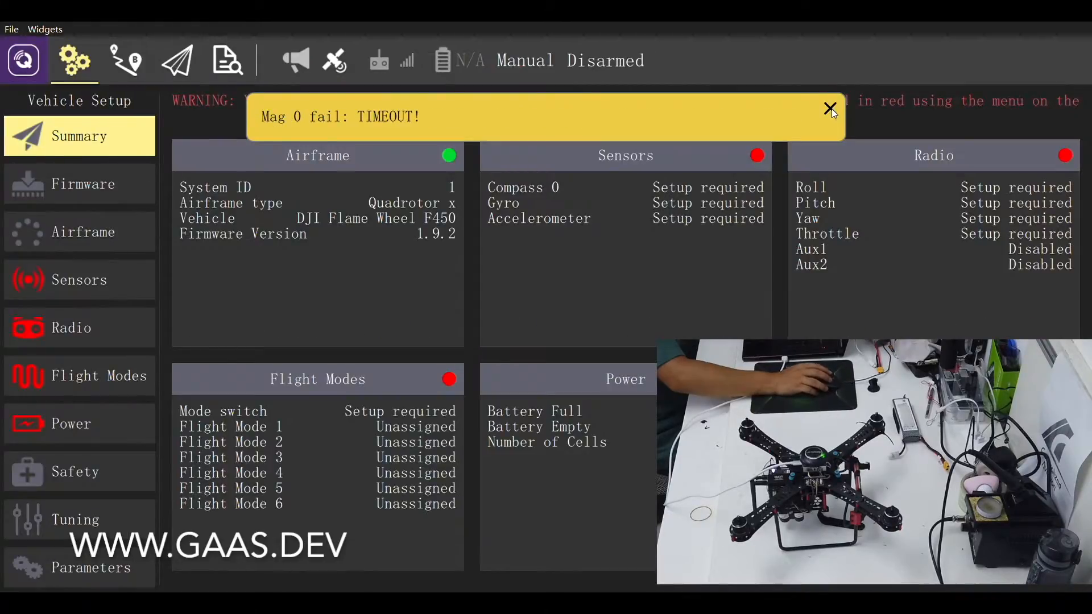
# Dismiss the 'Mag 0 fail' warning and open the Sensors calibration page.
pyautogui.click(829, 109)
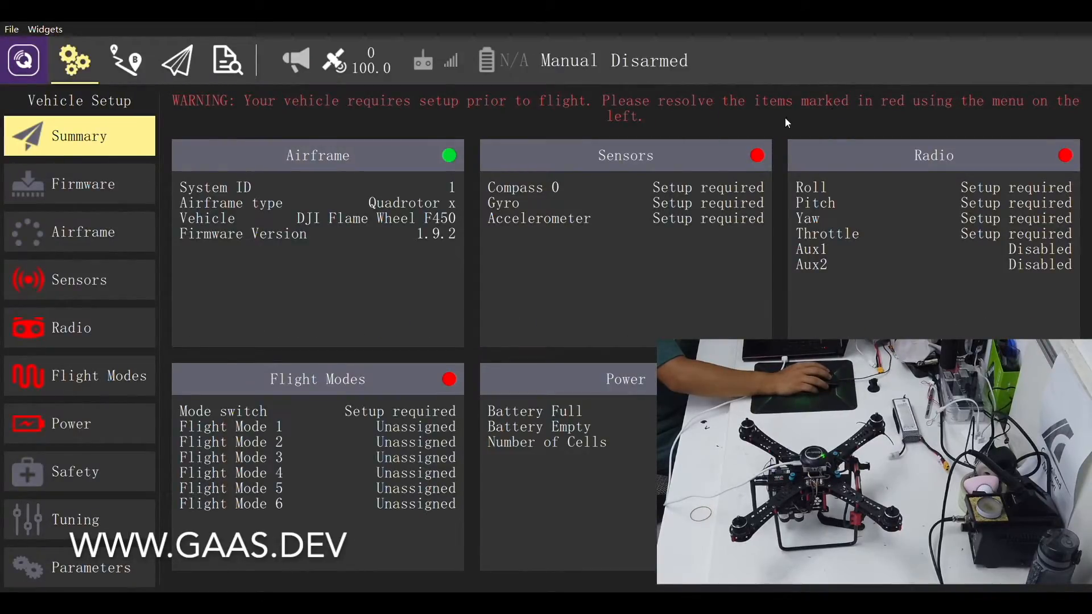
pyautogui.click(78, 279)
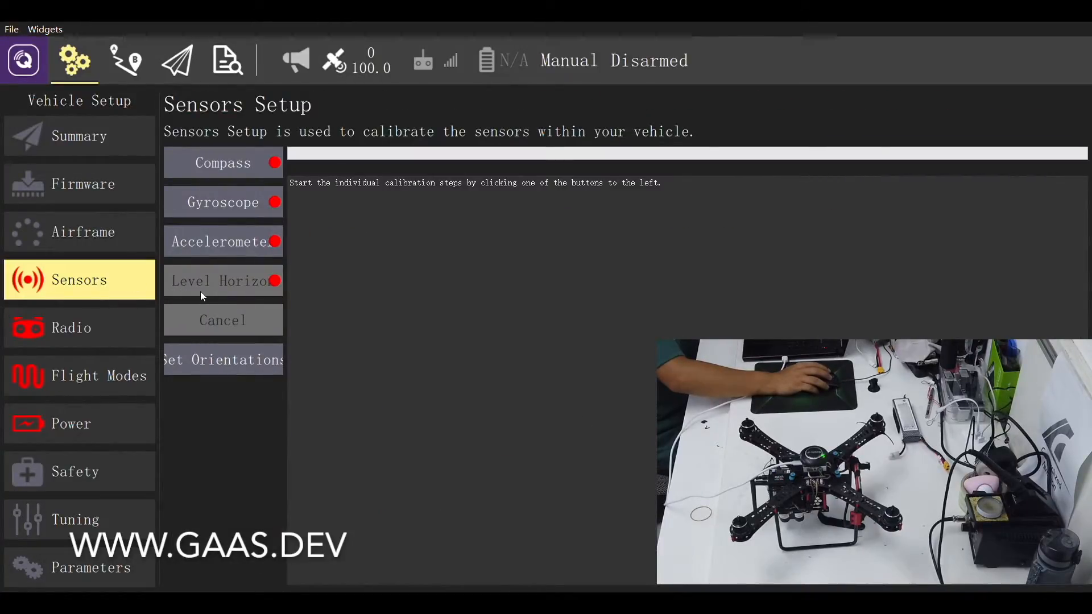
pyautogui.moveTo(241, 295)
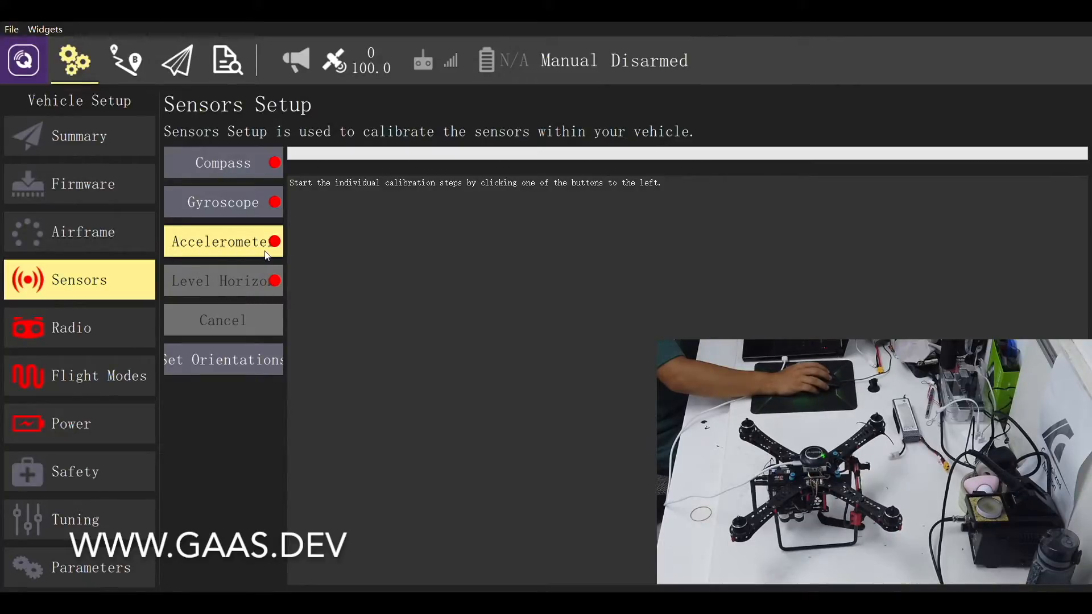
# Run accelerometer calibration with ROTATION_NONE through all six vehicle orientations.
pyautogui.click(223, 241)
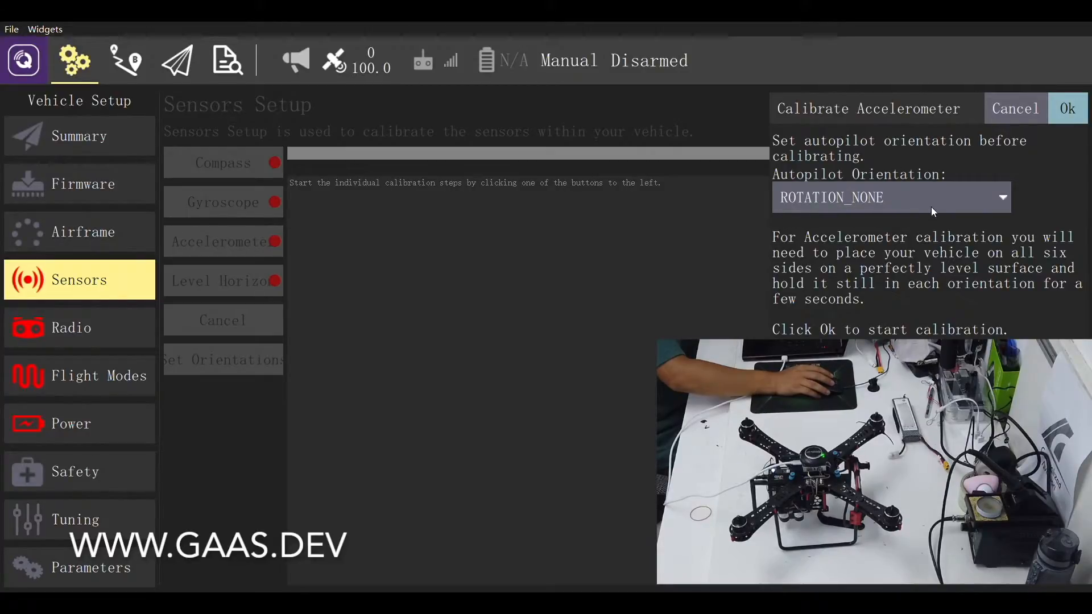
pyautogui.click(1014, 108)
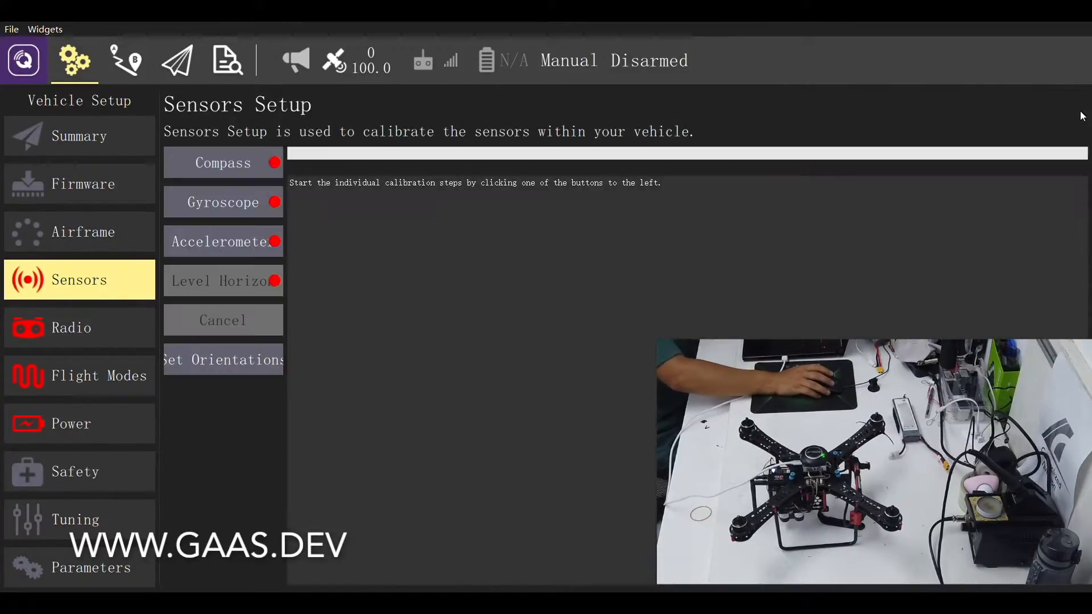
pyautogui.click(223, 241)
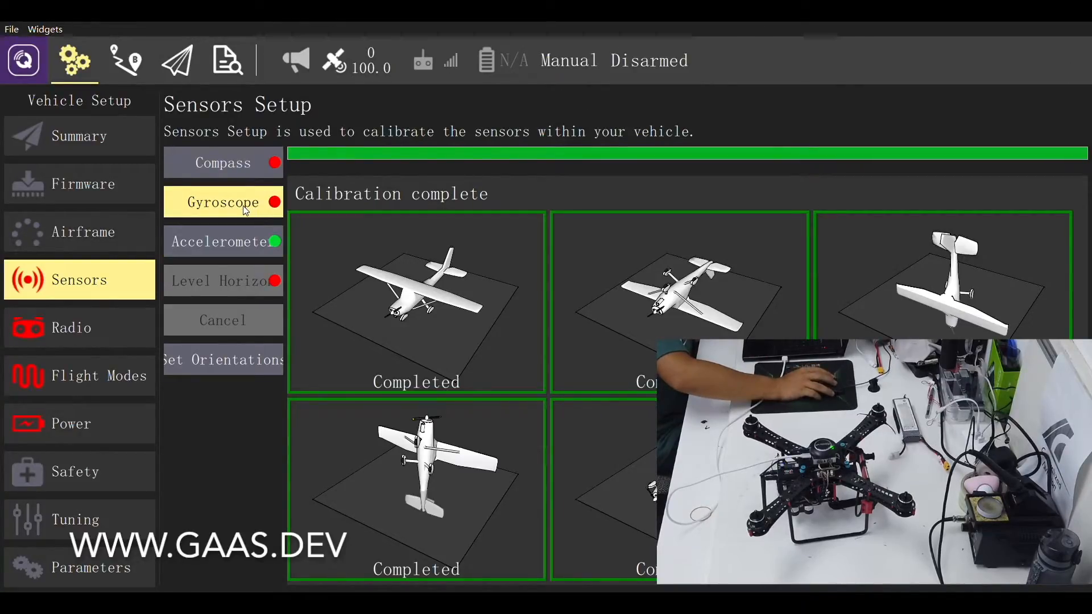
# Run the gyroscope calibration, then level the horizon with the vehicle flat.
pyautogui.click(223, 201)
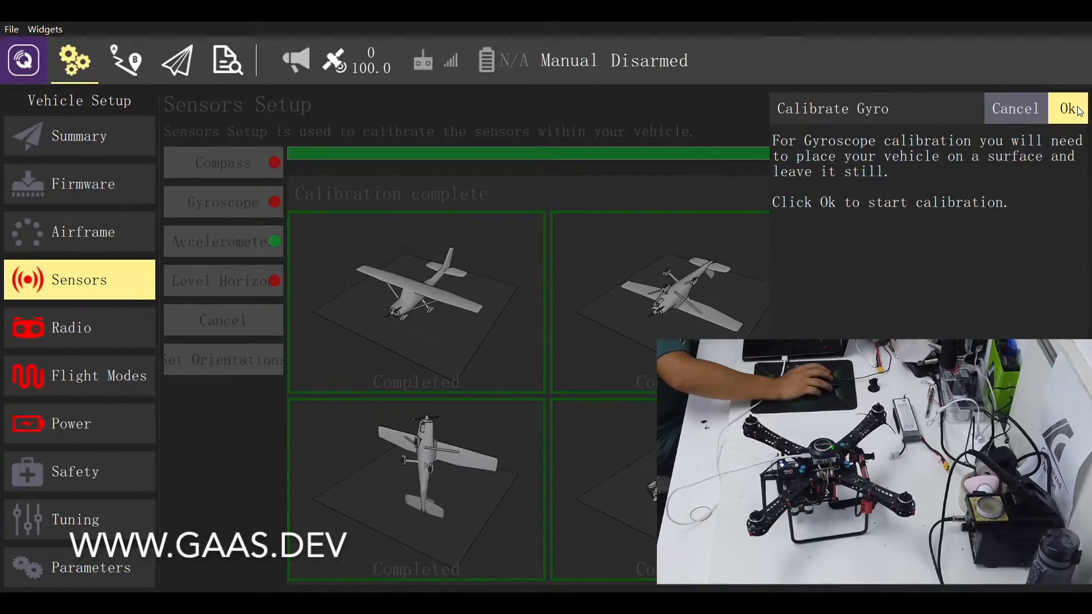
pyautogui.click(1070, 108)
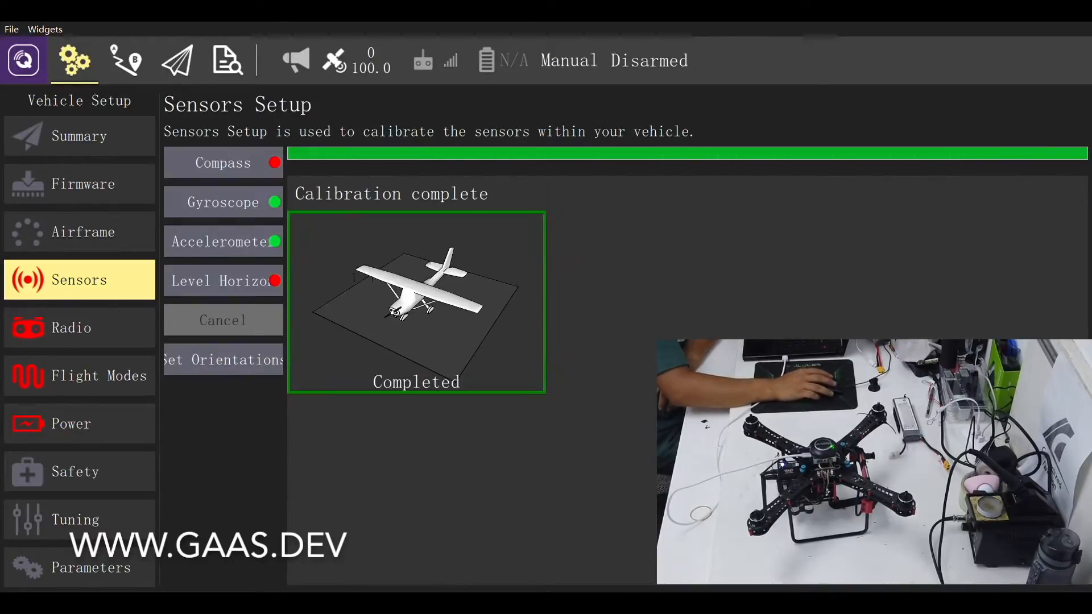
pyautogui.click(223, 281)
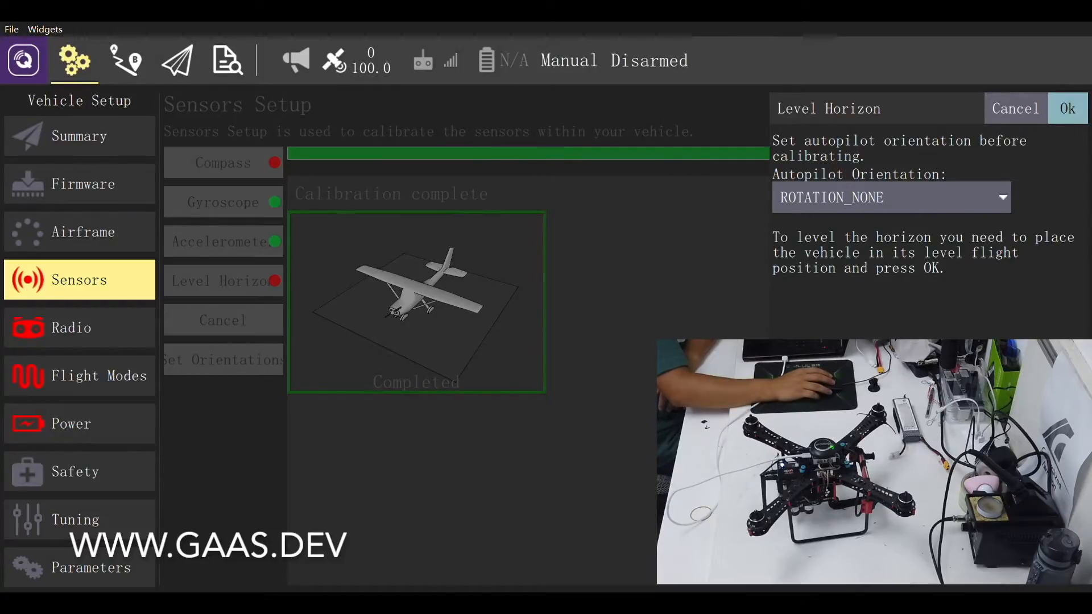
pyautogui.click(1067, 108)
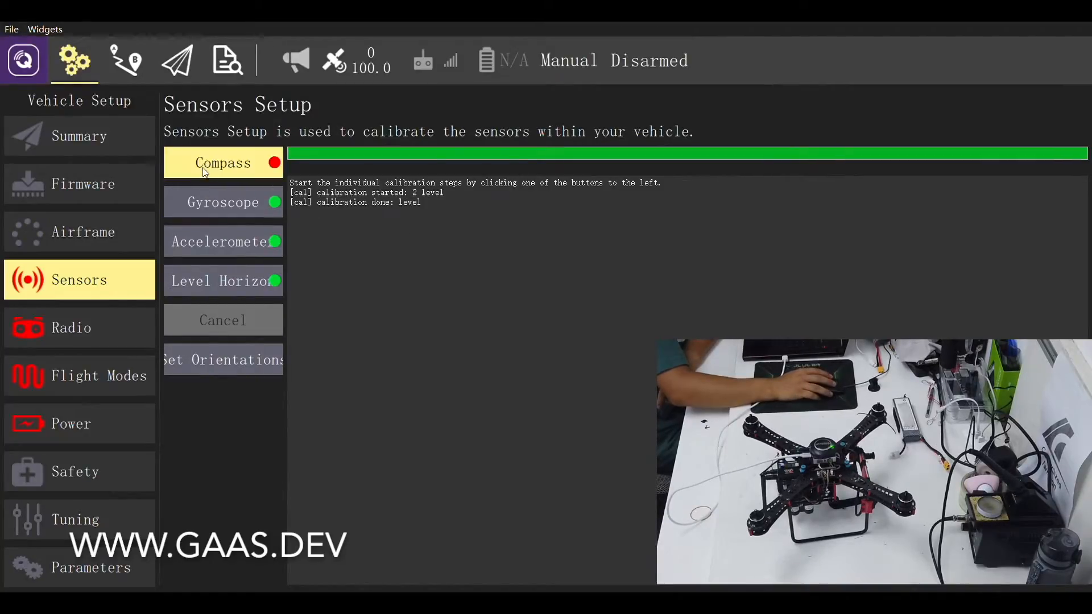
# Rotate the vehicle through every orientation for compass calibration and acknowledge completion.
pyautogui.click(223, 163)
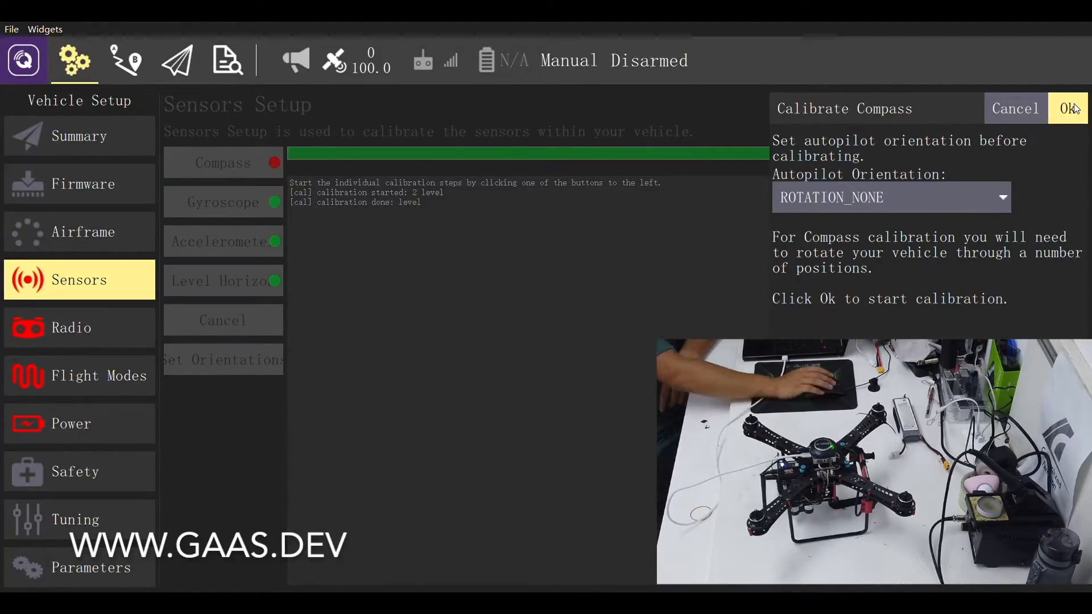
pyautogui.click(1071, 108)
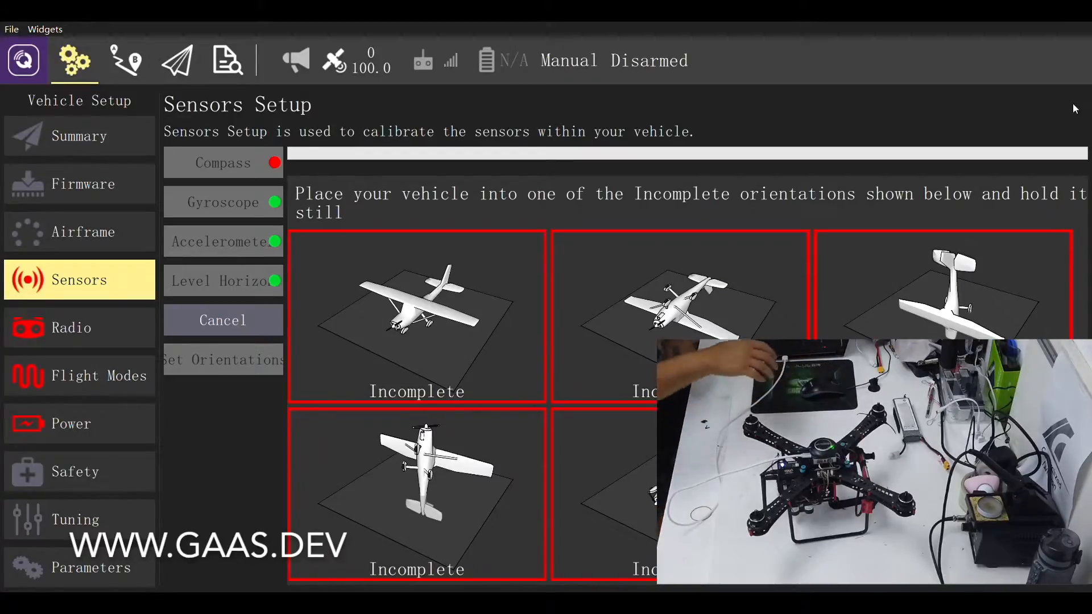
pyautogui.moveTo(1038, 119)
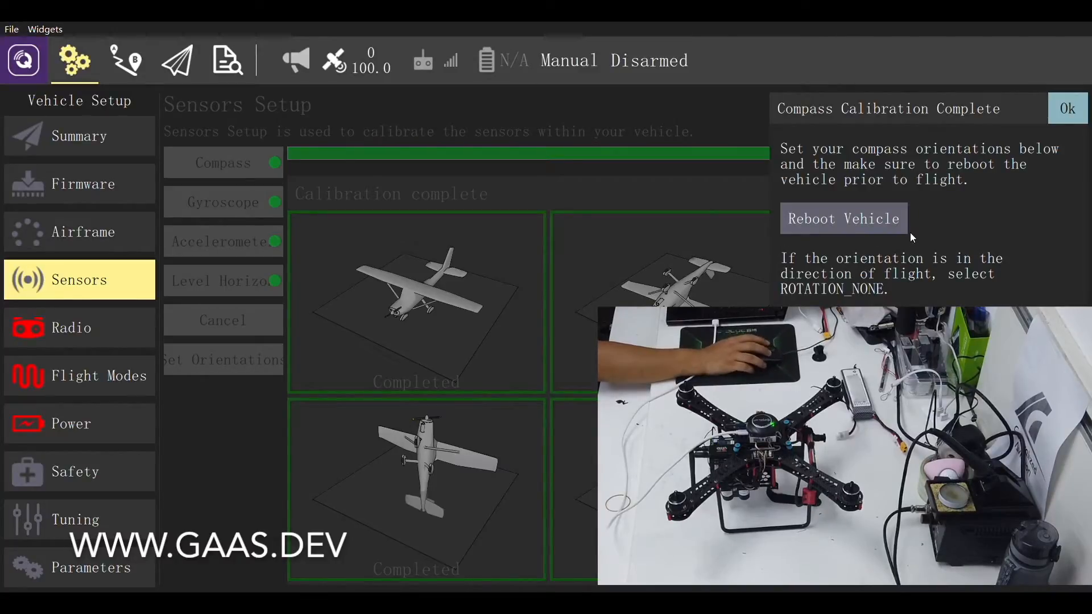
pyautogui.click(1067, 108)
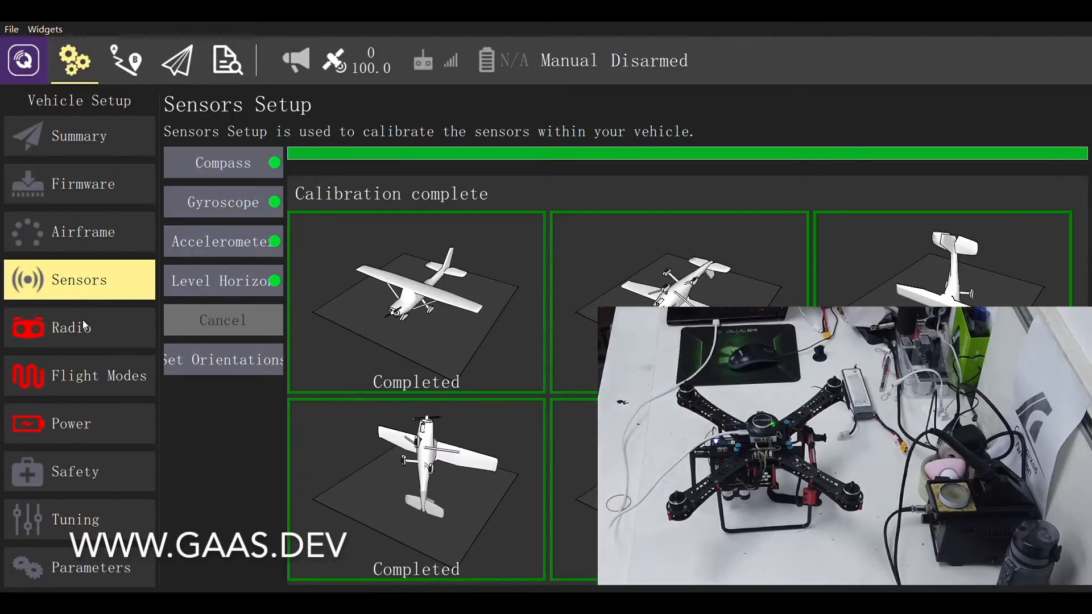
pyautogui.click(71, 327)
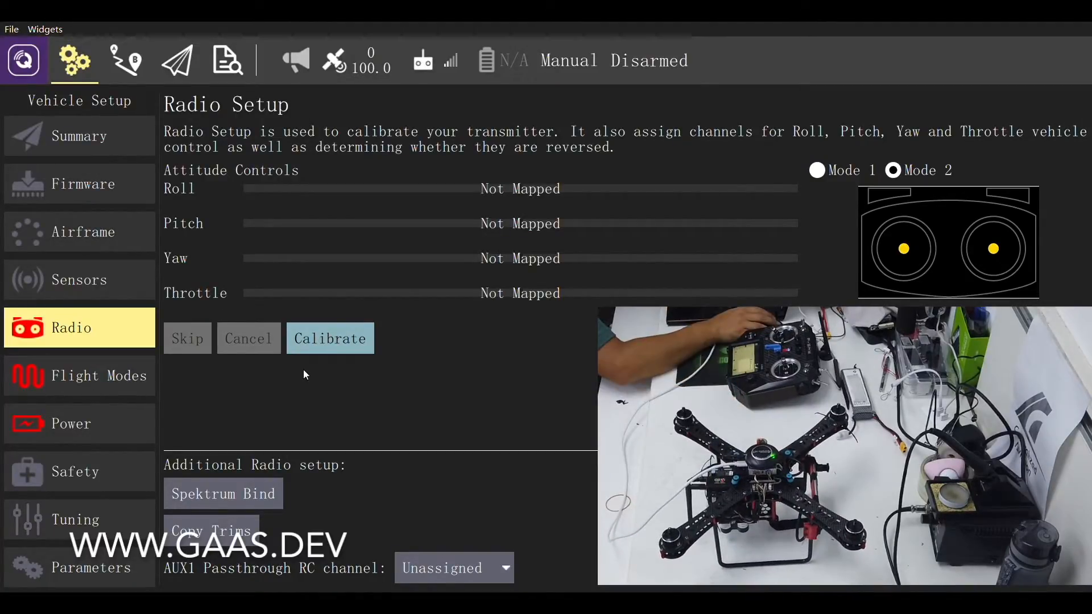
pyautogui.moveTo(230, 391)
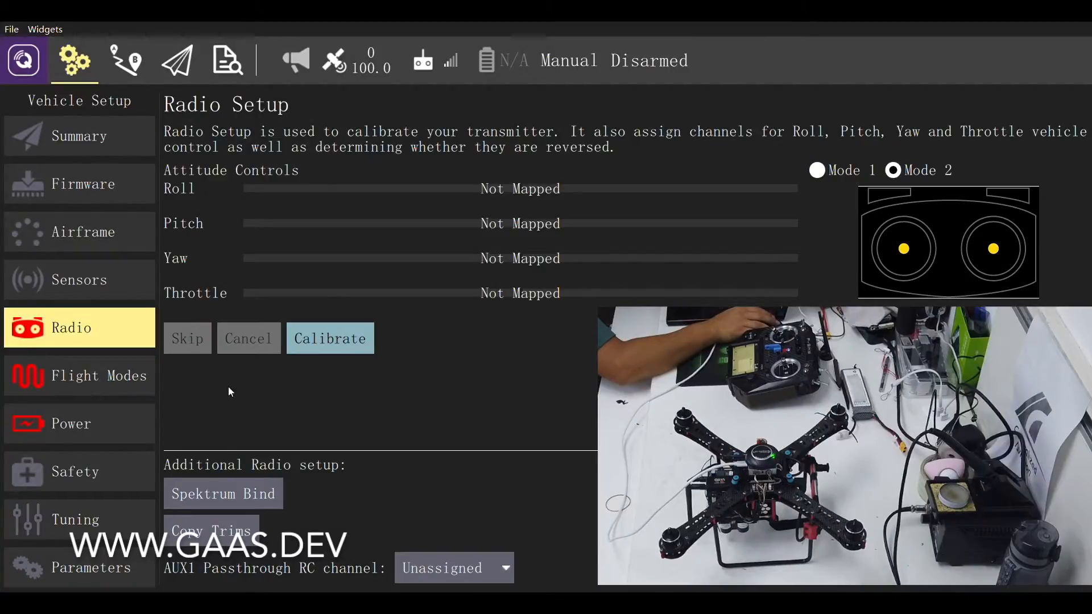
# Follow the stick and switch prompts with zeroed trims and save the radio calibration.
pyautogui.click(329, 339)
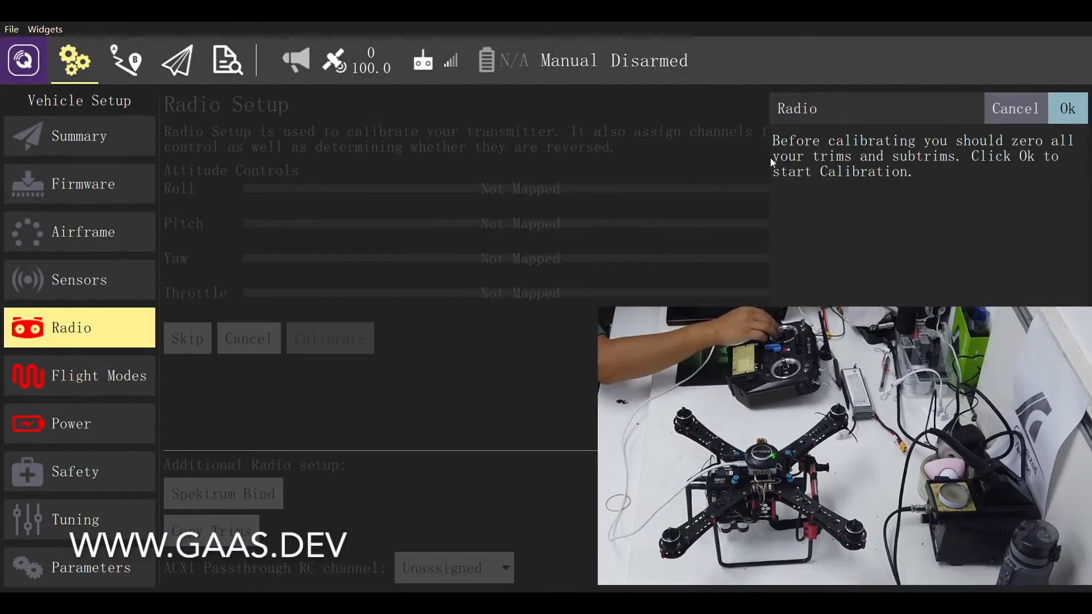
pyautogui.click(1067, 109)
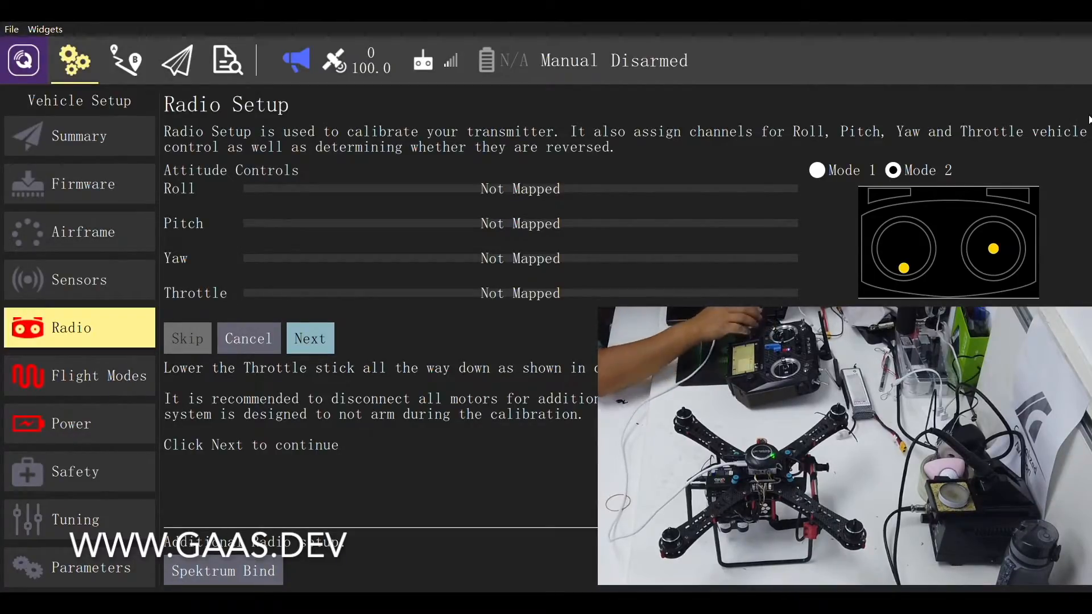
pyautogui.click(310, 338)
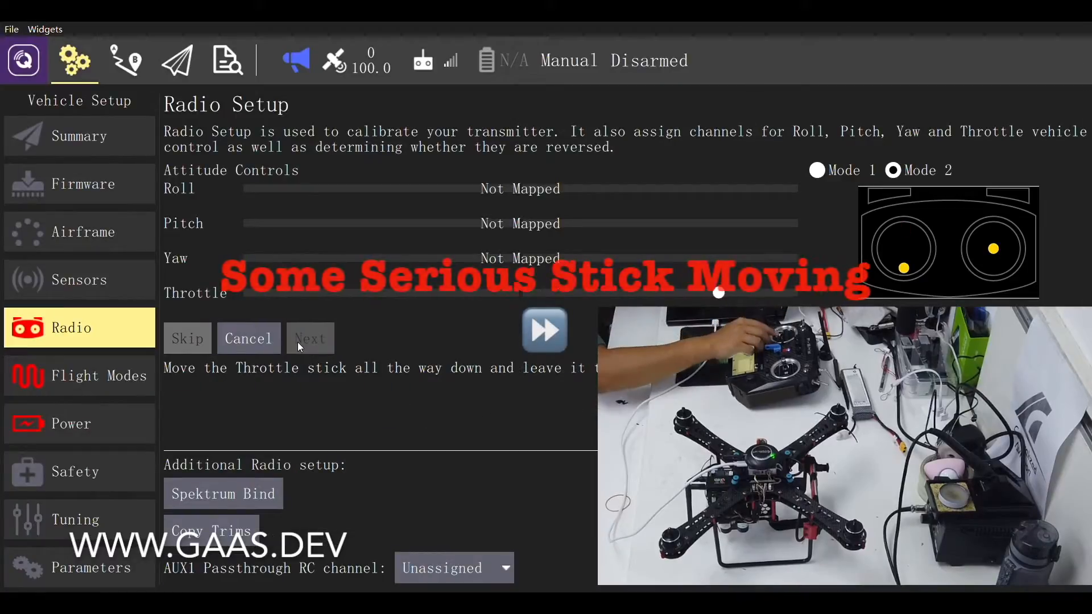
pyautogui.click(310, 338)
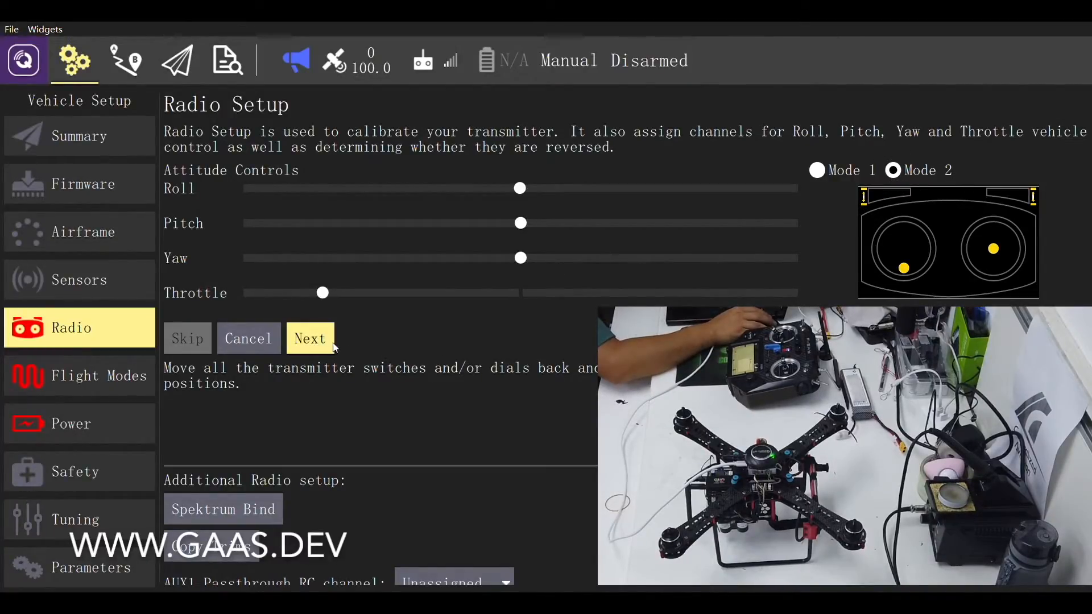
pyautogui.click(310, 338)
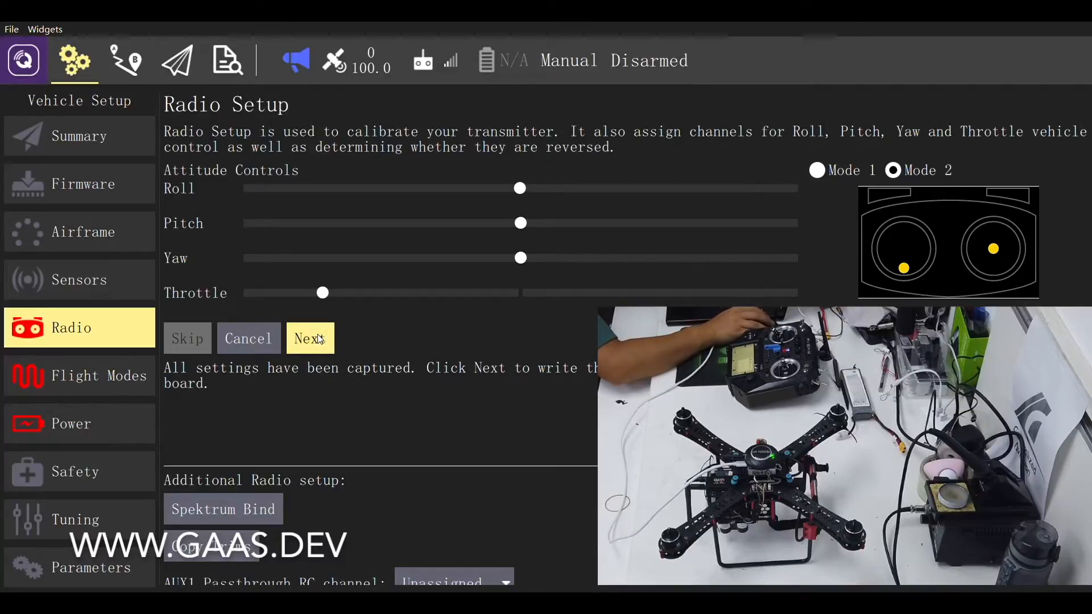
pyautogui.click(310, 338)
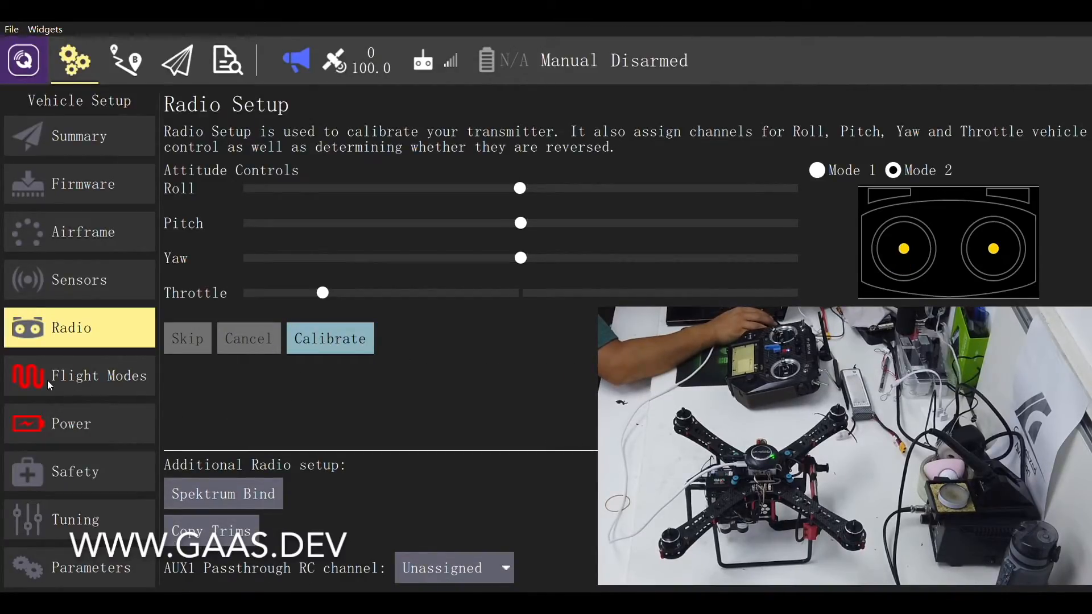
pyautogui.click(78, 376)
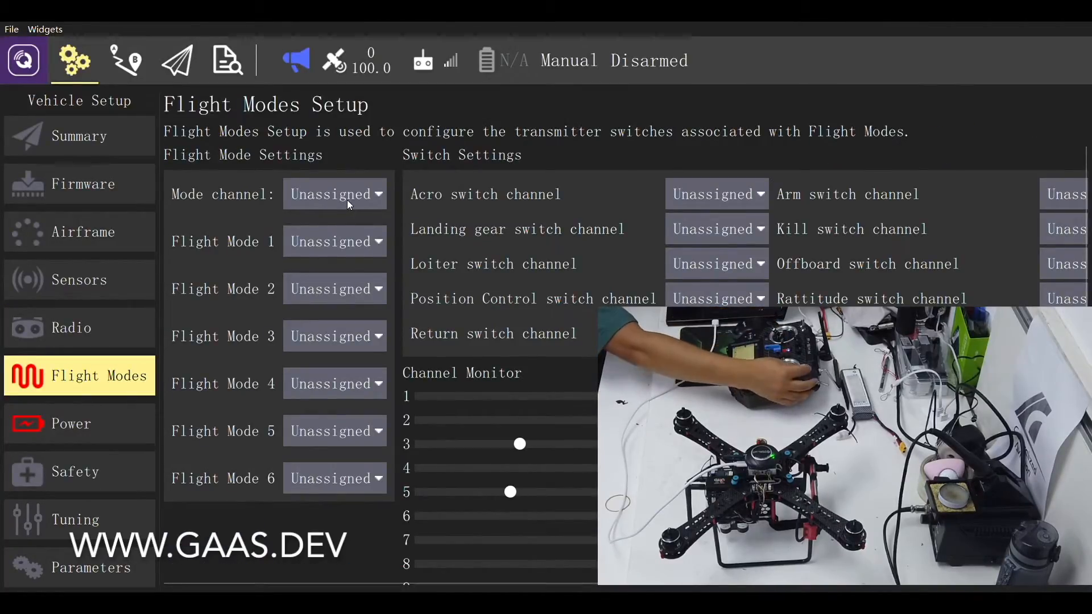
# Set channel 5 as mode channel with Stabilized, Altitude, Position modes and verify in Fly view.
pyautogui.click(335, 195)
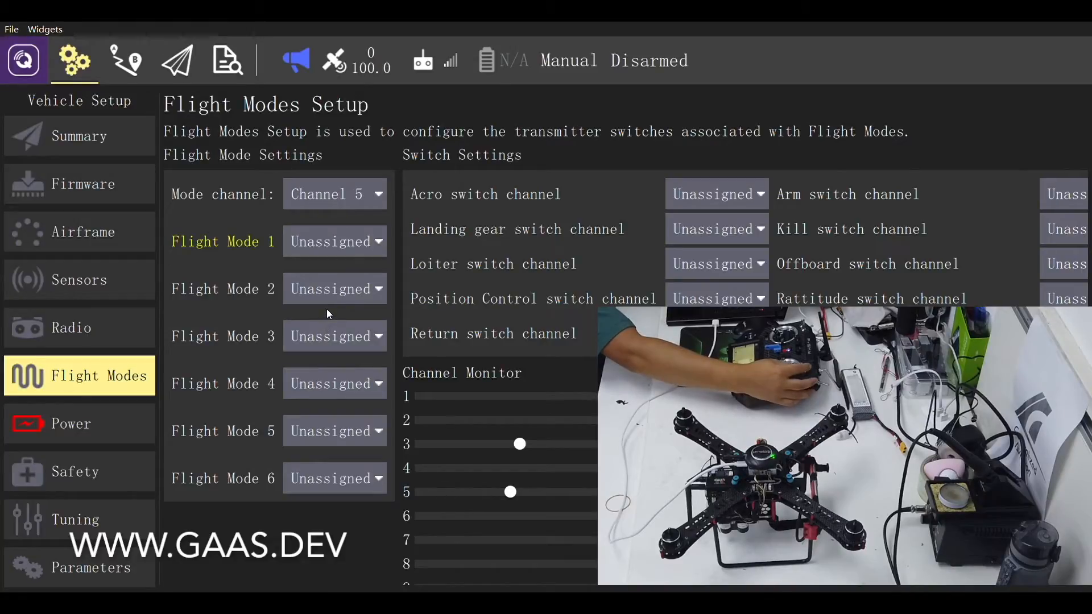
pyautogui.moveTo(327, 317)
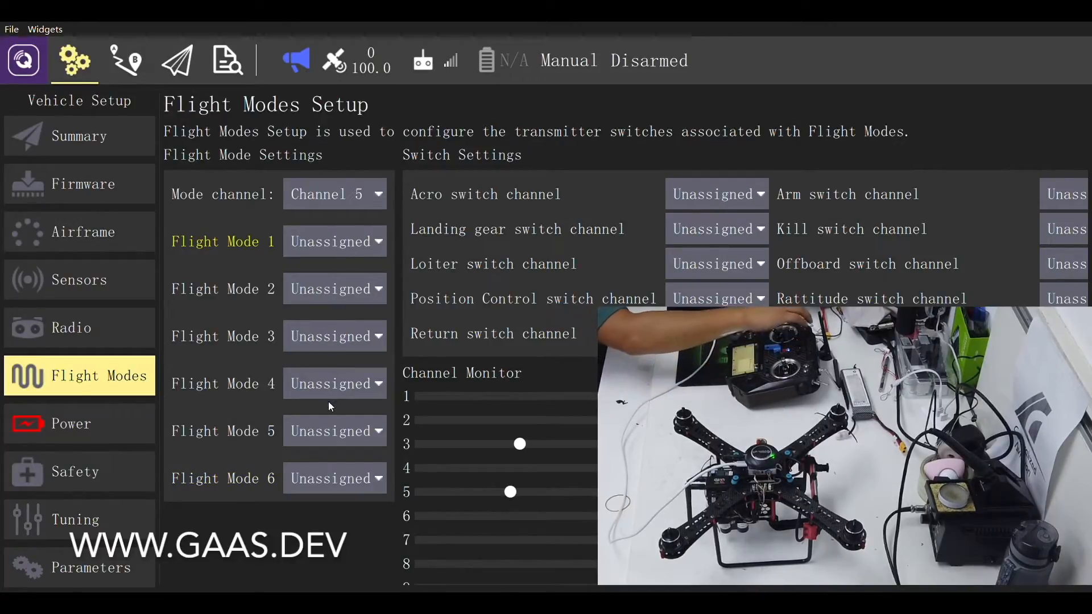
pyautogui.click(334, 242)
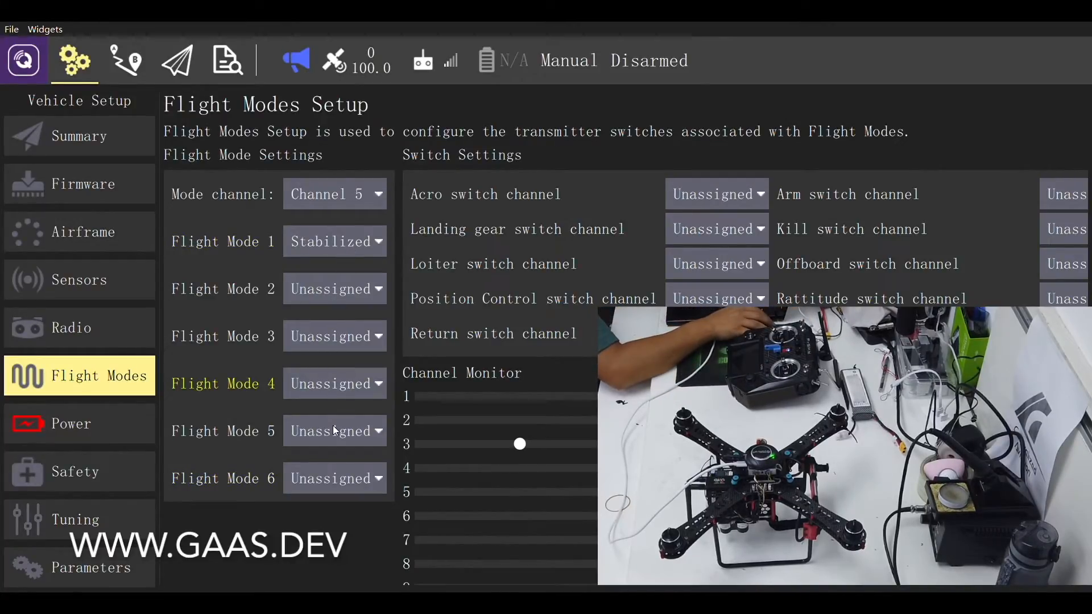
pyautogui.click(335, 384)
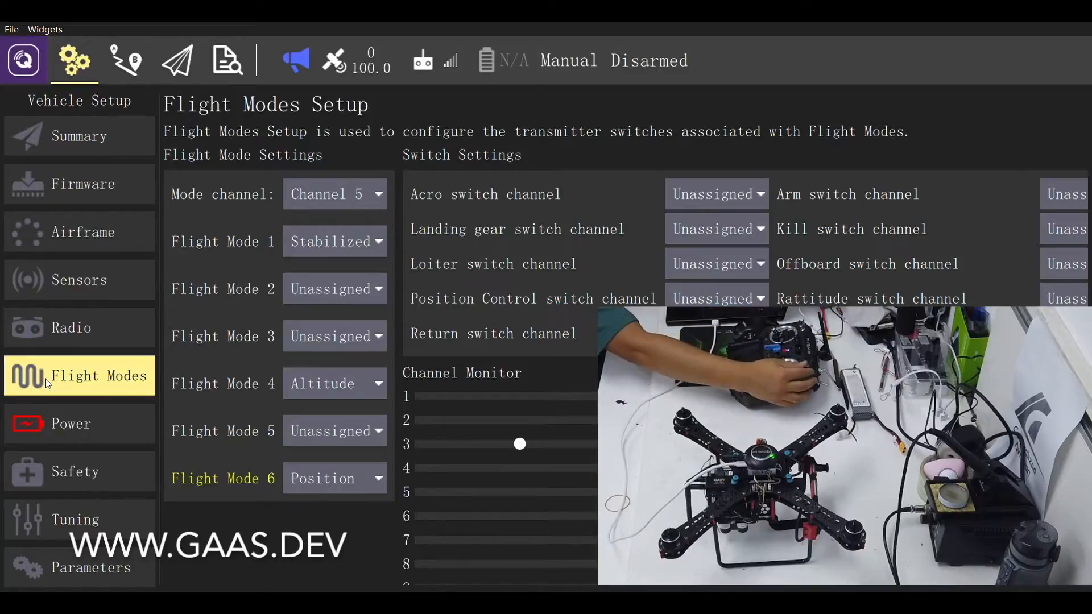
pyautogui.click(177, 59)
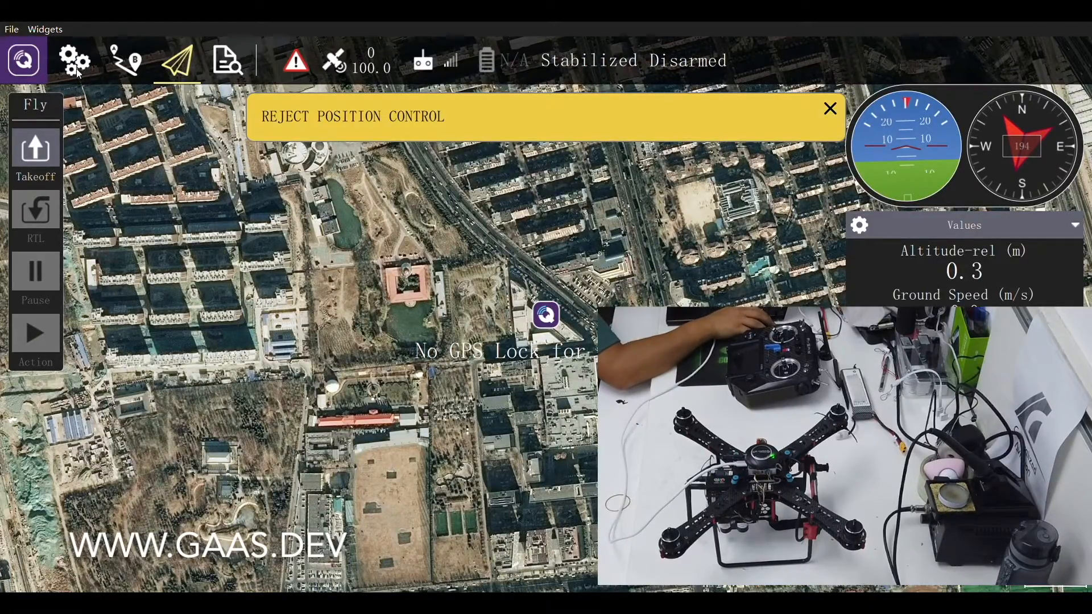
pyautogui.click(75, 60)
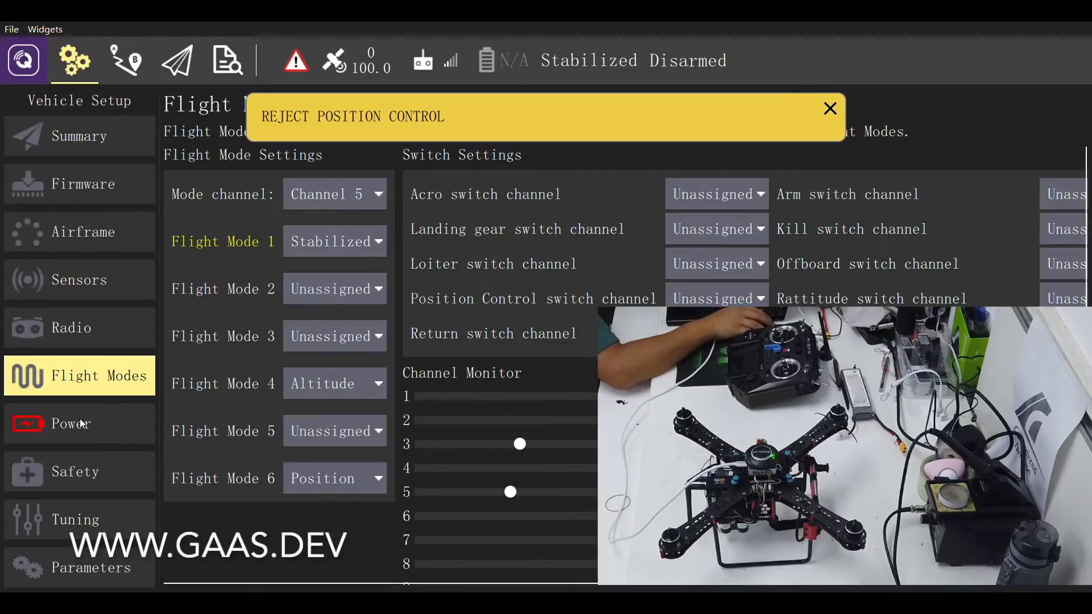
# Configure the battery as 3 cells, 4.20 V full and 3.30 V empty per cell.
pyautogui.click(70, 423)
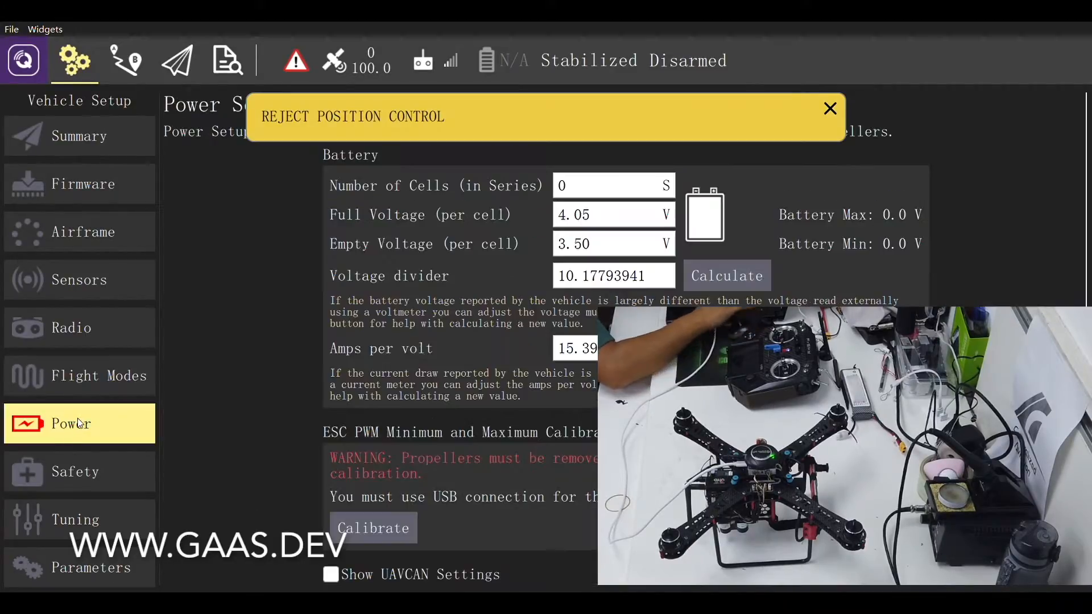
pyautogui.click(831, 109)
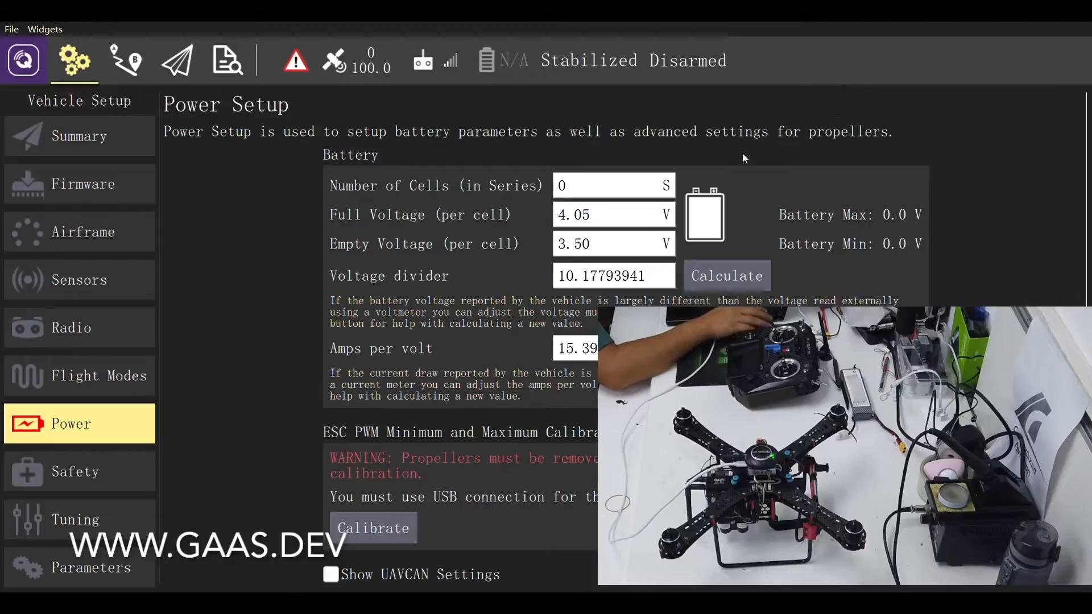
pyautogui.write('3')
pyautogui.write('4.2')
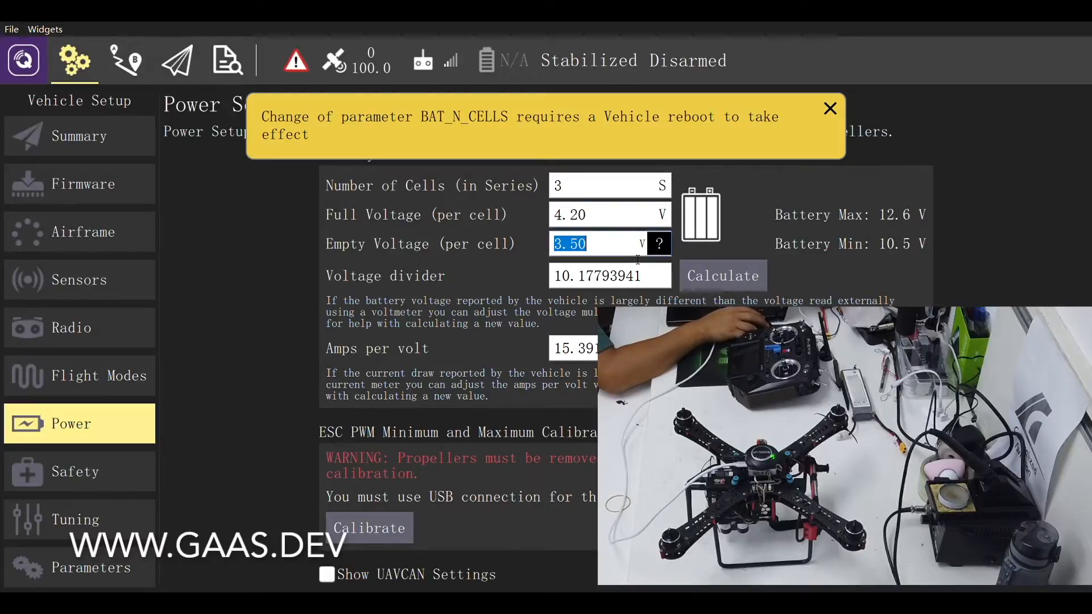
pyautogui.write('3.30')
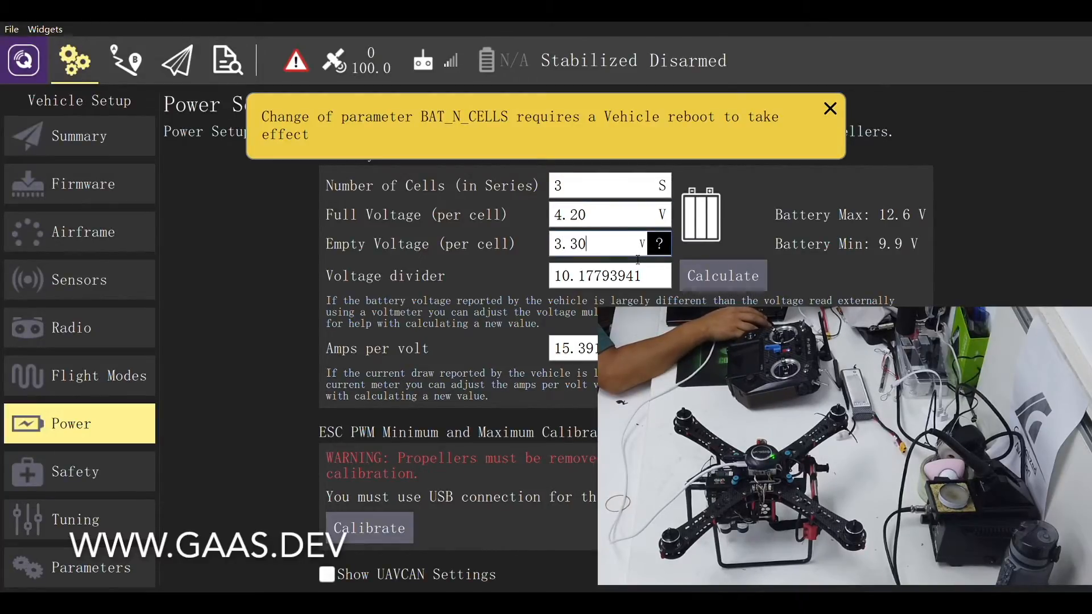
pyautogui.moveTo(737, 171)
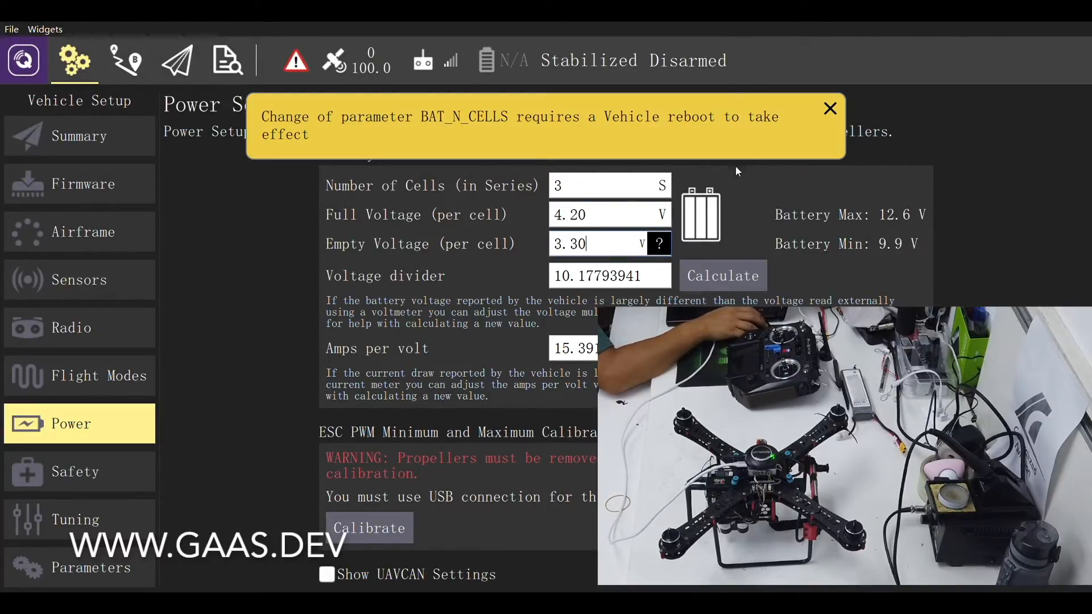
pyautogui.click(830, 108)
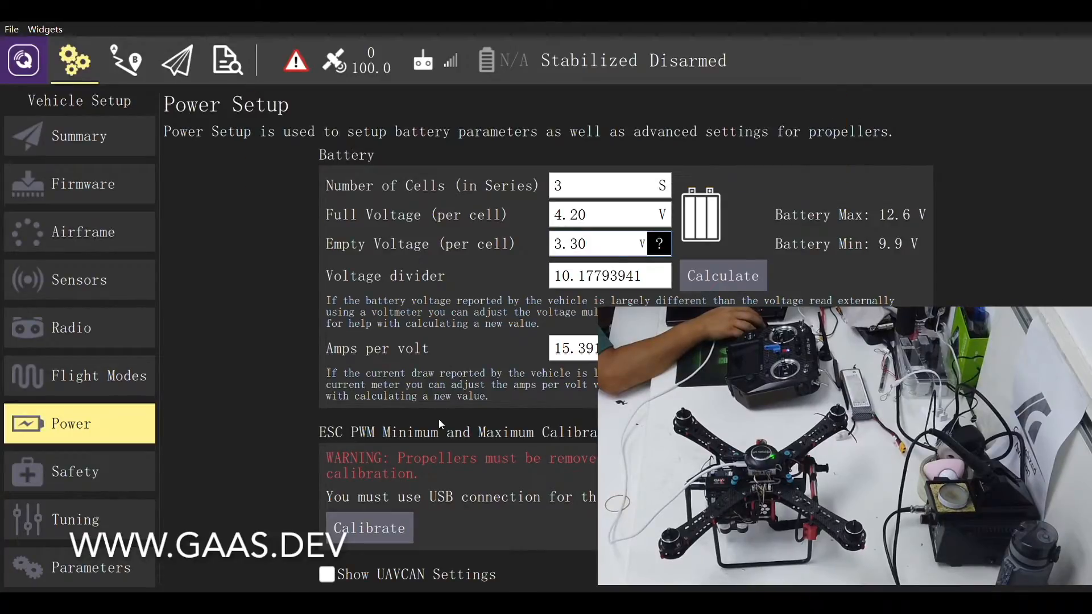
pyautogui.scroll(-3)
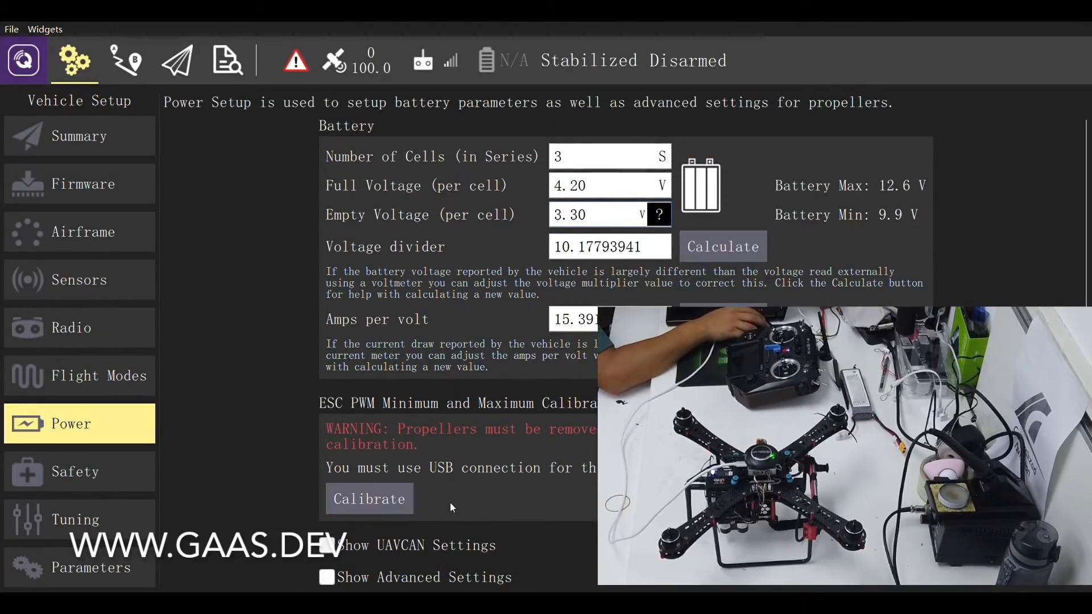
# Run the ESC PWM calibration with the battery connected and acknowledge its completion.
pyautogui.click(369, 498)
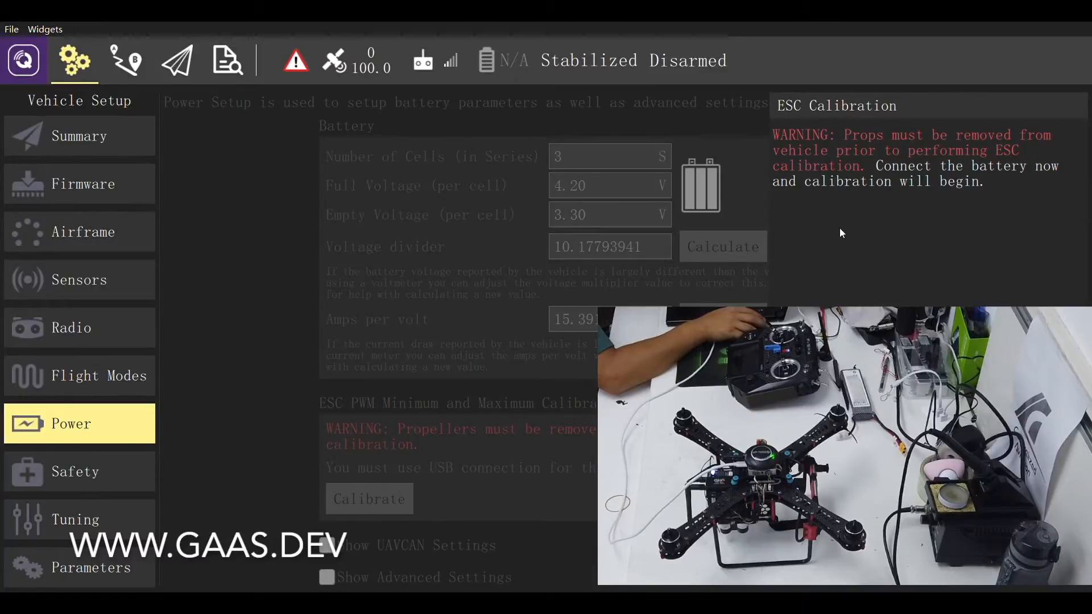
pyautogui.moveTo(760, 188)
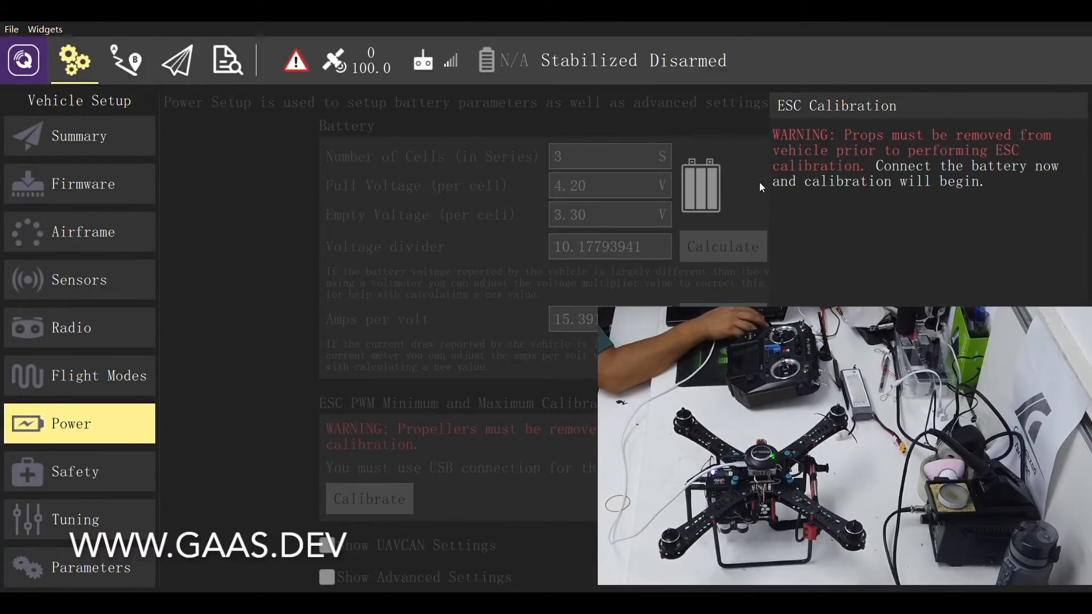
pyautogui.moveTo(1002, 179)
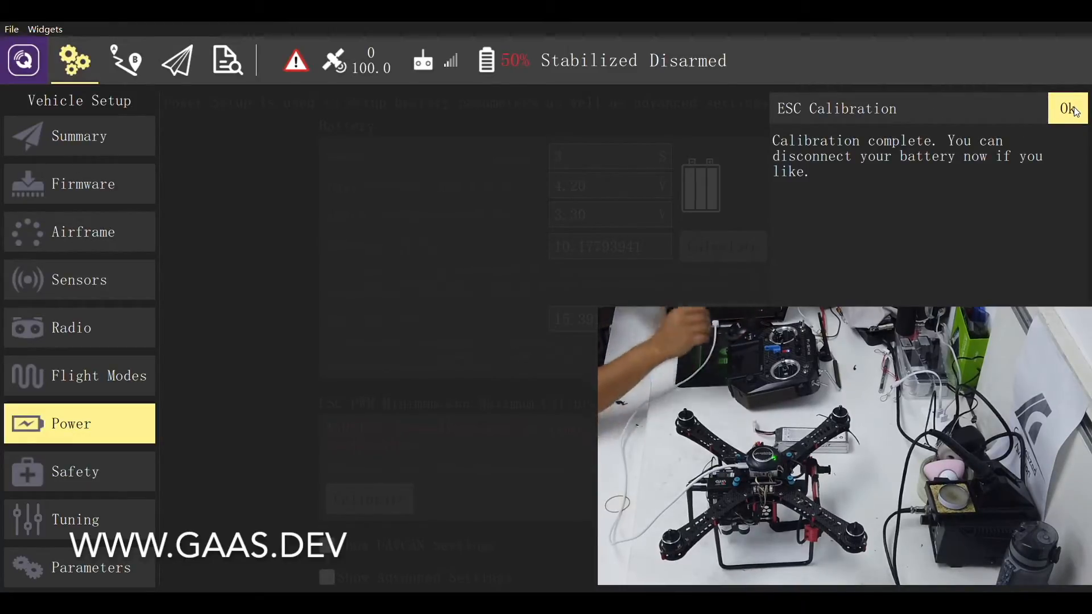
pyautogui.click(1068, 108)
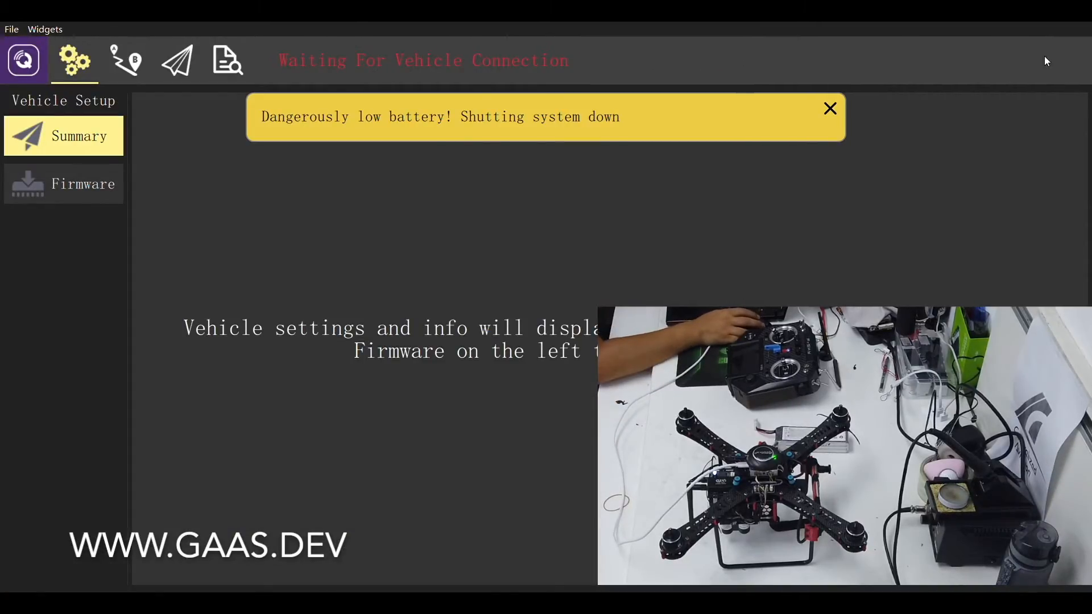
# Dismiss the low-battery shutdown warning and let the vehicle reconnect on the Summary page.
pyautogui.click(831, 108)
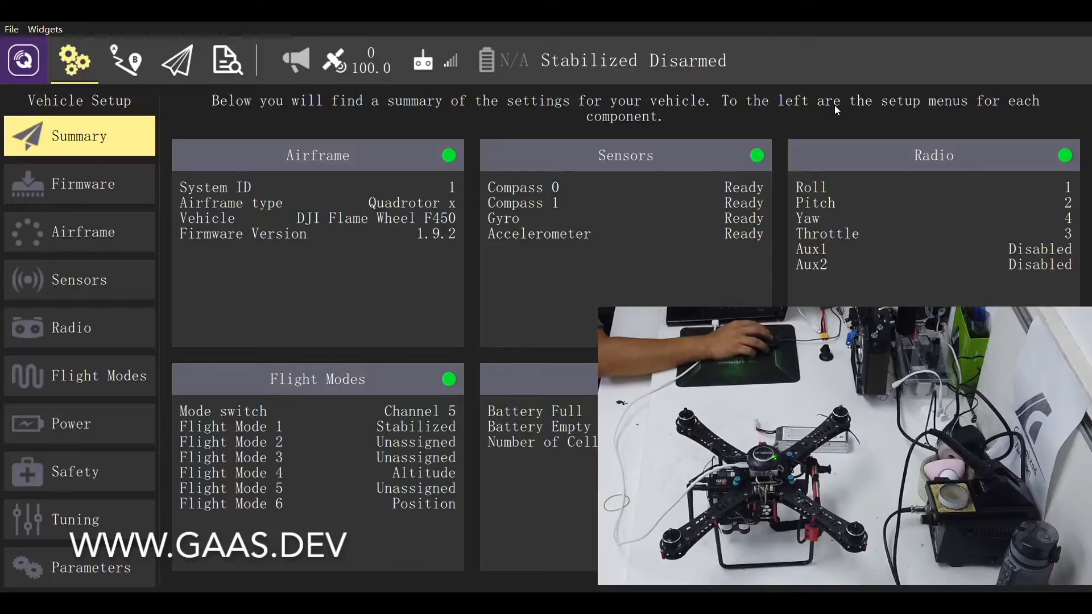
pyautogui.moveTo(251, 132)
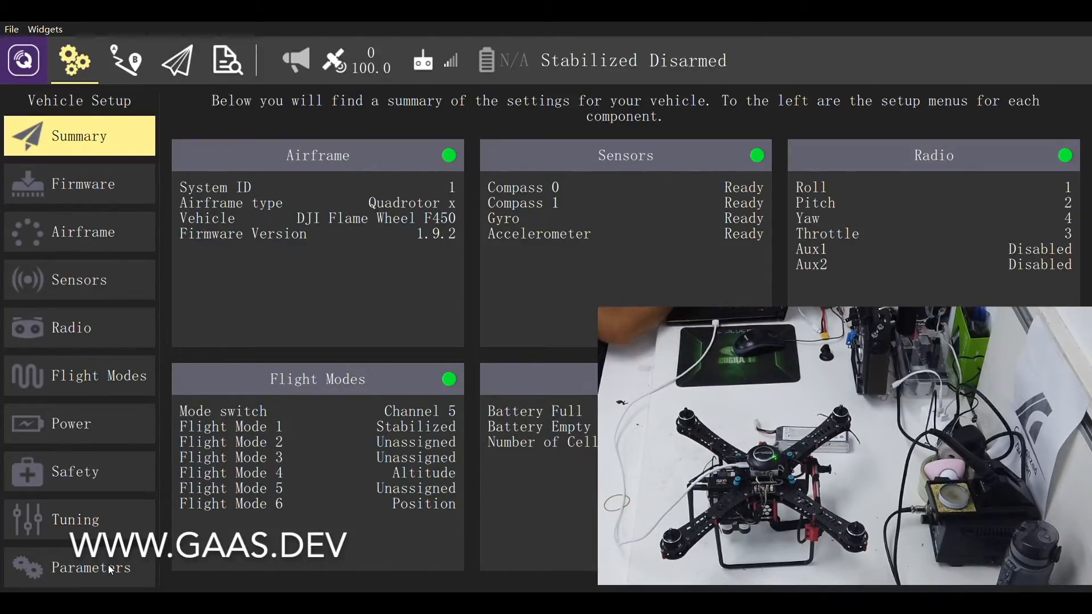
# Change EKF2_AID_MASK from GPS to vision position fusion only (value 8) and save.
pyautogui.click(78, 568)
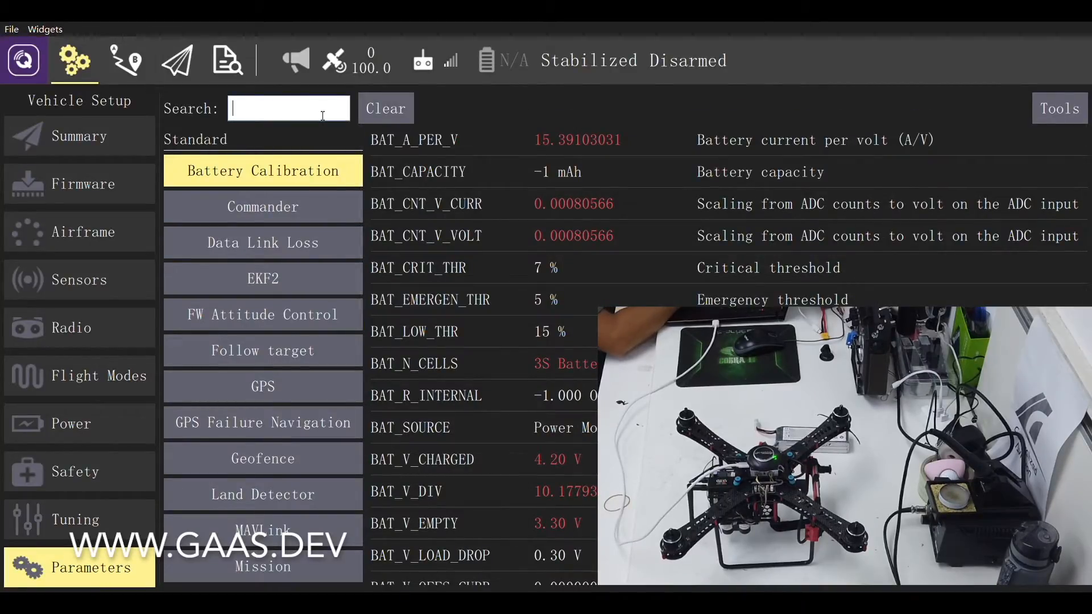
pyautogui.write('aid')
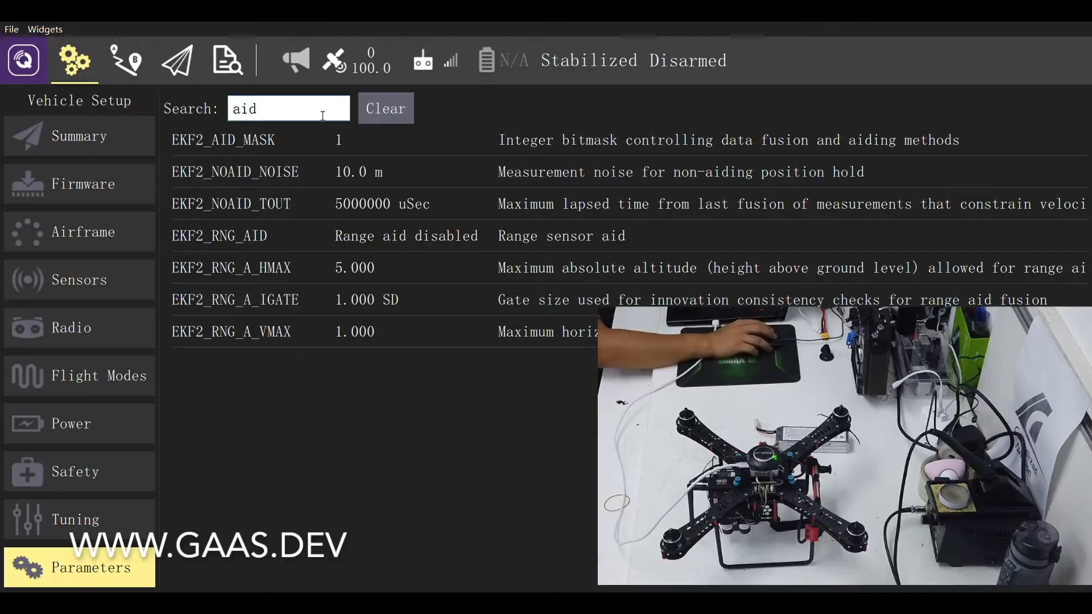
pyautogui.write('_mask')
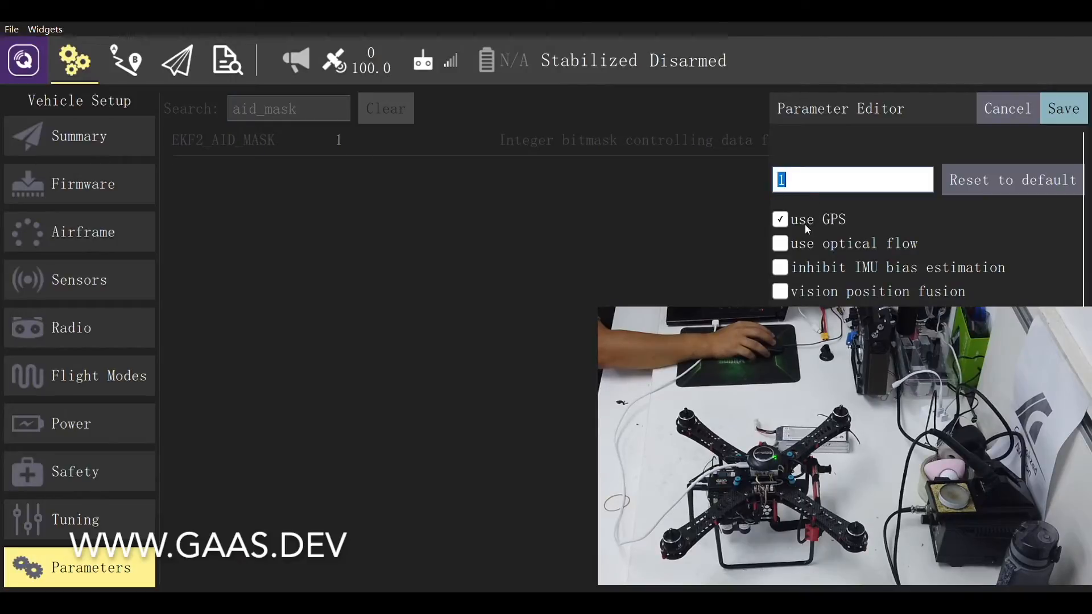
pyautogui.click(779, 220)
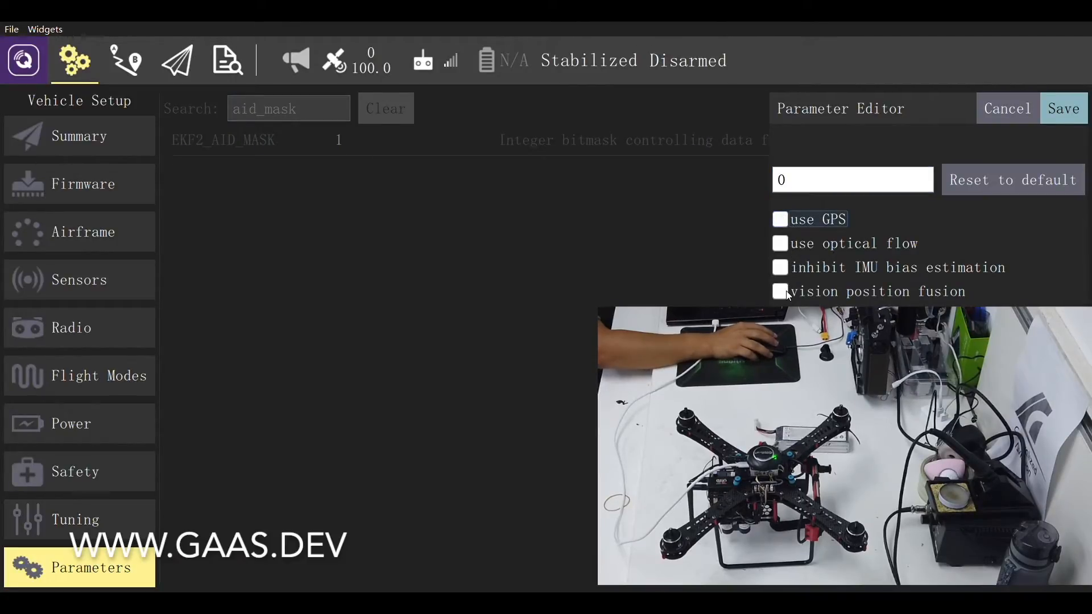
pyautogui.click(780, 291)
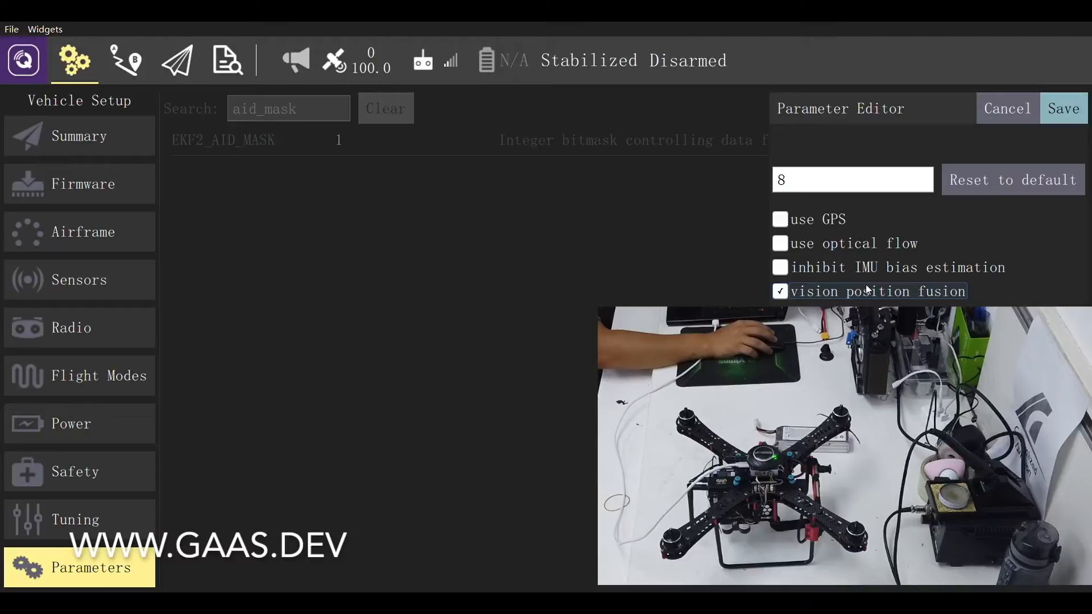
pyautogui.click(1063, 108)
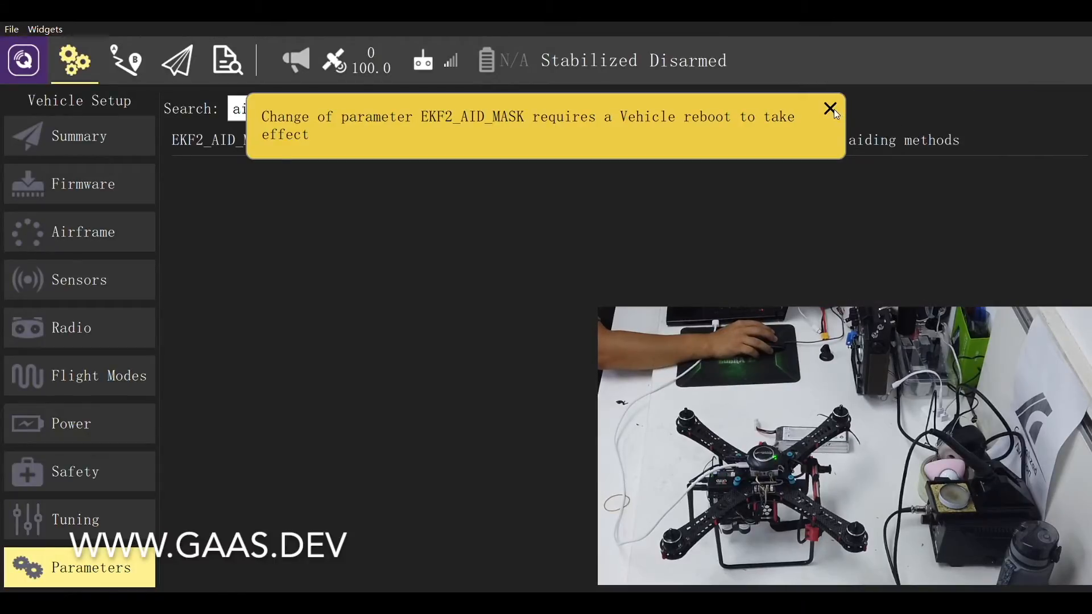
pyautogui.click(829, 109)
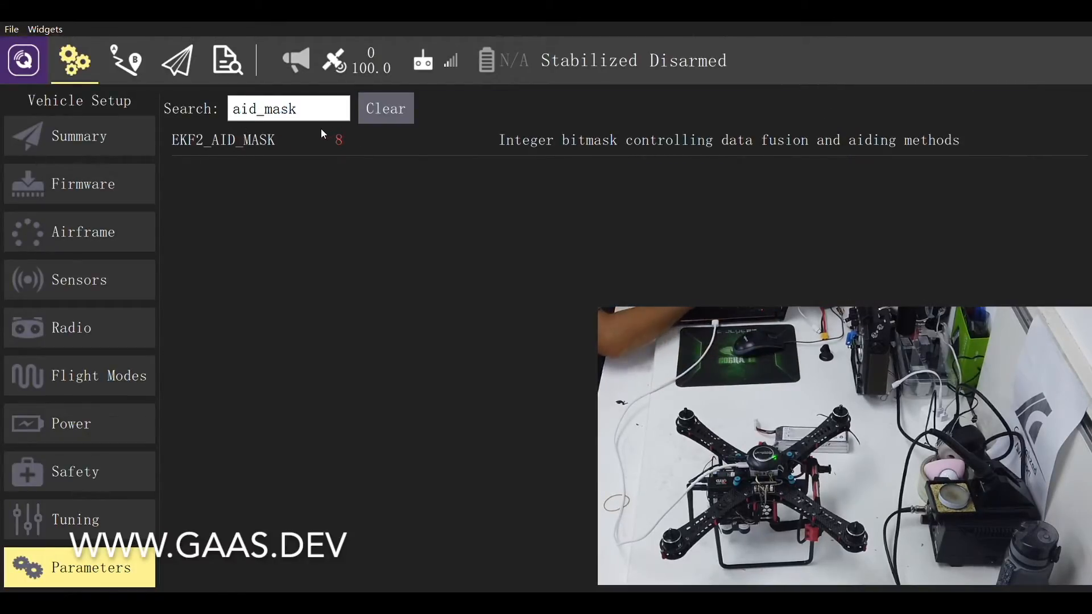
# Set EKF2_HGT_MODE to Range sensor and save it.
pyautogui.tripleClick(288, 108)
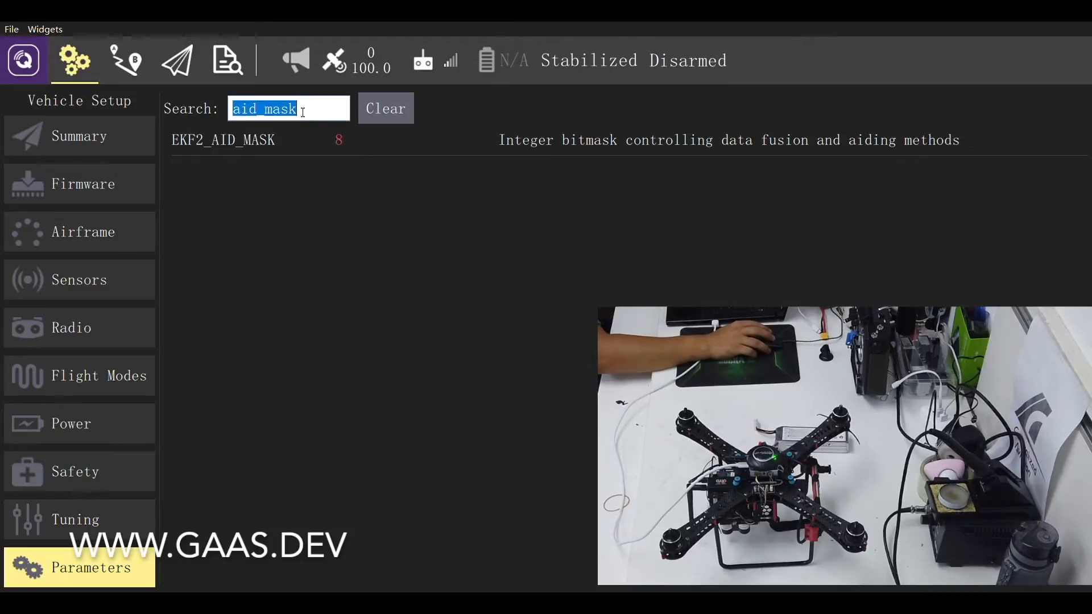
pyautogui.write('HGT')
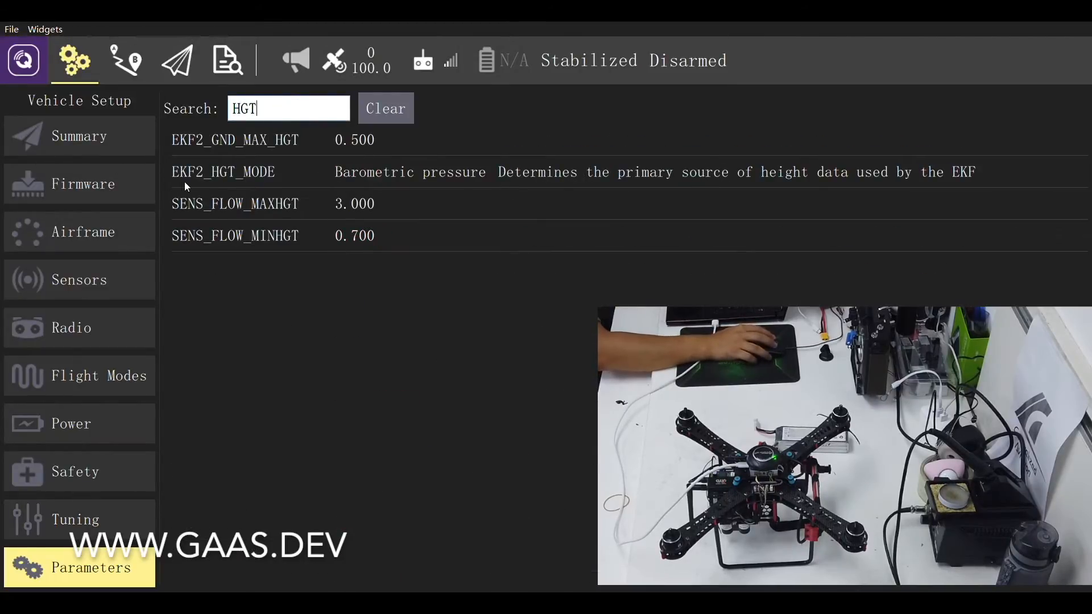
pyautogui.moveTo(732, 186)
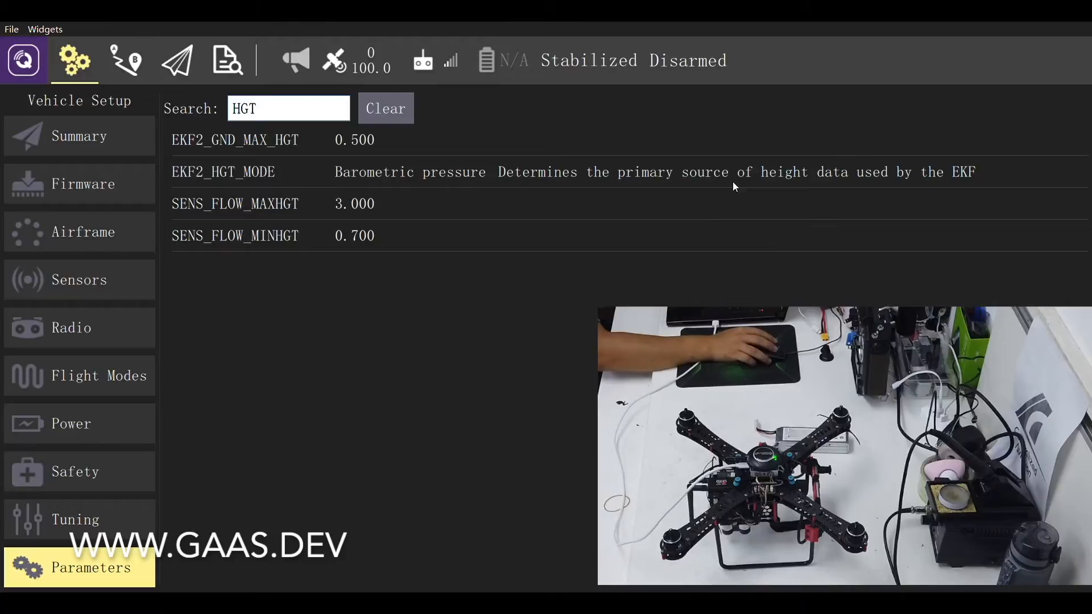
pyautogui.click(222, 172)
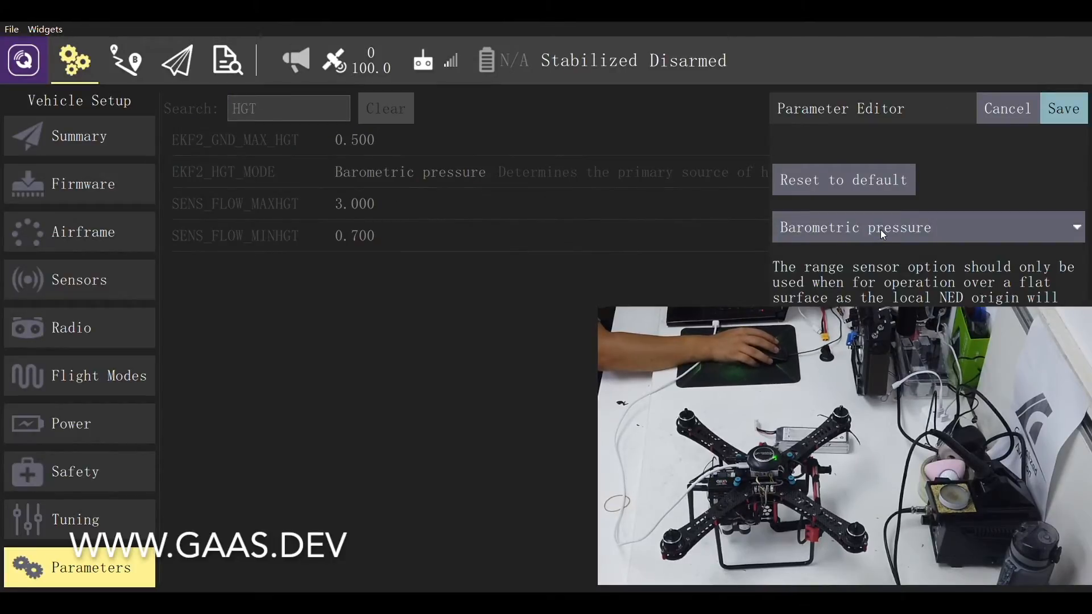
pyautogui.click(1063, 108)
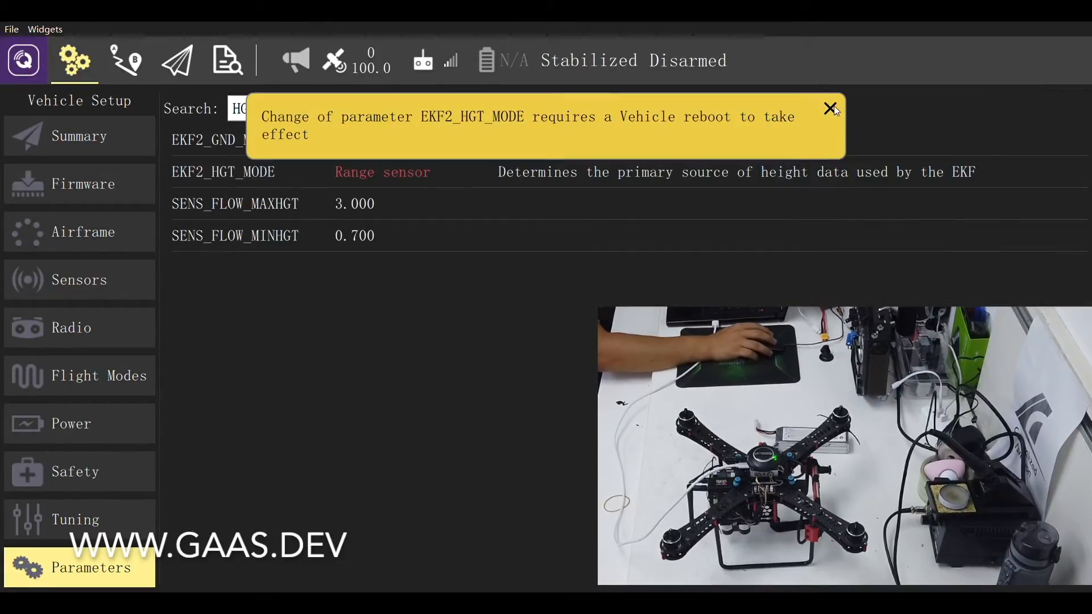
pyautogui.click(830, 109)
pyautogui.write('LIDAR')
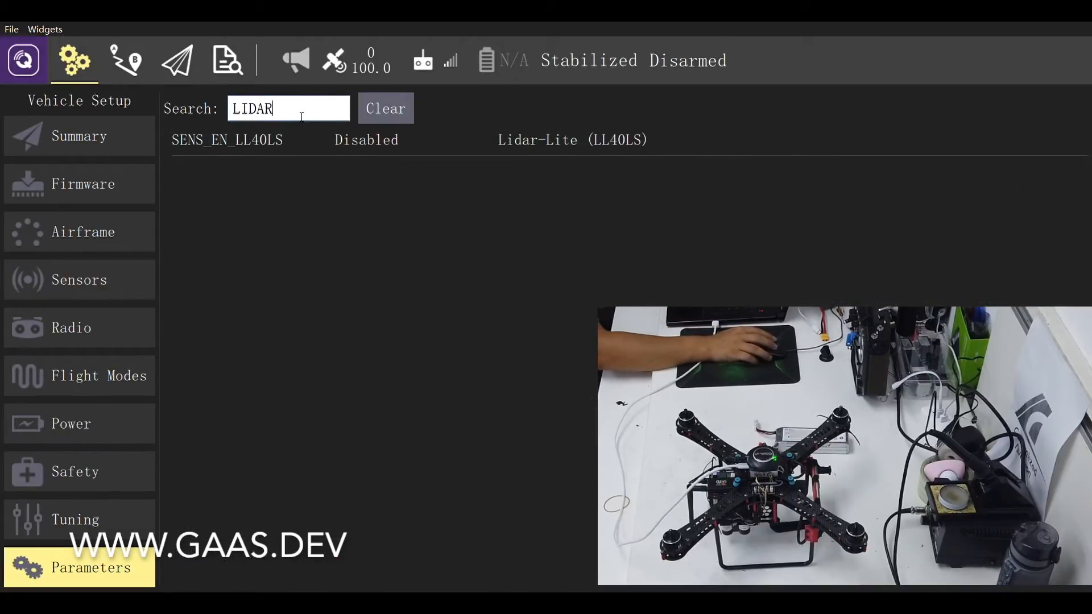
pyautogui.moveTo(202, 158)
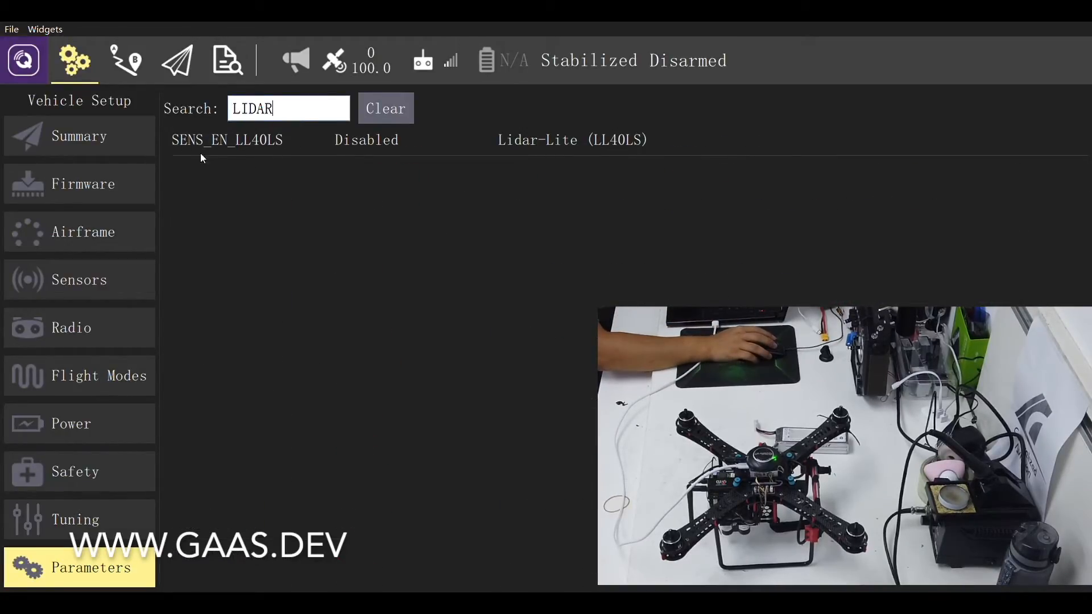
pyautogui.moveTo(658, 158)
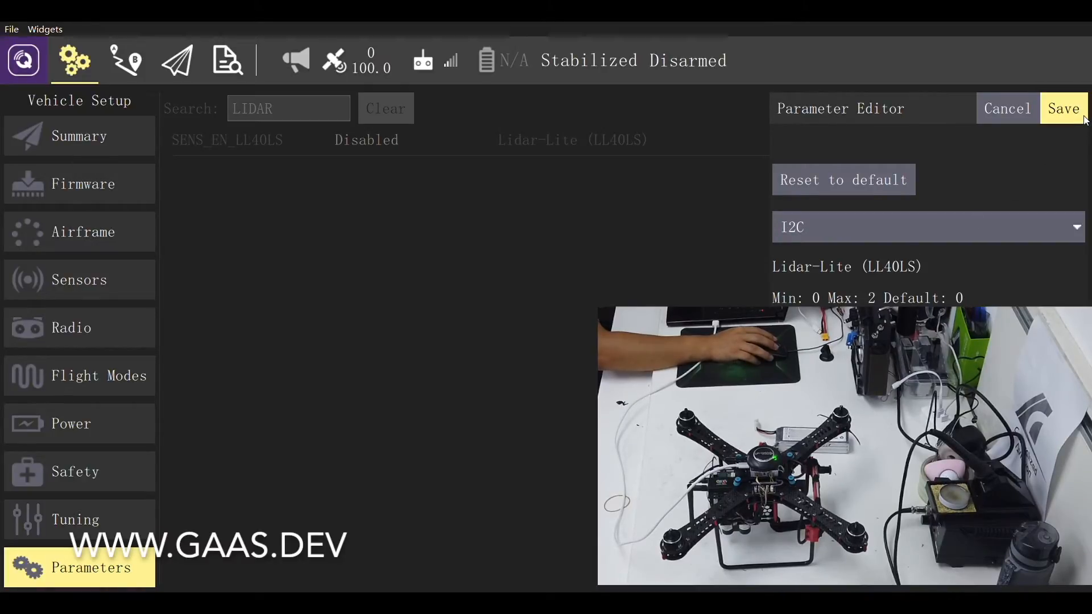
# Save SENS_EN_LL40LS as I2C and dismiss the reboot-required notice.
pyautogui.click(1063, 108)
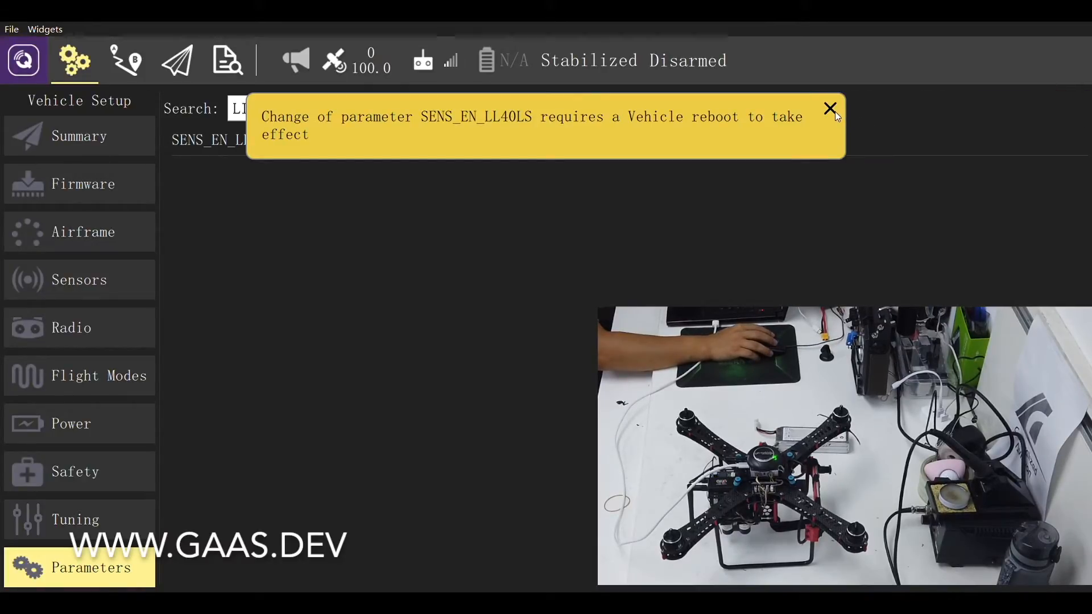
pyautogui.click(830, 109)
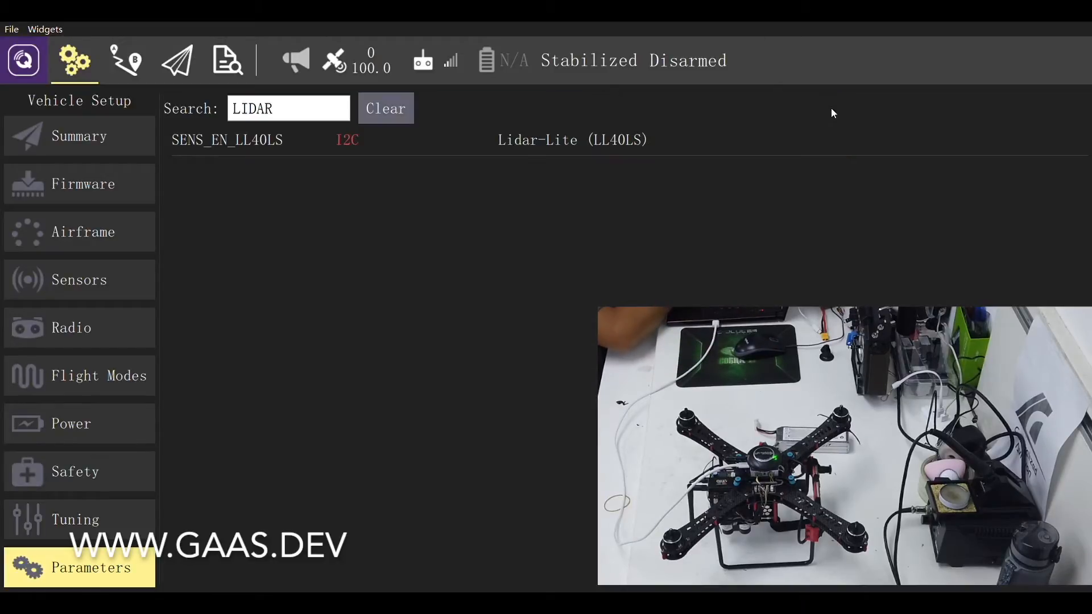
pyautogui.tripleClick(288, 108)
pyautogui.write('CBRK')
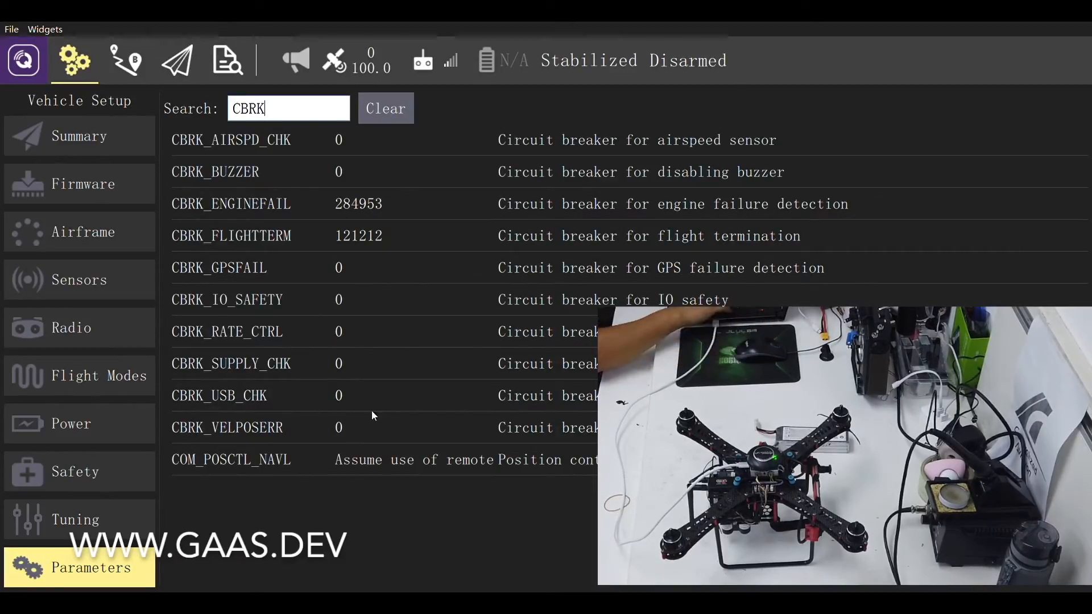
# Set CBRK_USB_CHK to 197848 and CBRK_SUPPLY_CHK to 894281, saving each.
pyautogui.click(218, 396)
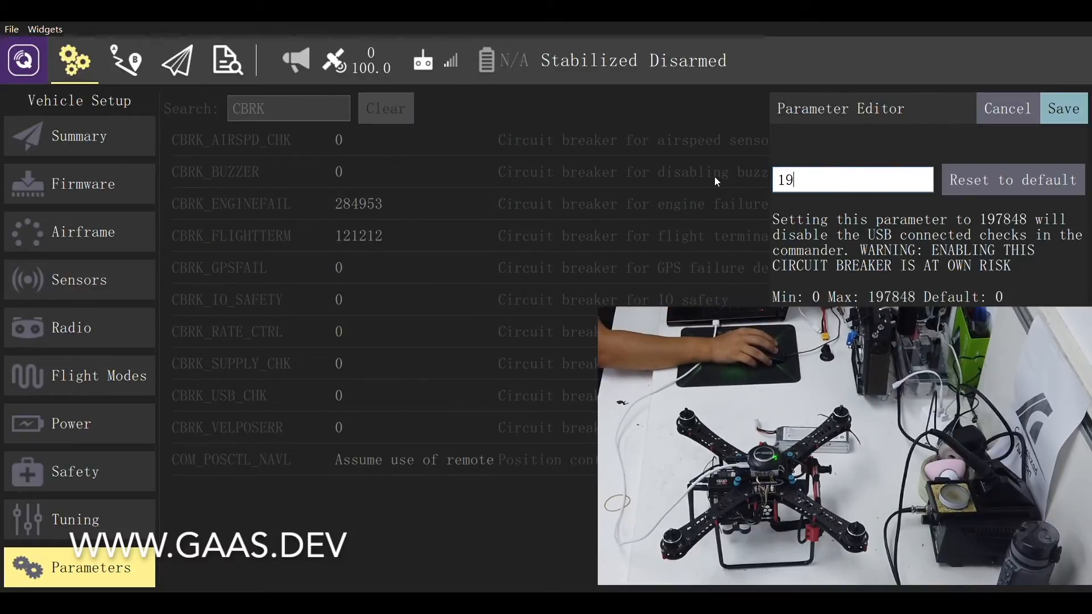
pyautogui.write('7848')
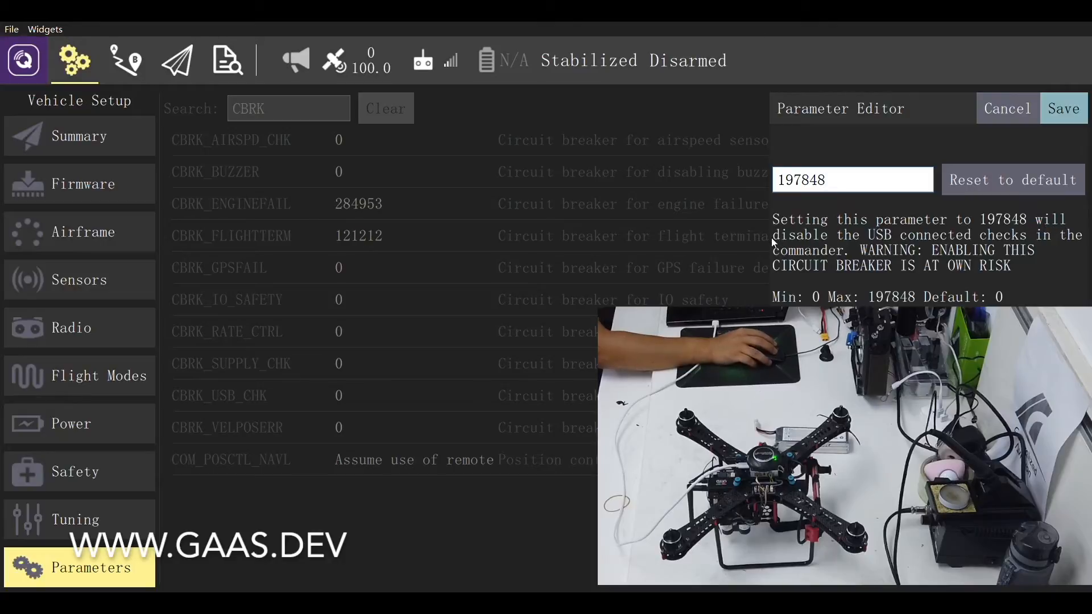
pyautogui.moveTo(783, 288)
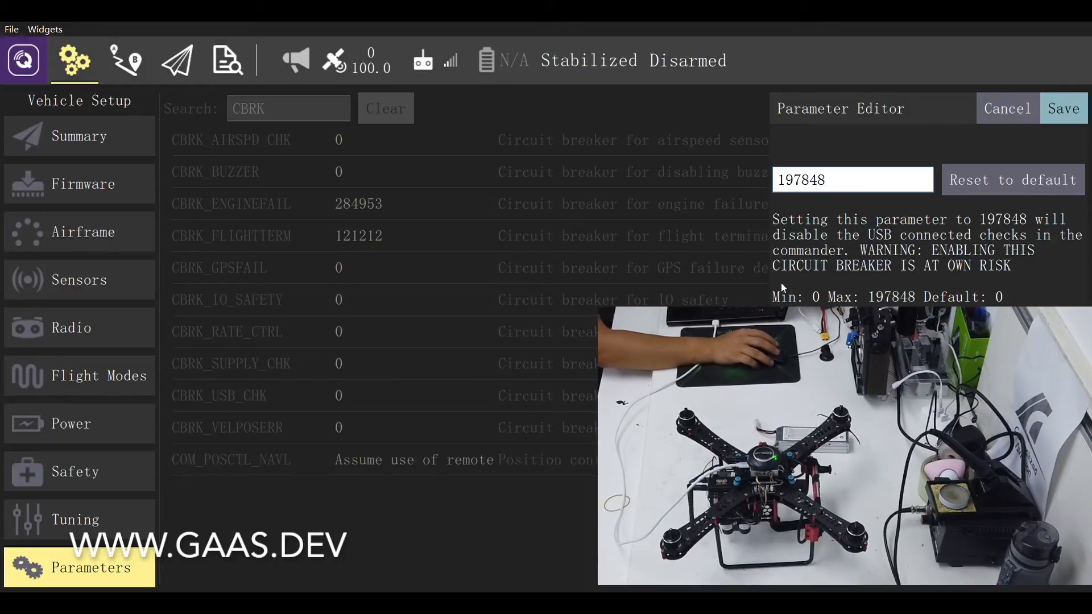
pyautogui.click(1064, 108)
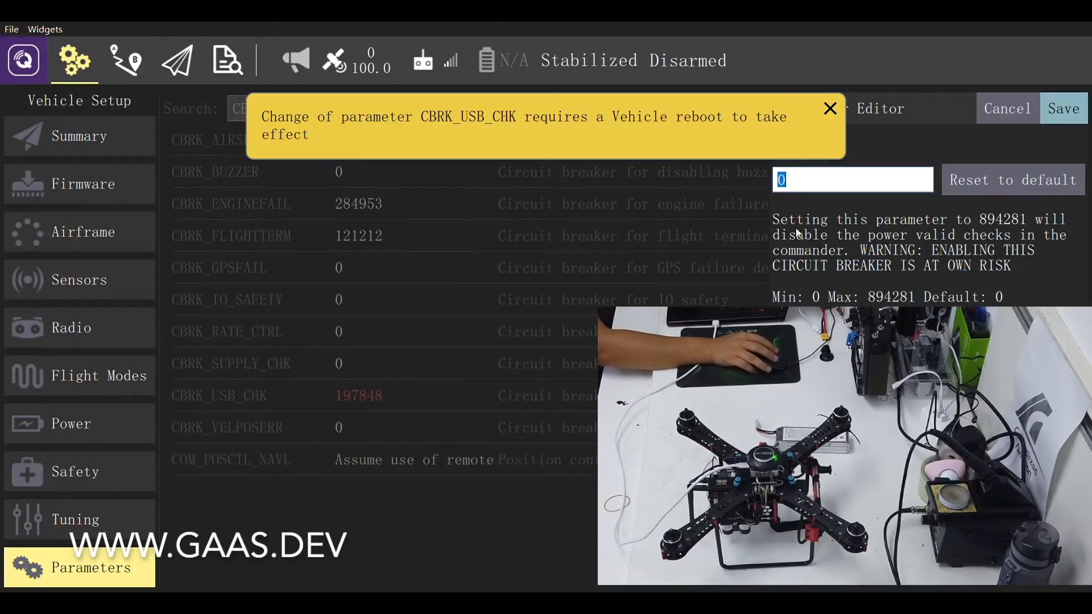
pyautogui.moveTo(872, 282)
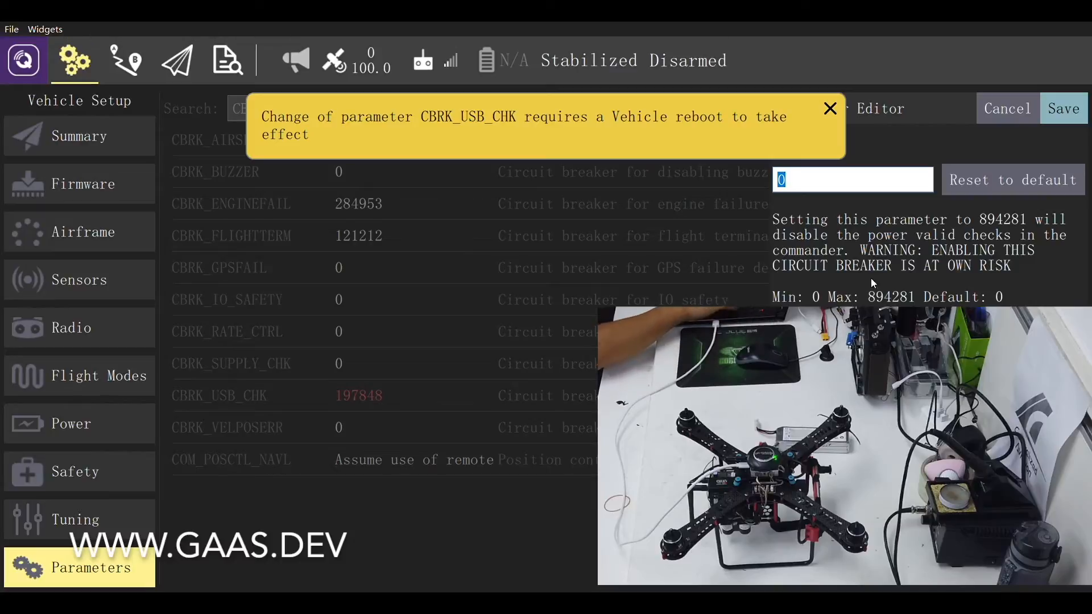
pyautogui.write('8942')
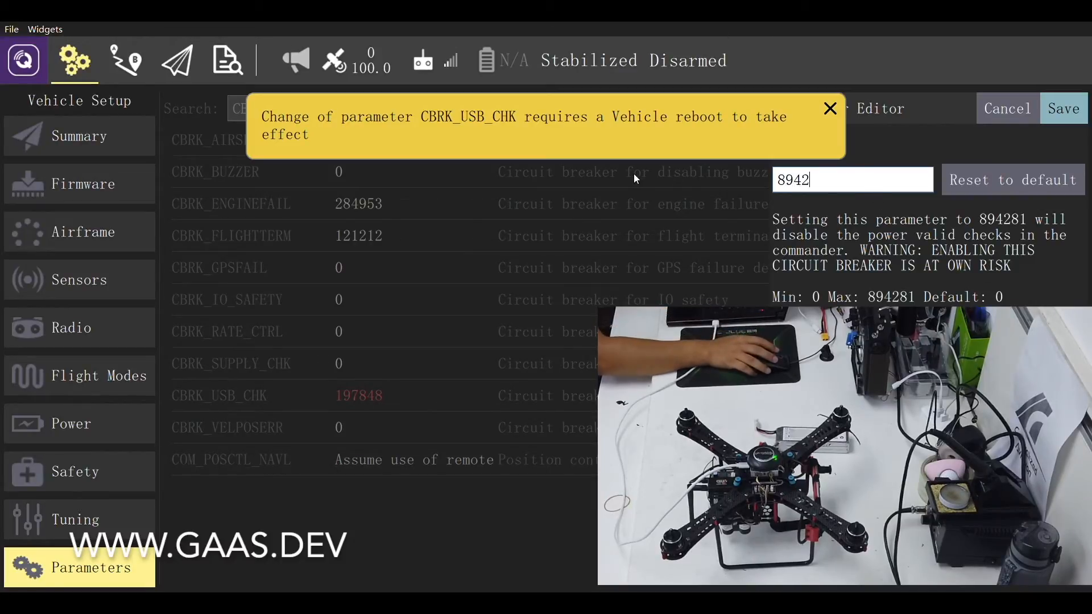
pyautogui.write('81')
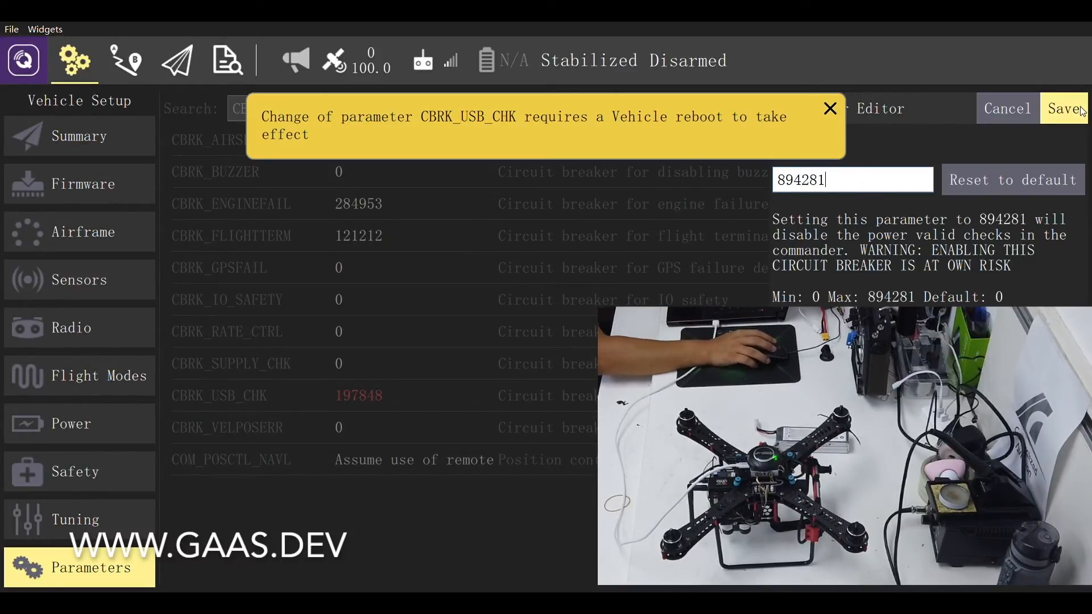
pyautogui.click(1065, 108)
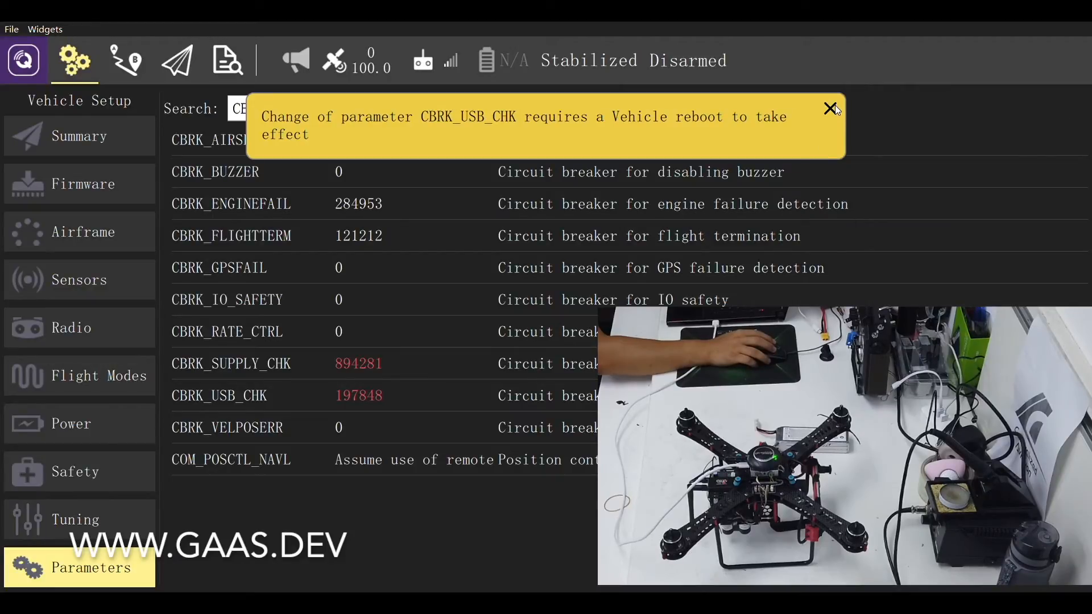
pyautogui.click(829, 110)
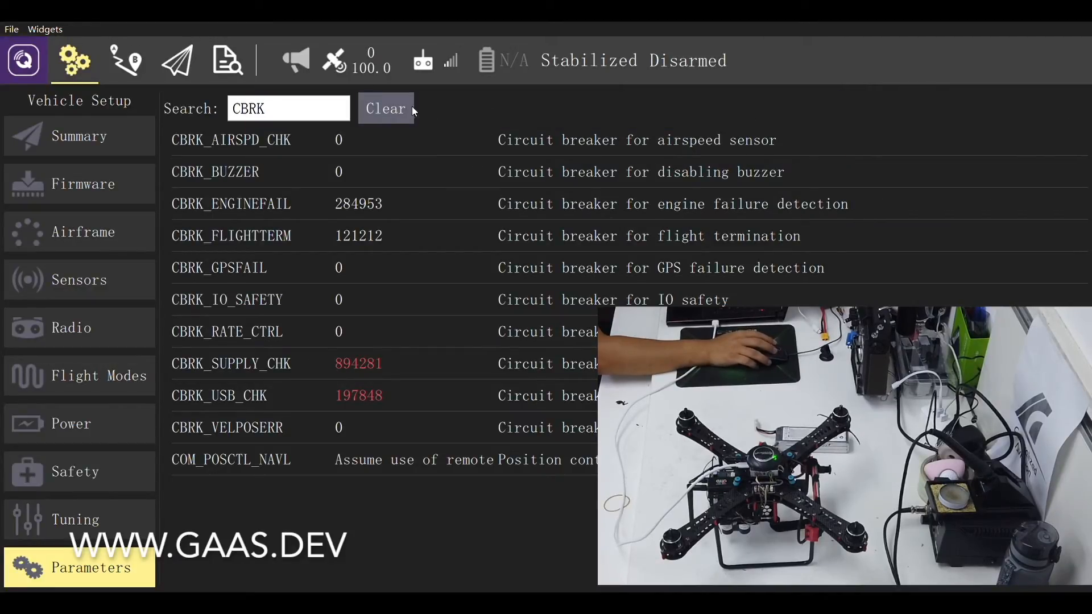
# Clear the parameter search and reboot the vehicle from the Tools menu.
pyautogui.click(386, 109)
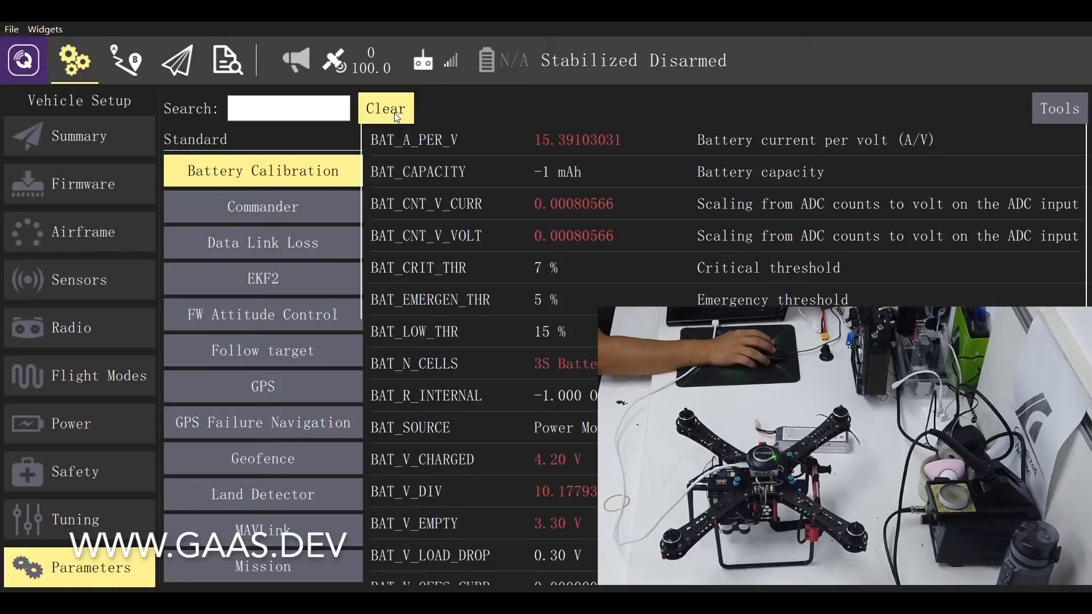
pyautogui.moveTo(1060, 108)
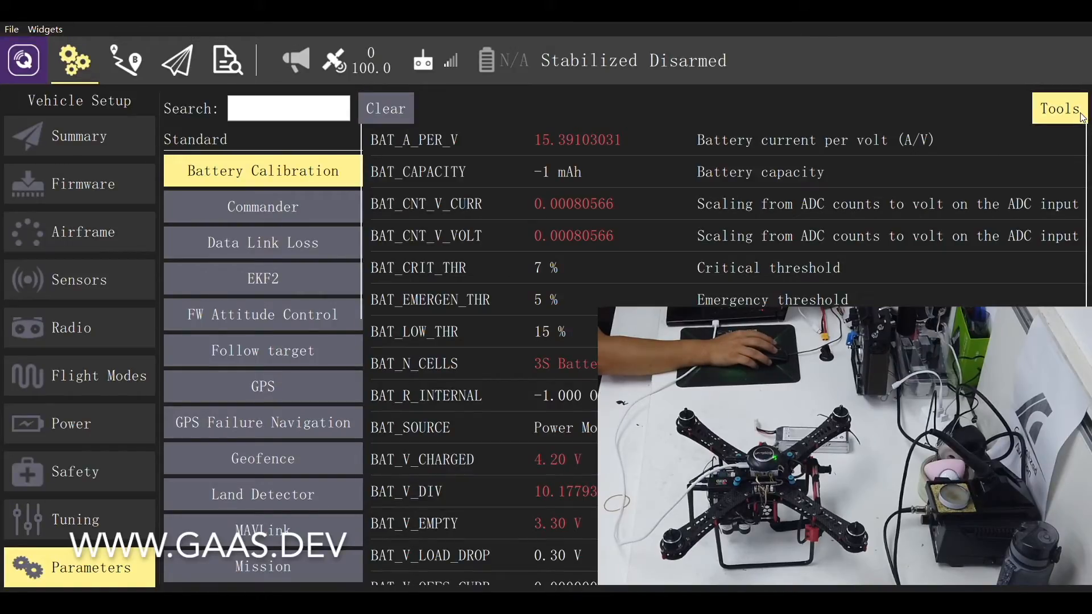
pyautogui.click(1059, 109)
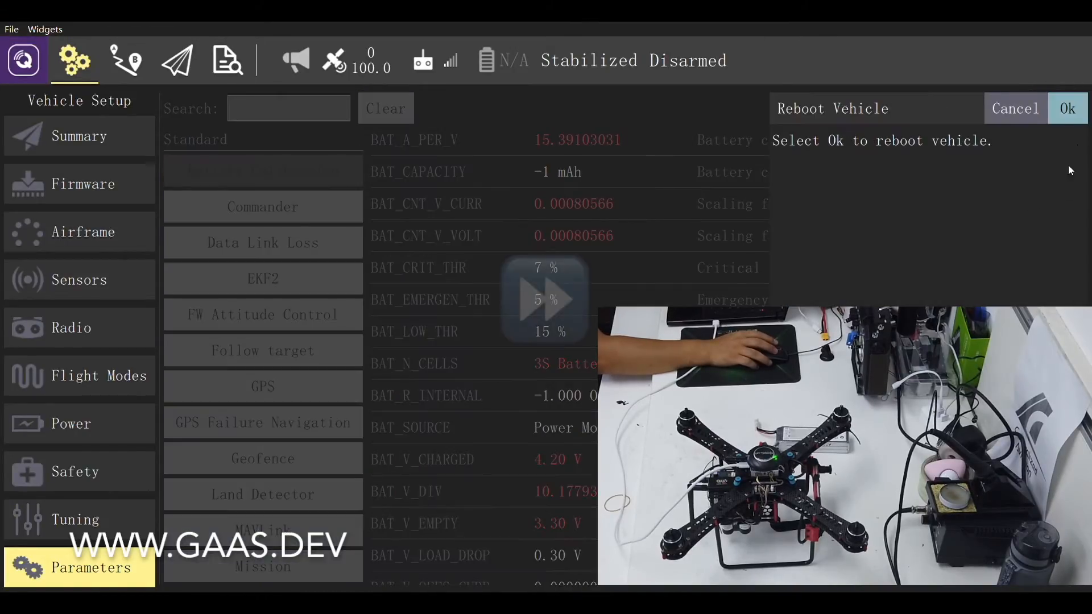
pyautogui.click(1066, 109)
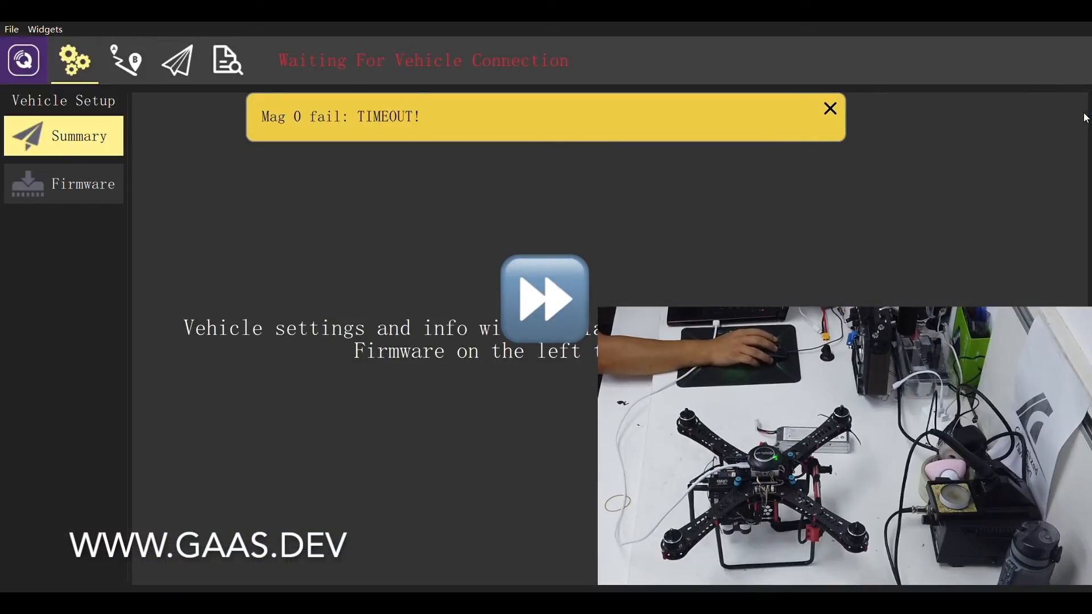
pyautogui.click(829, 109)
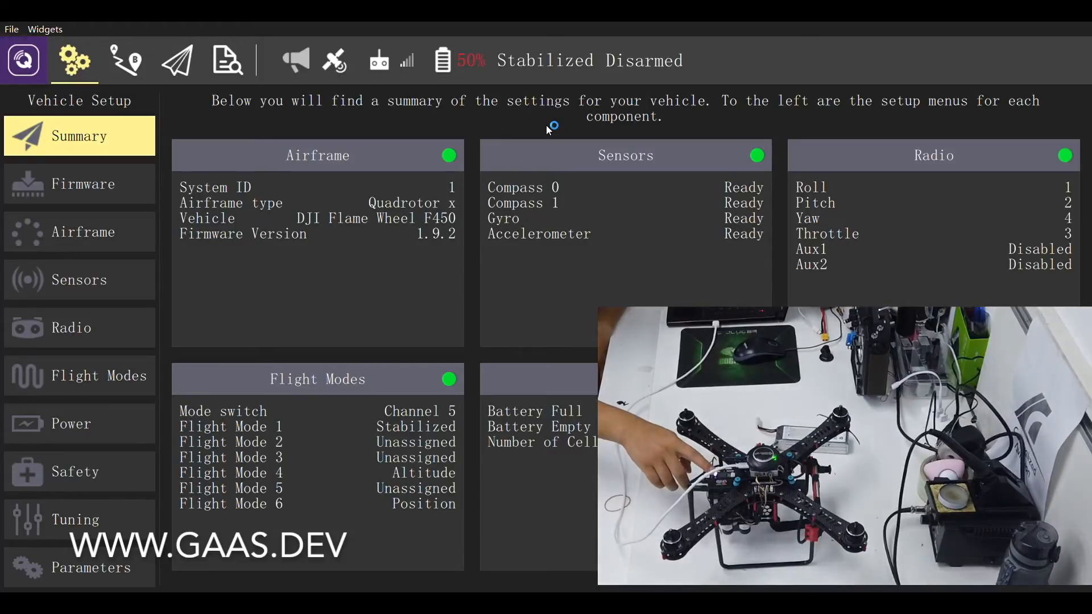
pyautogui.moveTo(547, 125)
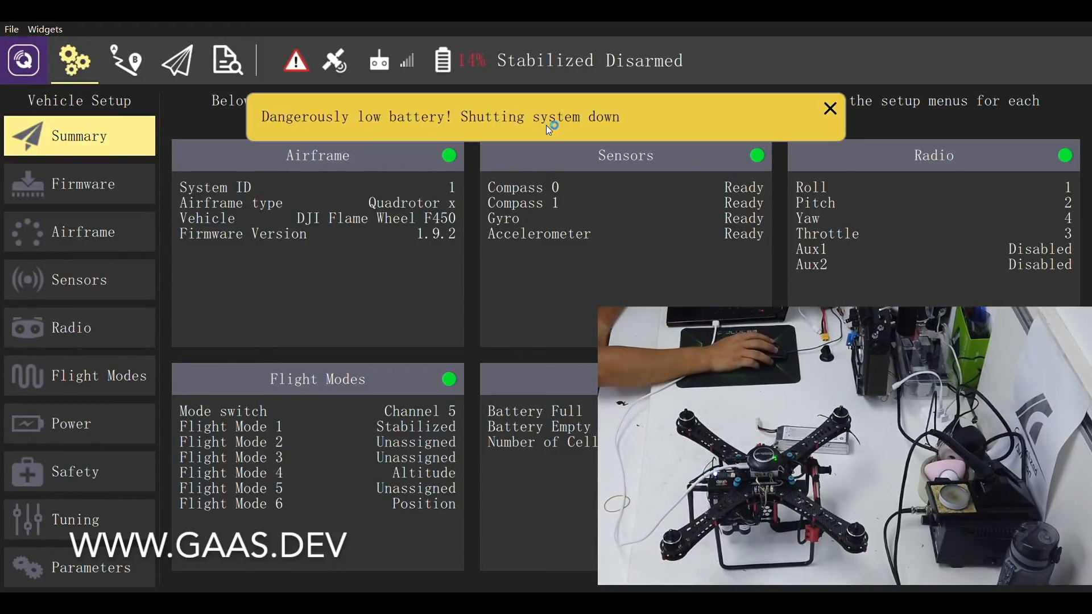
pyautogui.moveTo(751, 164)
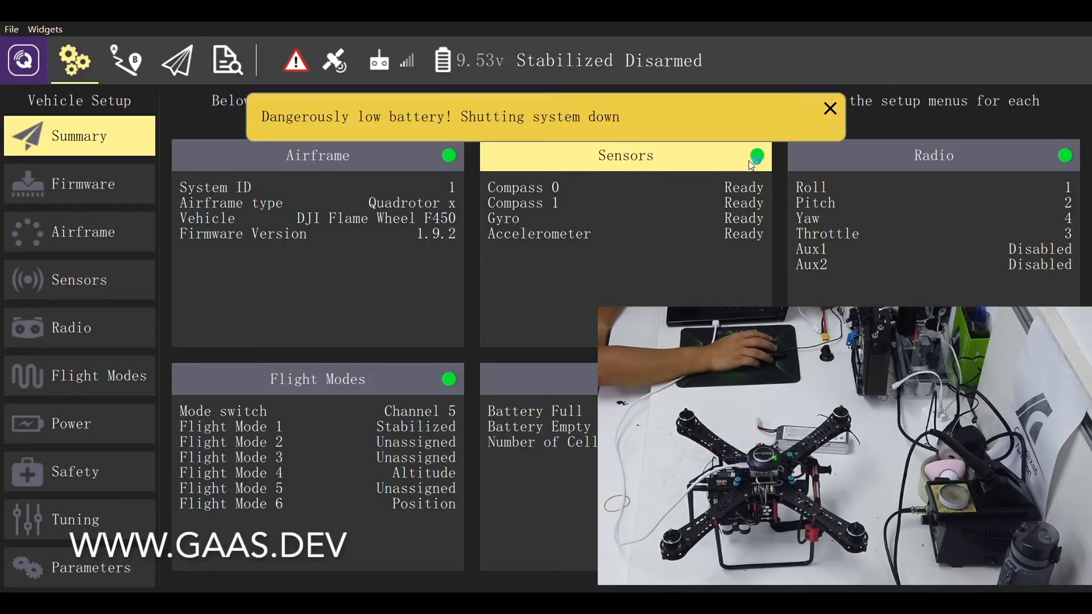
# Clear the low-battery warning, review the vehicle message log, and switch to Fly view.
pyautogui.click(829, 108)
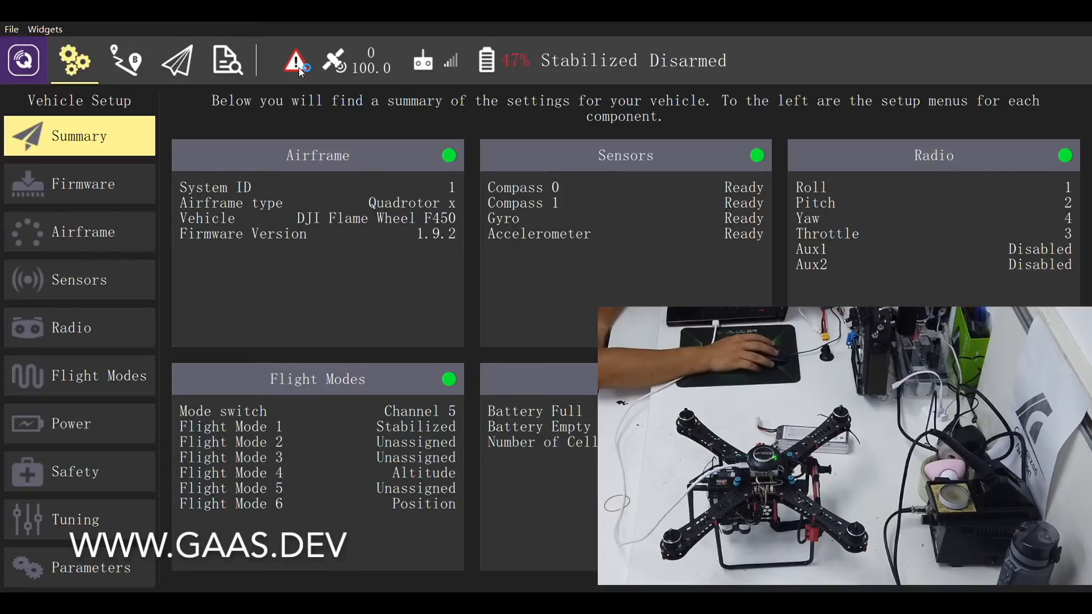
pyautogui.click(295, 60)
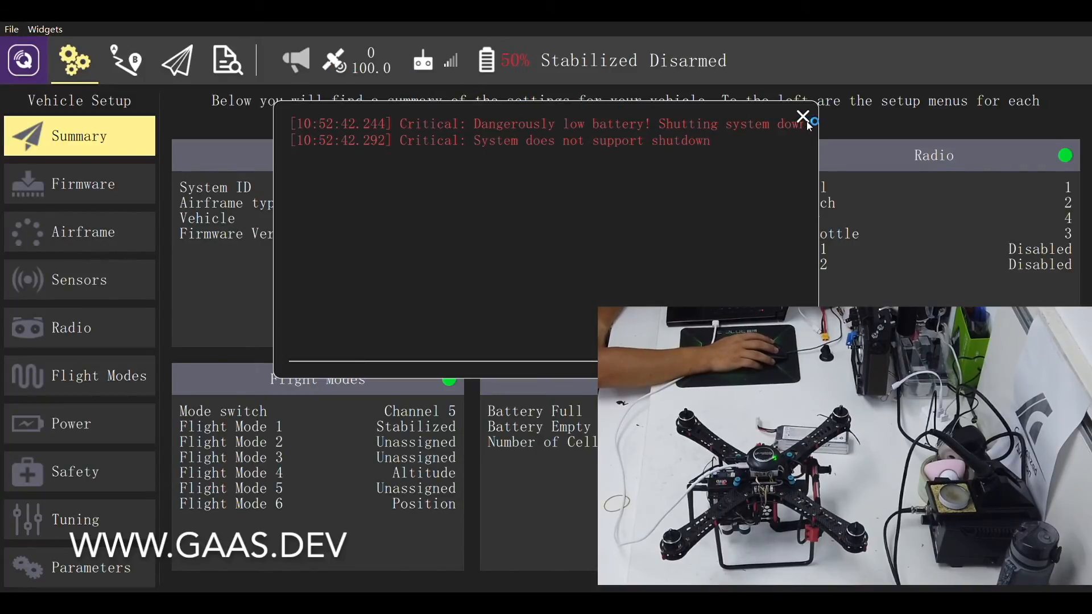
pyautogui.click(802, 116)
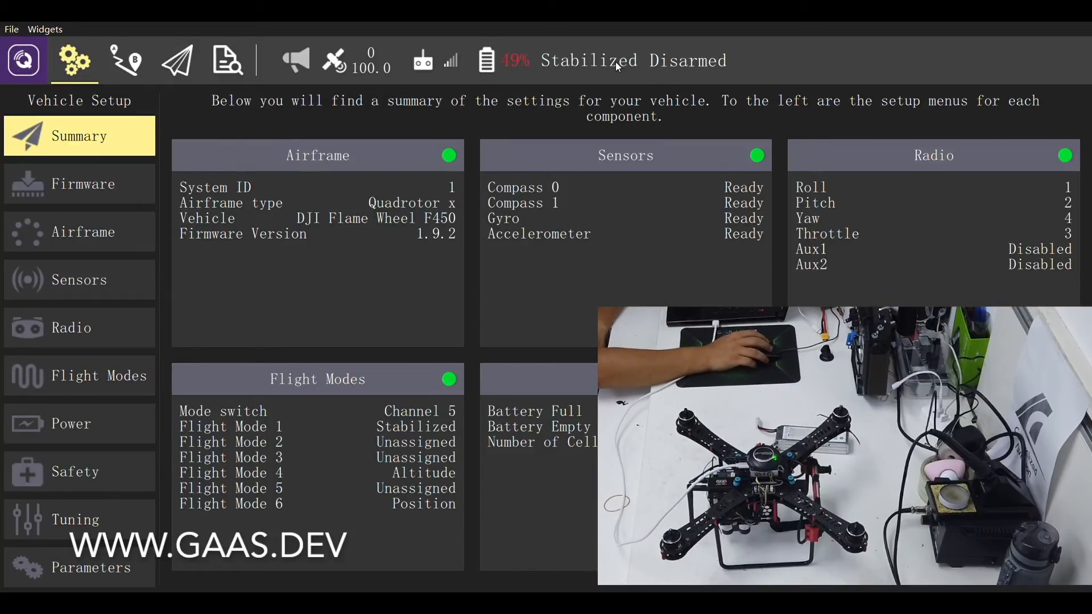
pyautogui.click(176, 60)
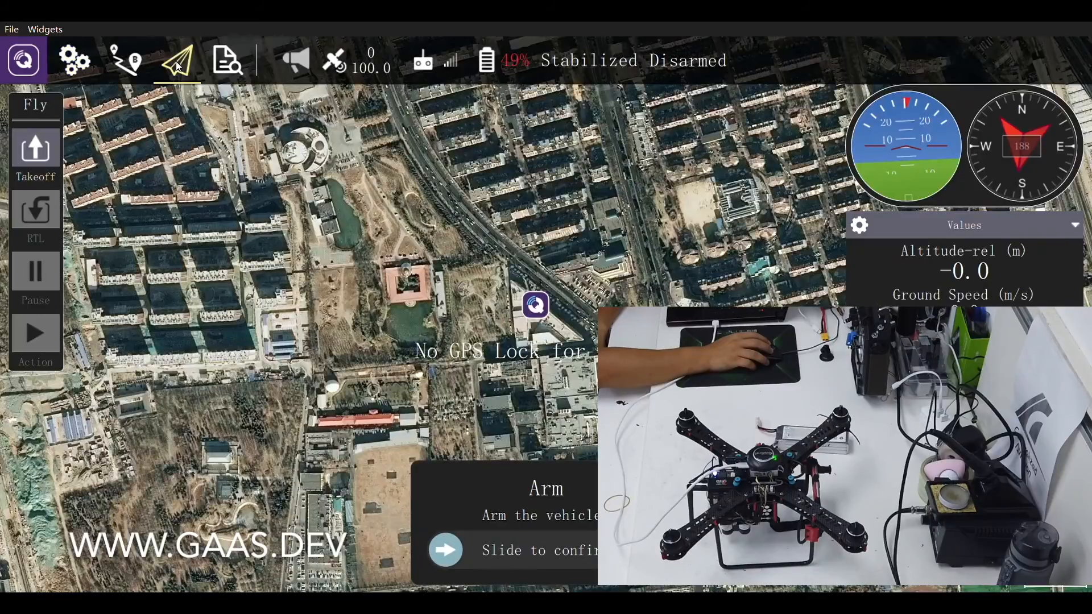